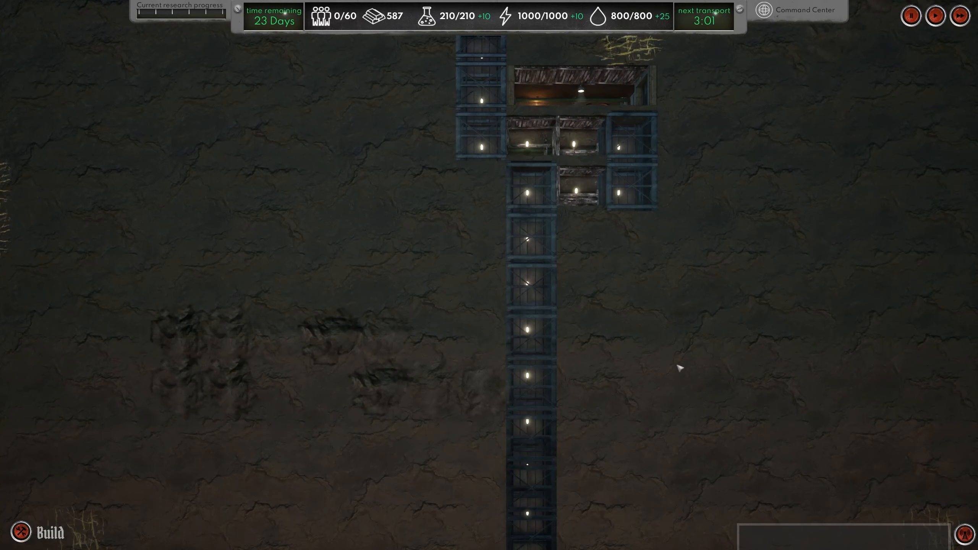
Step: Pan over the base, bring up the building catalogue, then open the Cement Plant's production settings
scroll(down, 3)
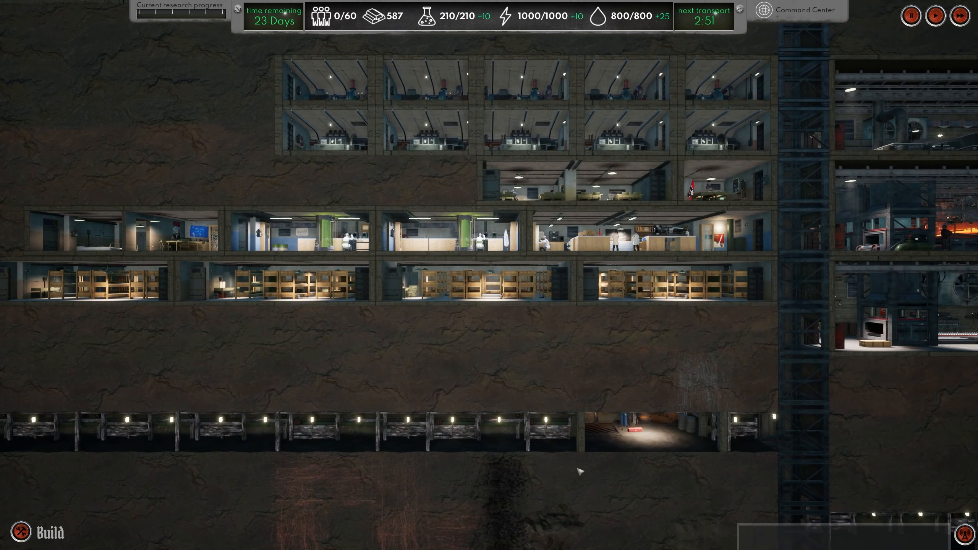
click(39, 532)
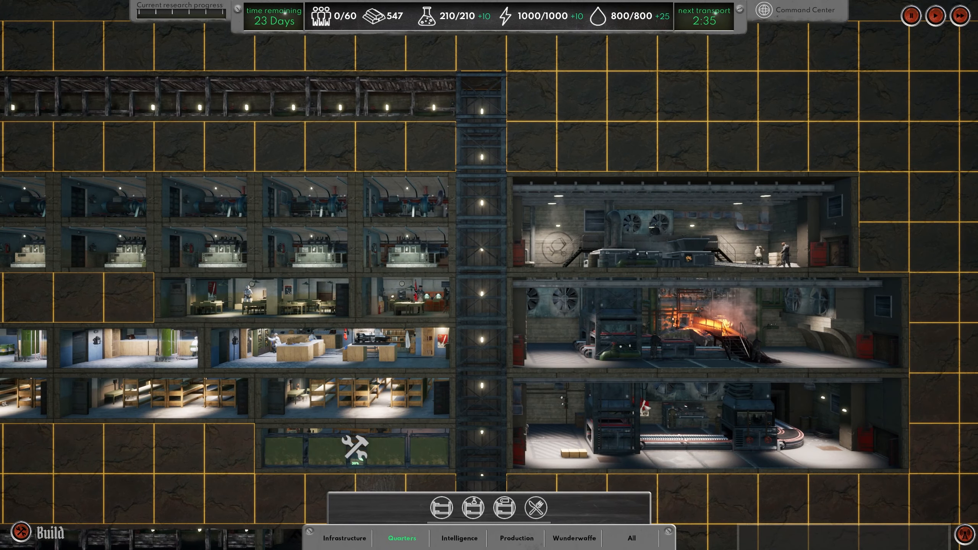
click(698, 230)
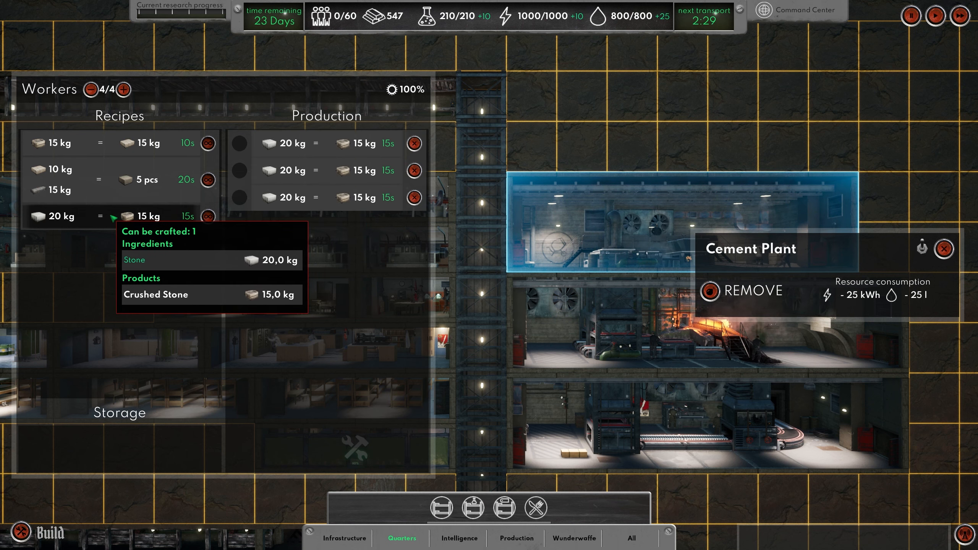
Step: Queue stone-to-crushed-stone at the Cement Plant and start Weapon Components research
click(943, 248)
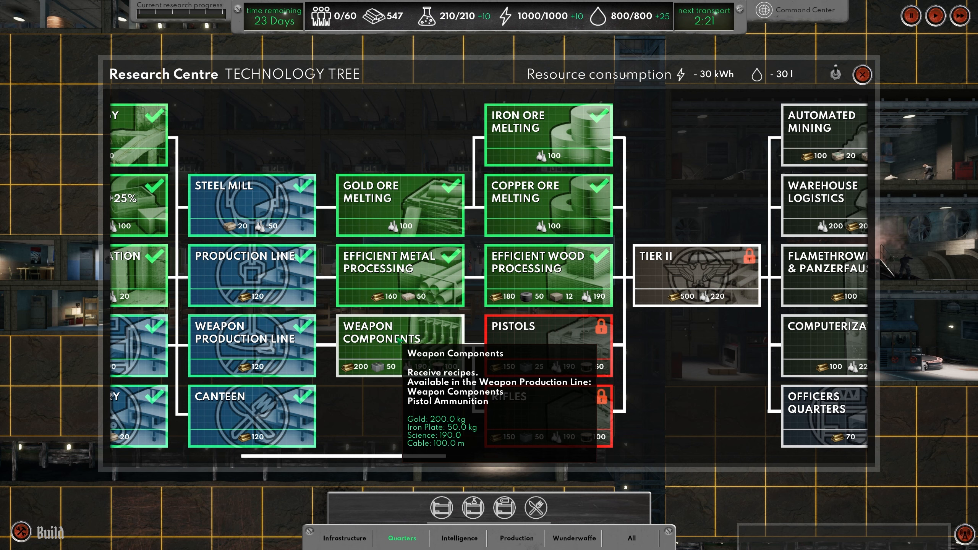
click(400, 347)
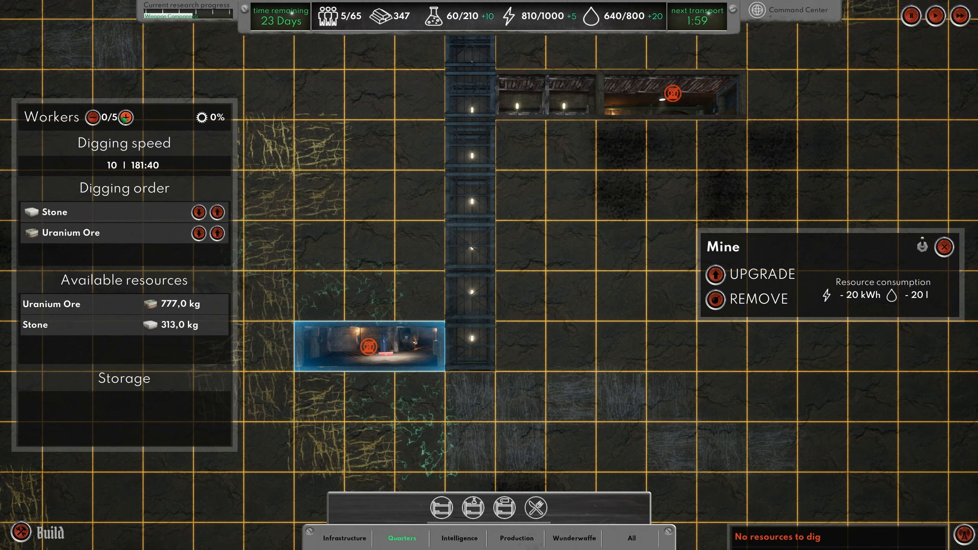
Step: Assign workers to the Mine digging uranium ore and stone, then close its panel
click(135, 117)
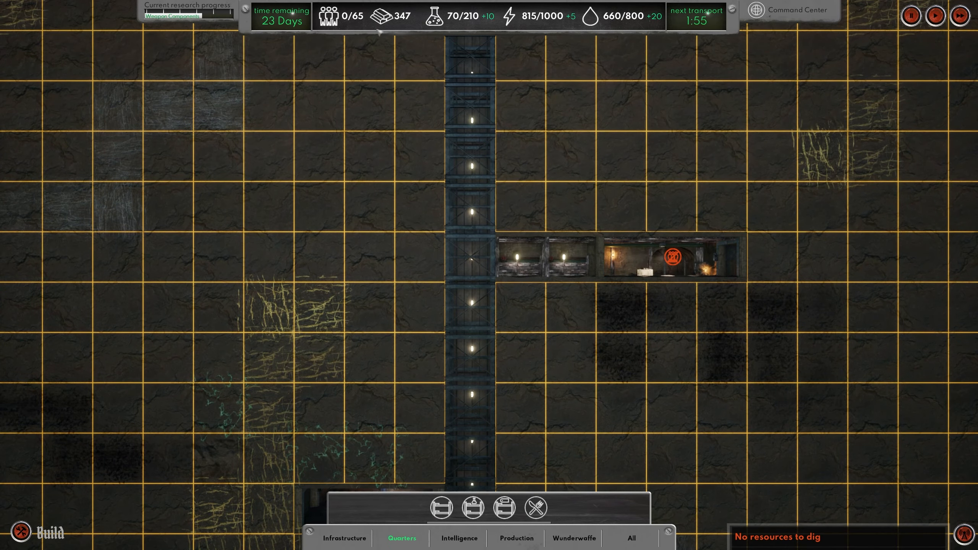
click(671, 259)
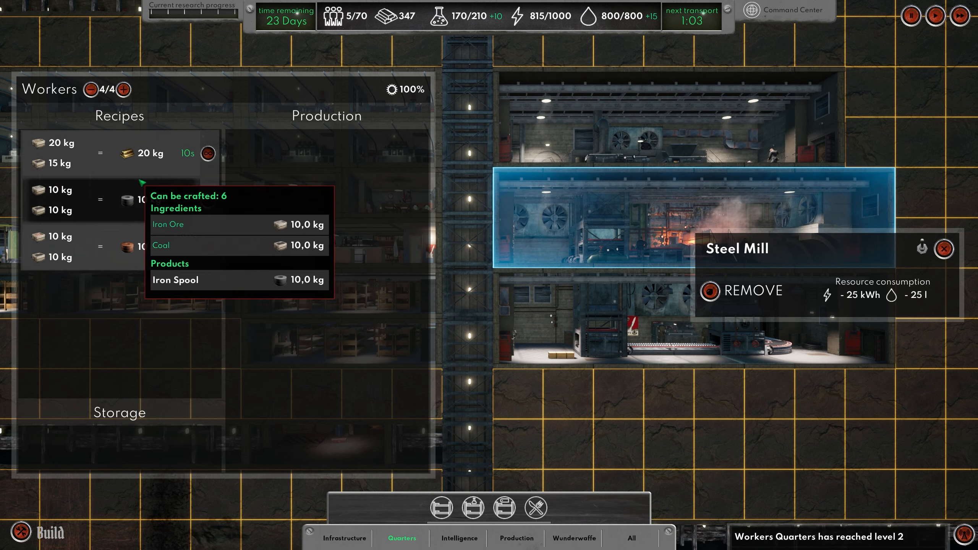
Step: Queue iron spools at the Steel Mill and cable spools from wood on the Production Line
click(209, 199)
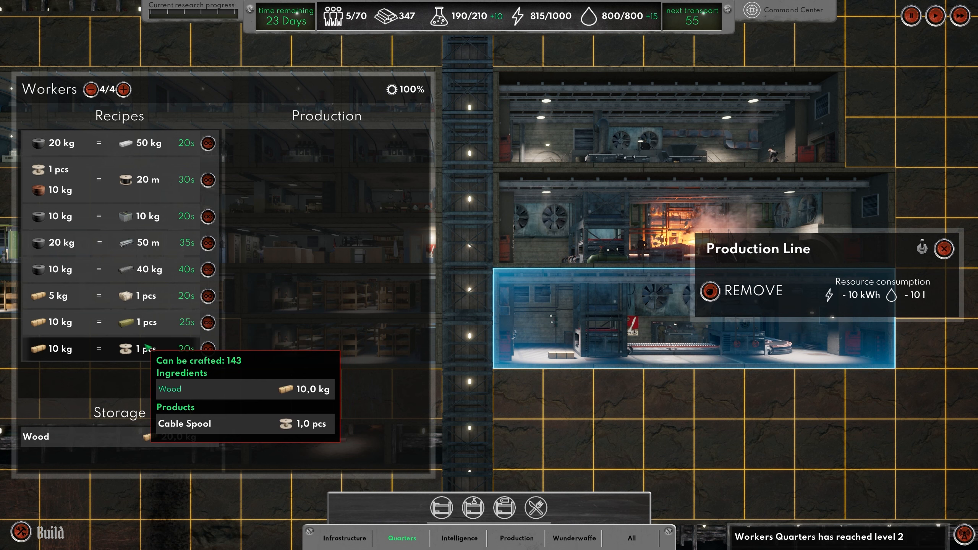
mouse_move(119, 143)
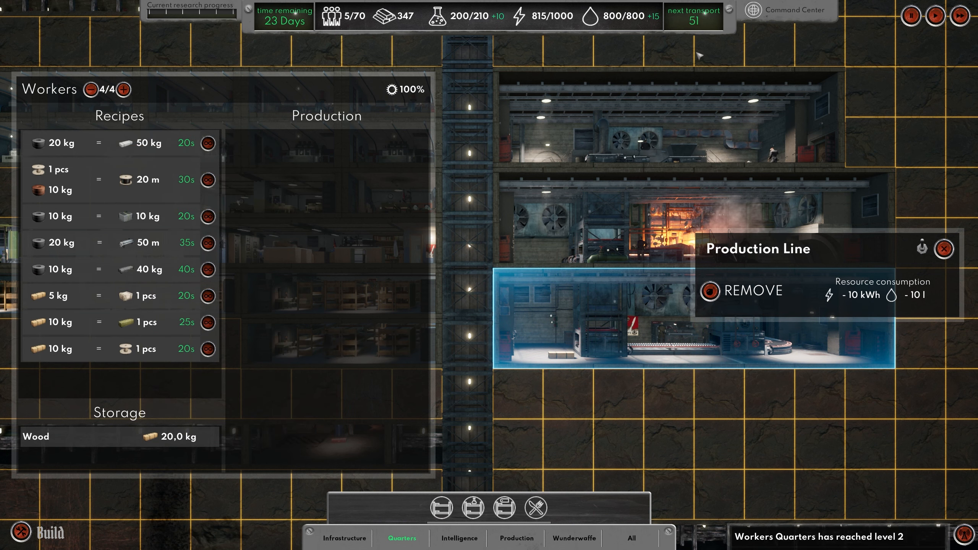
click(944, 249)
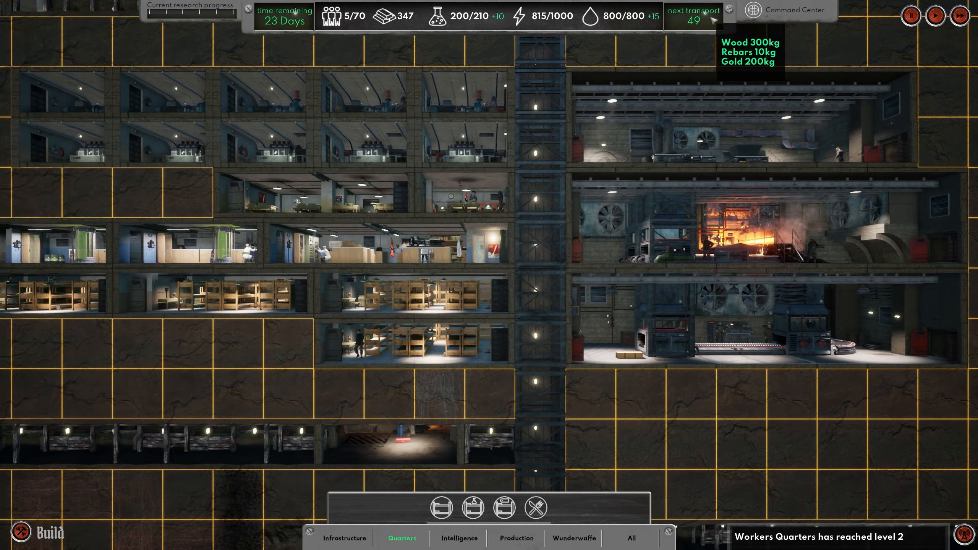
click(505, 200)
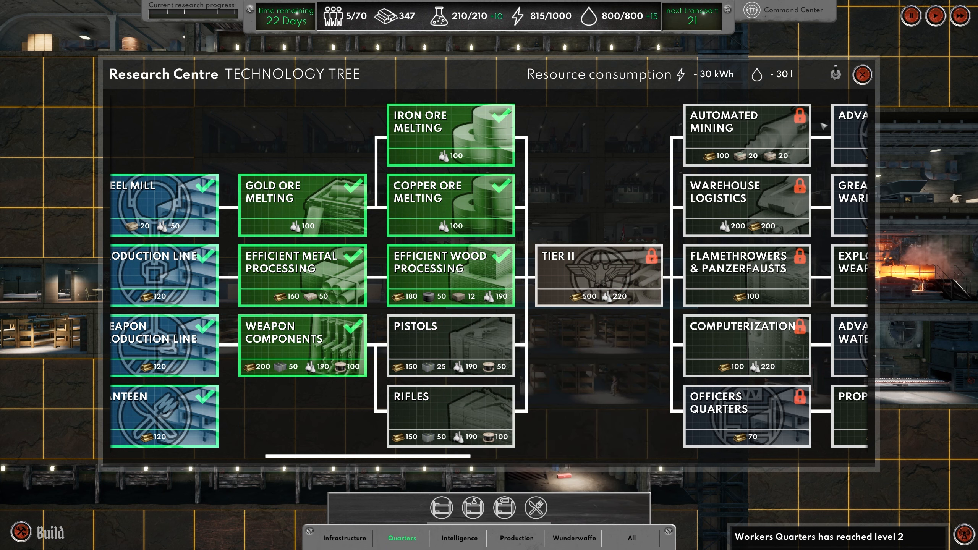
click(862, 74)
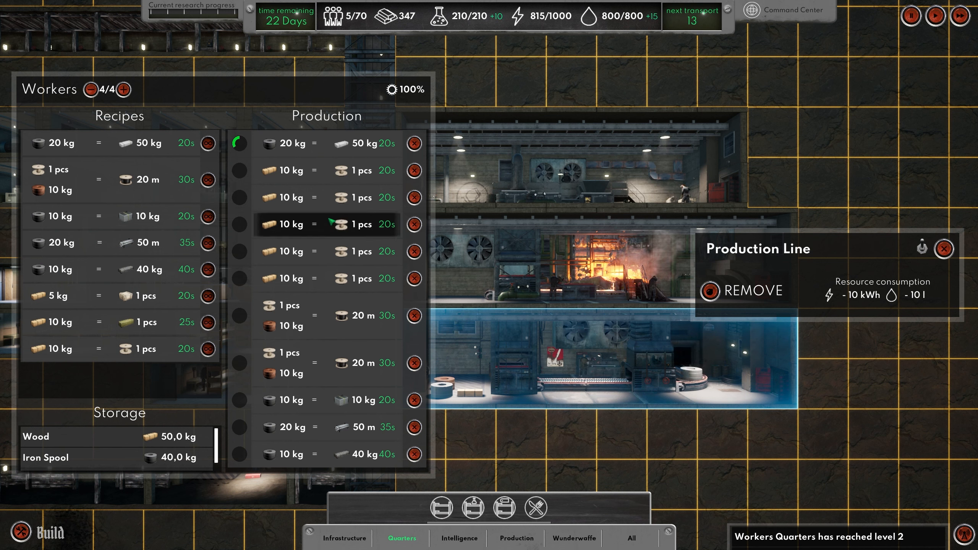
click(413, 224)
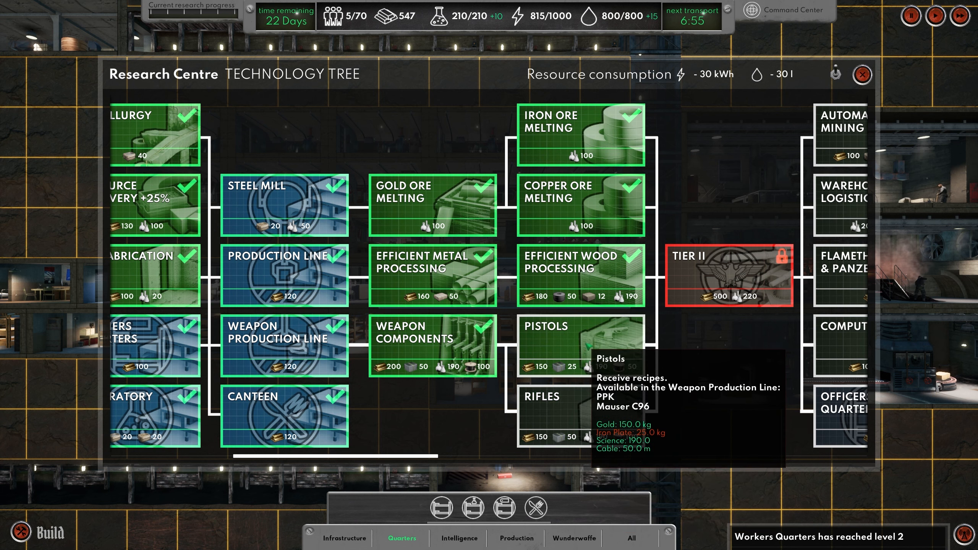
mouse_move(841, 403)
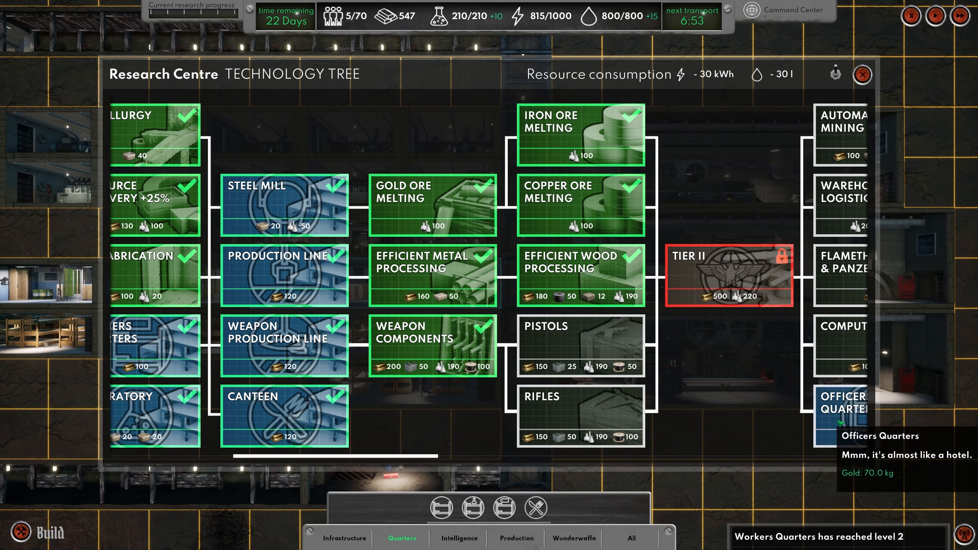
click(861, 75)
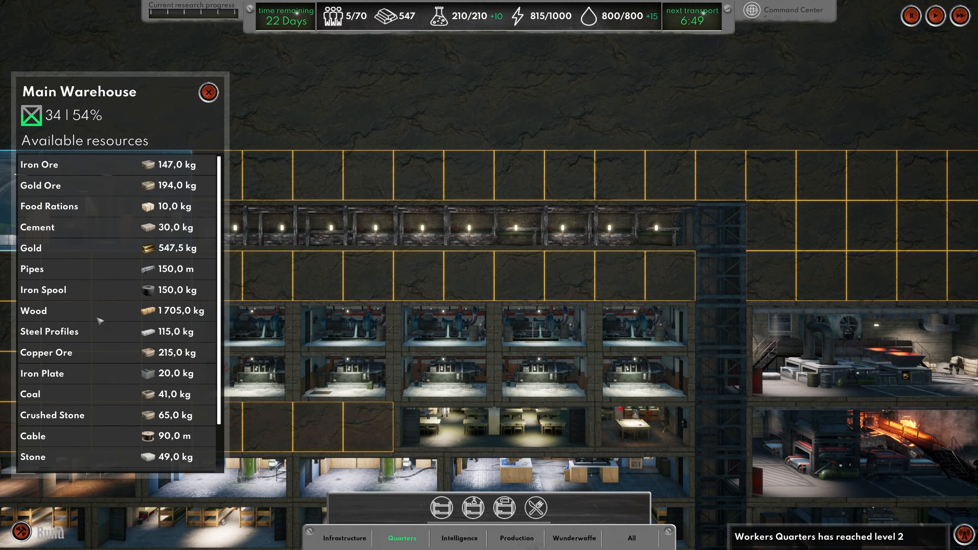
click(209, 92)
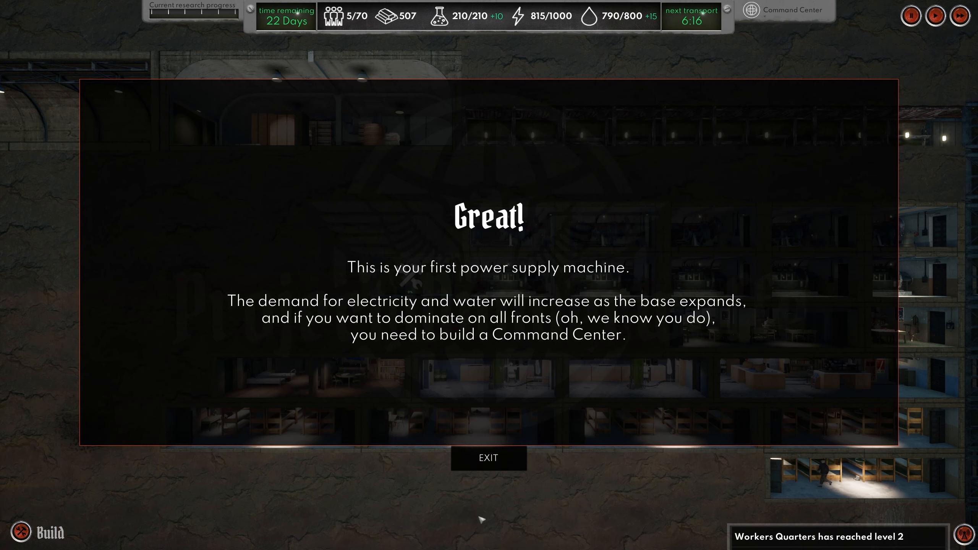
Step: Dismiss the power supply and water pump popups and open the Canteen's production settings
click(489, 458)
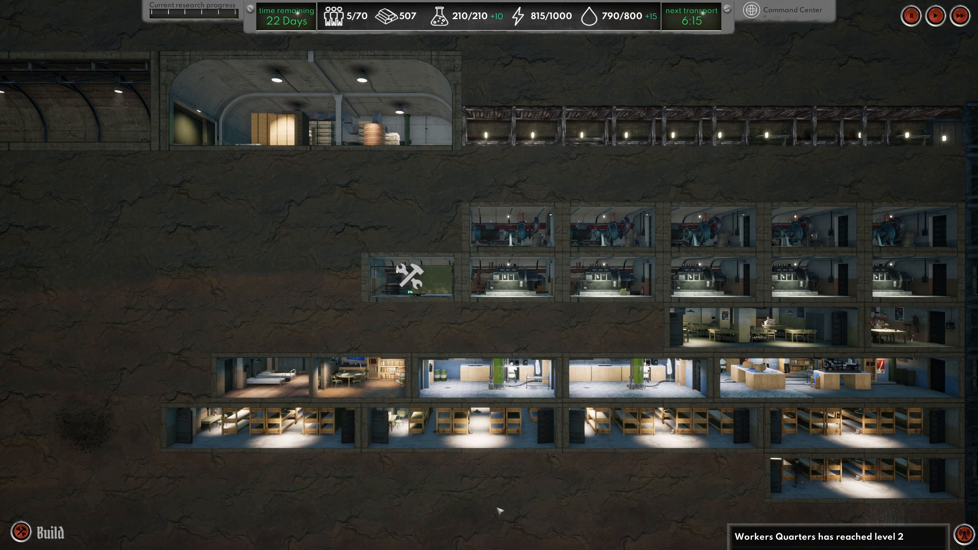
click(489, 507)
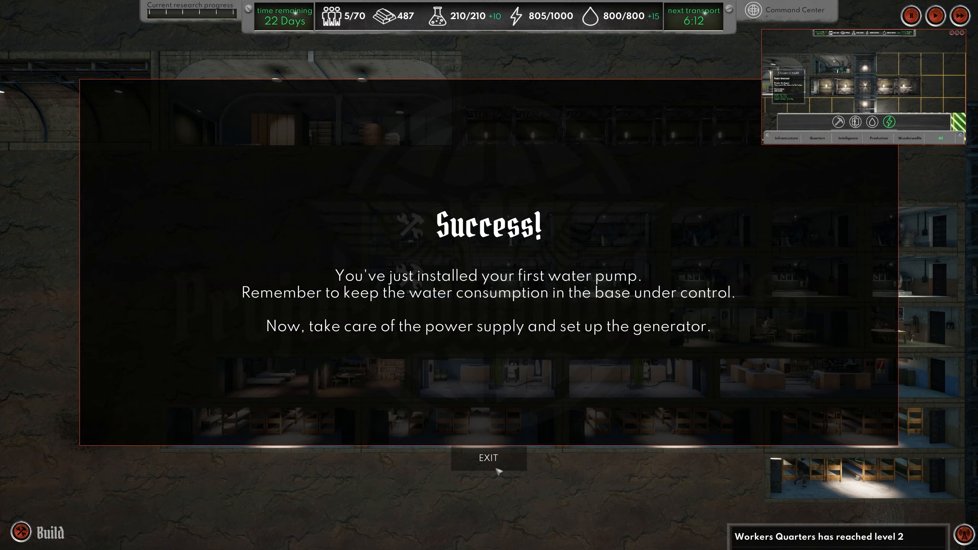
click(489, 458)
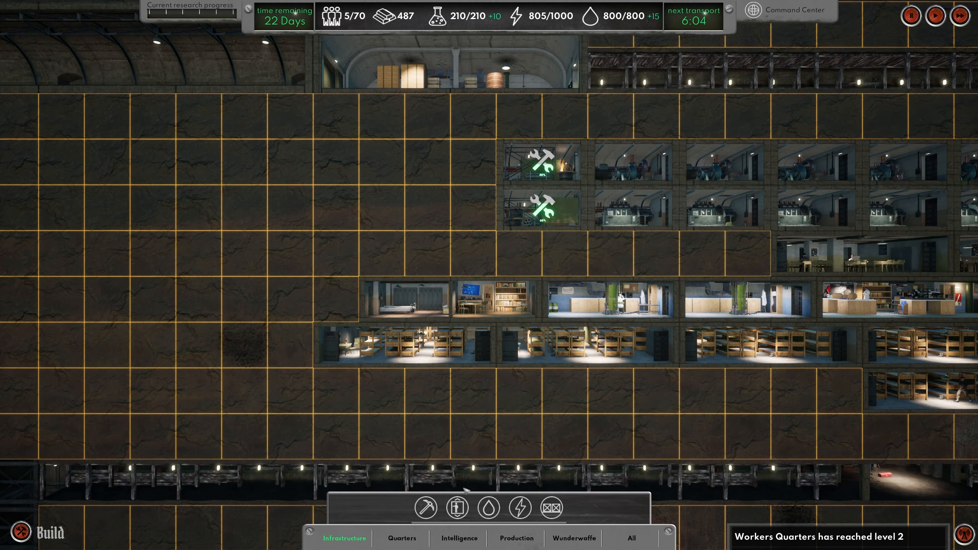
click(402, 538)
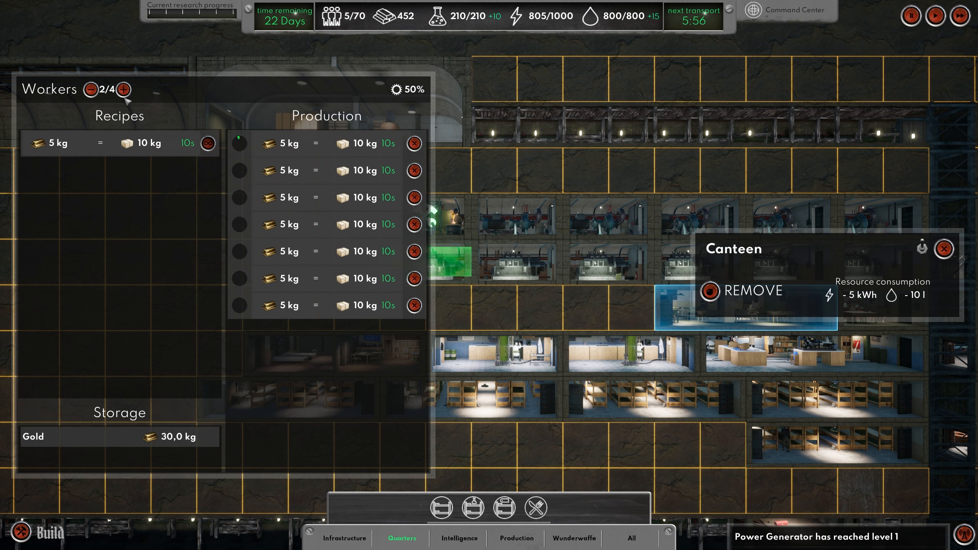
Step: Queue another food batch at the Canteen to fill its seven orders, then close the panel
click(124, 90)
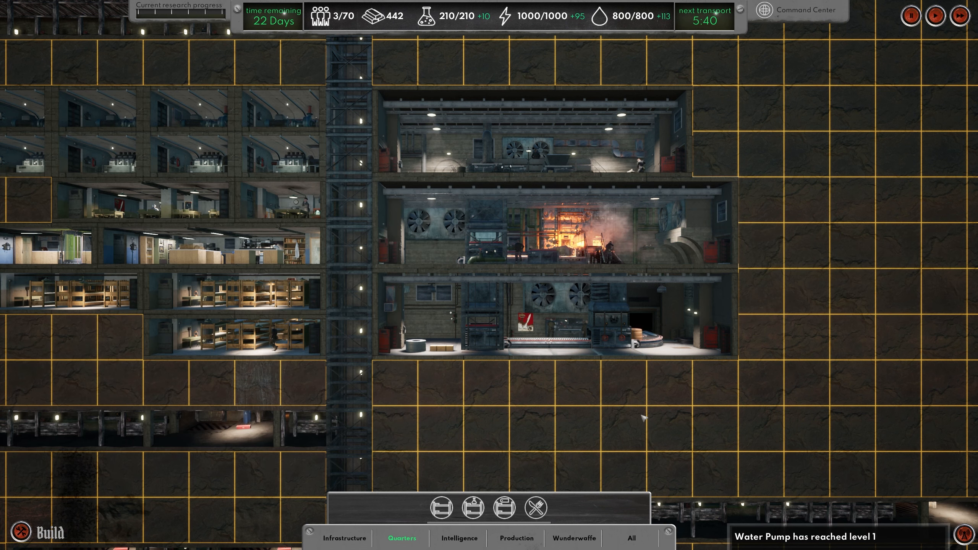
click(531, 144)
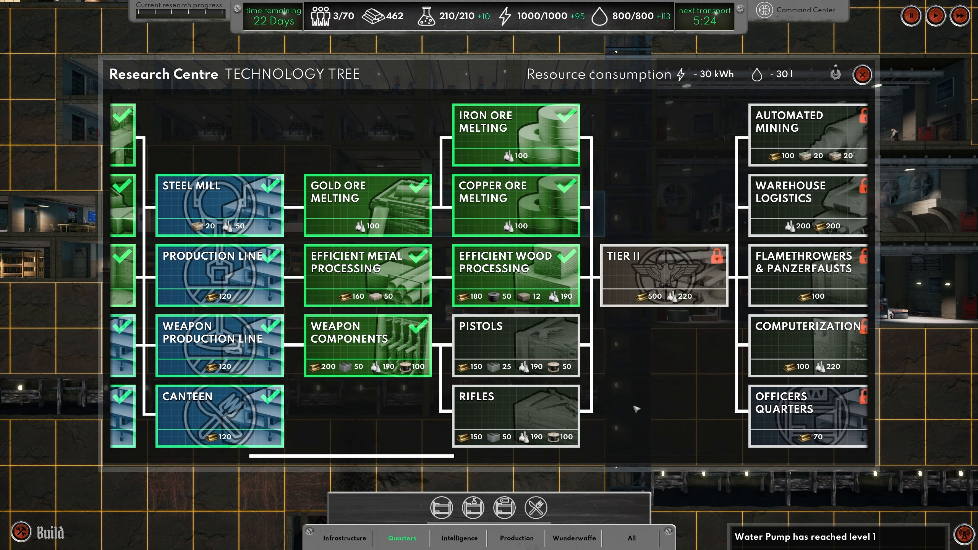
click(861, 74)
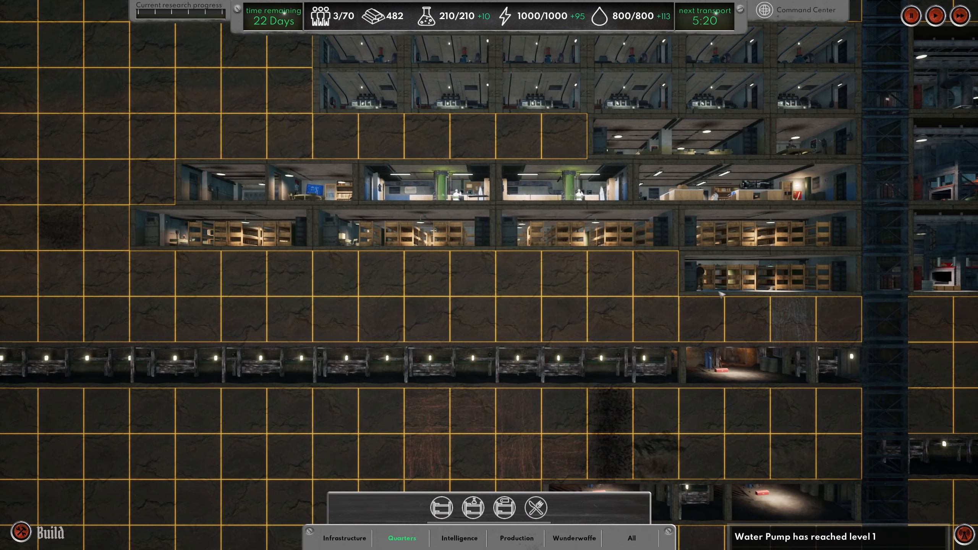
click(223, 228)
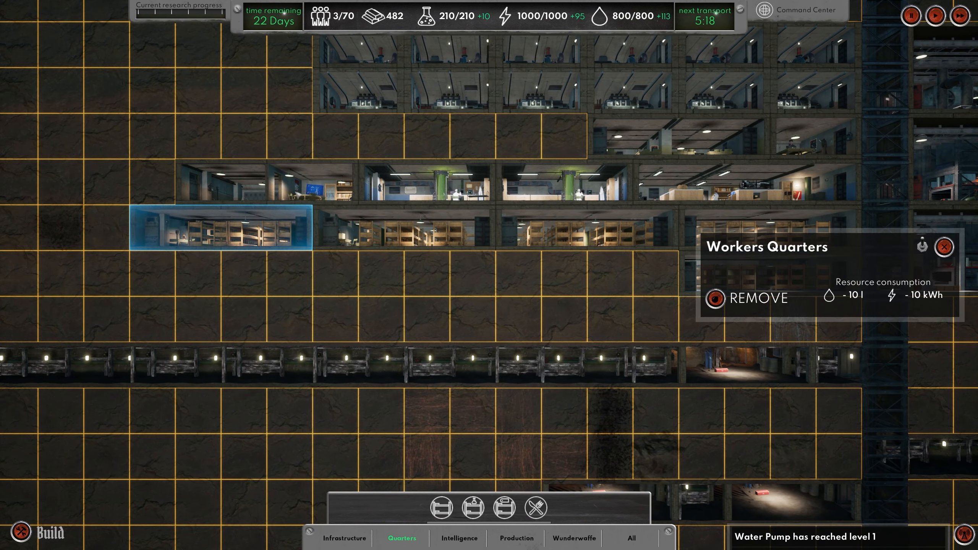
click(425, 188)
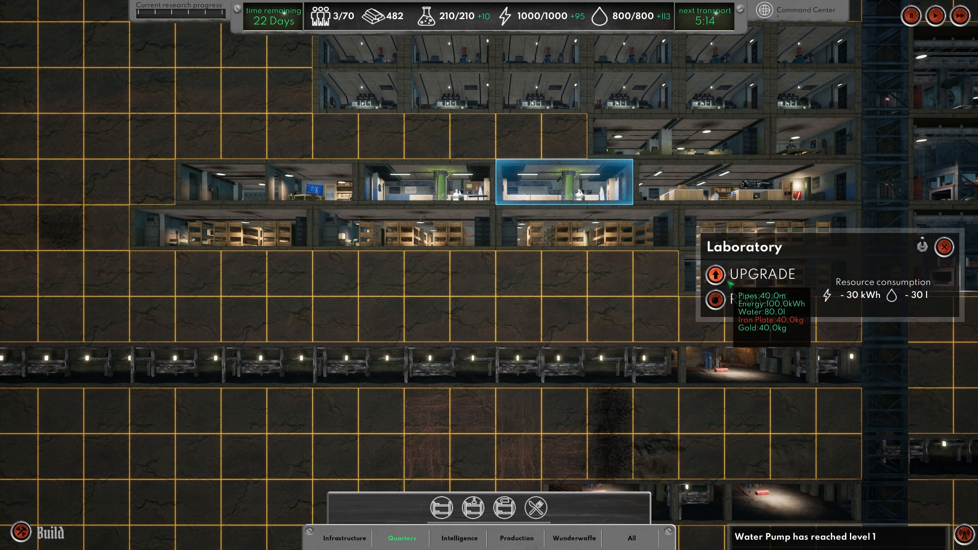
mouse_move(609, 326)
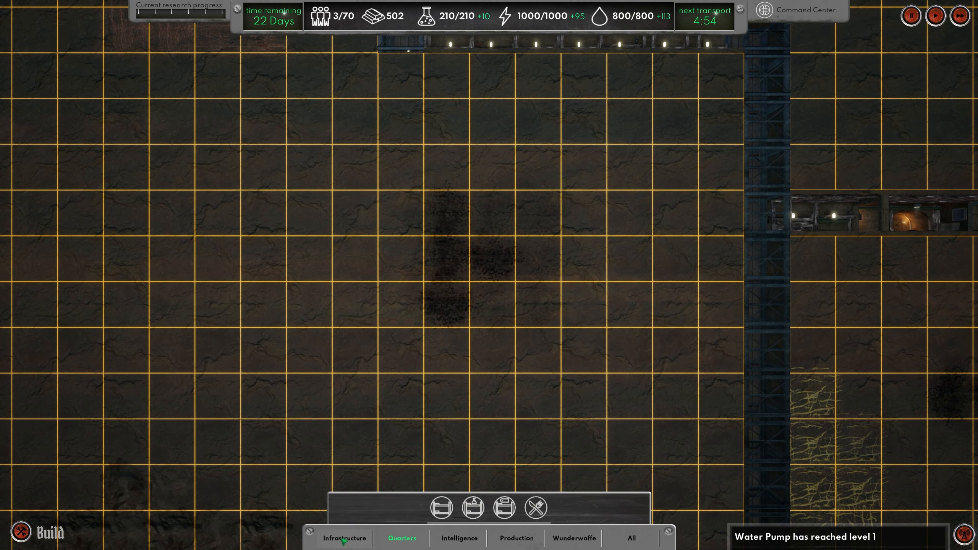
Step: Build five corridor tiles left of the elevator shaft and place a Mine at their end
click(343, 538)
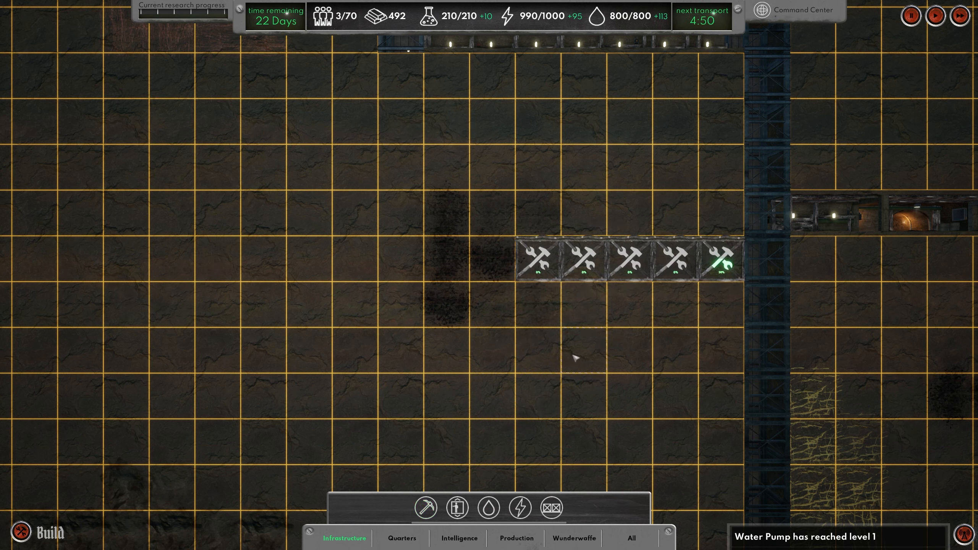
click(552, 508)
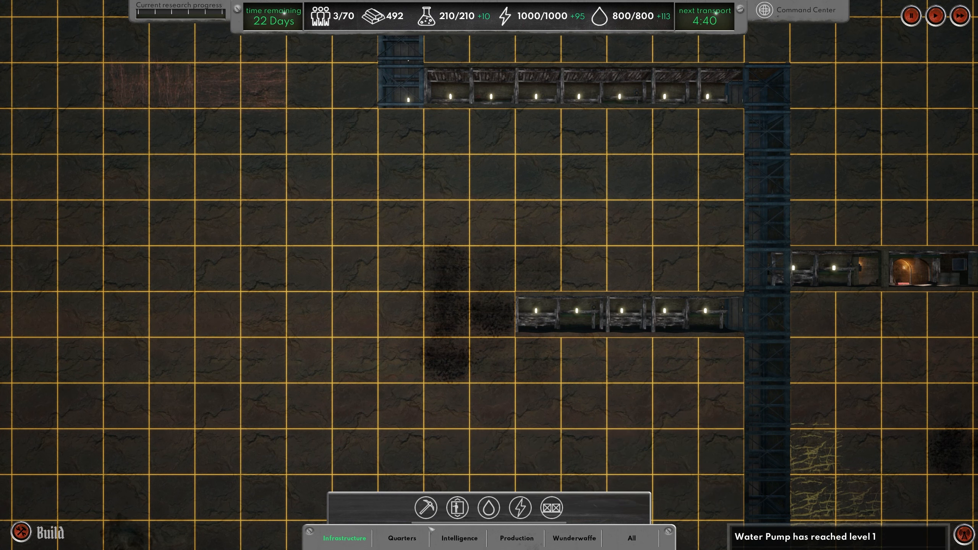
click(516, 538)
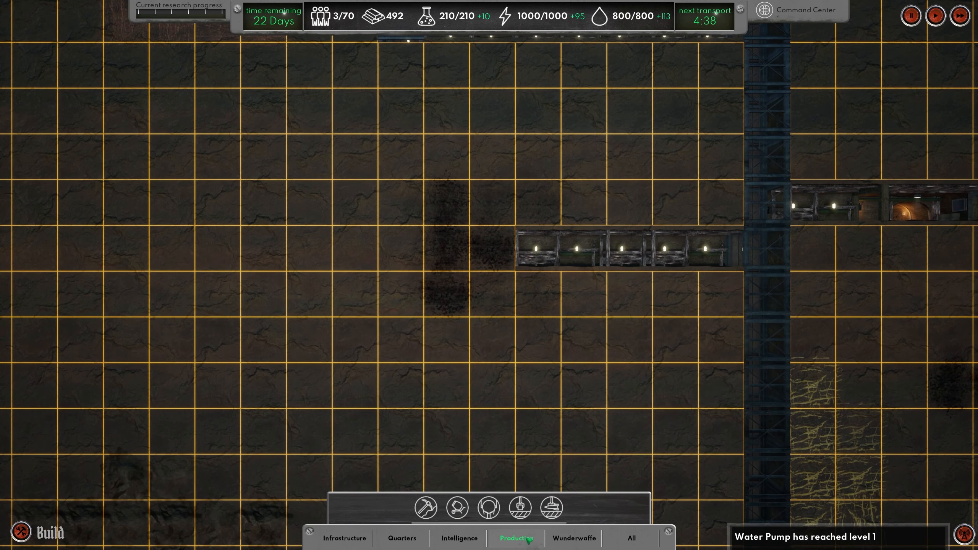
click(425, 507)
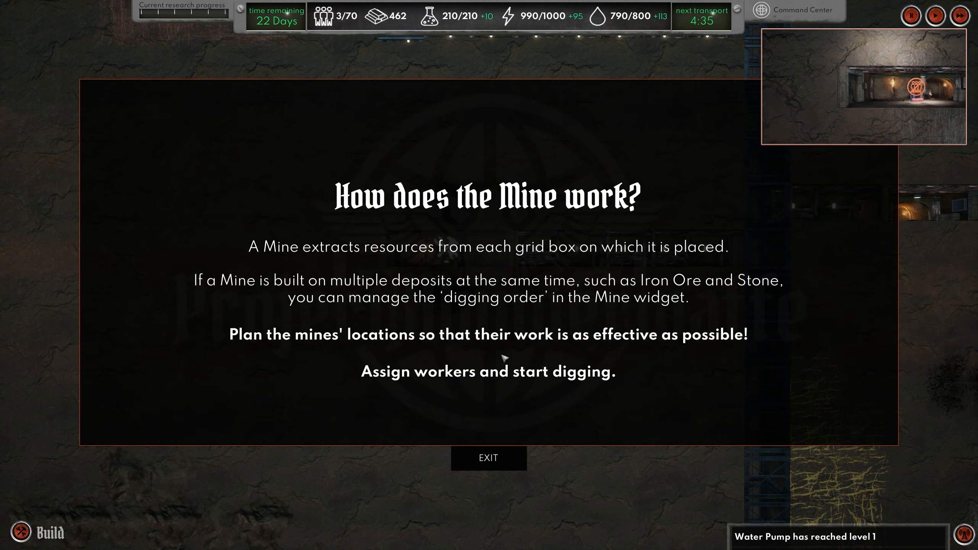
Step: Dismiss the mine tutorial, remove the mine's workers and demolish it for a refund
click(488, 459)
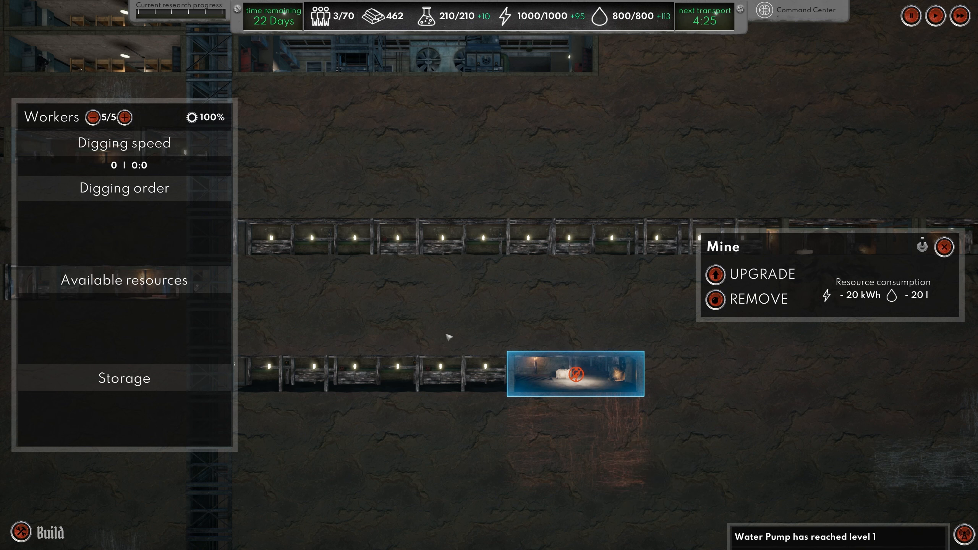
click(94, 117)
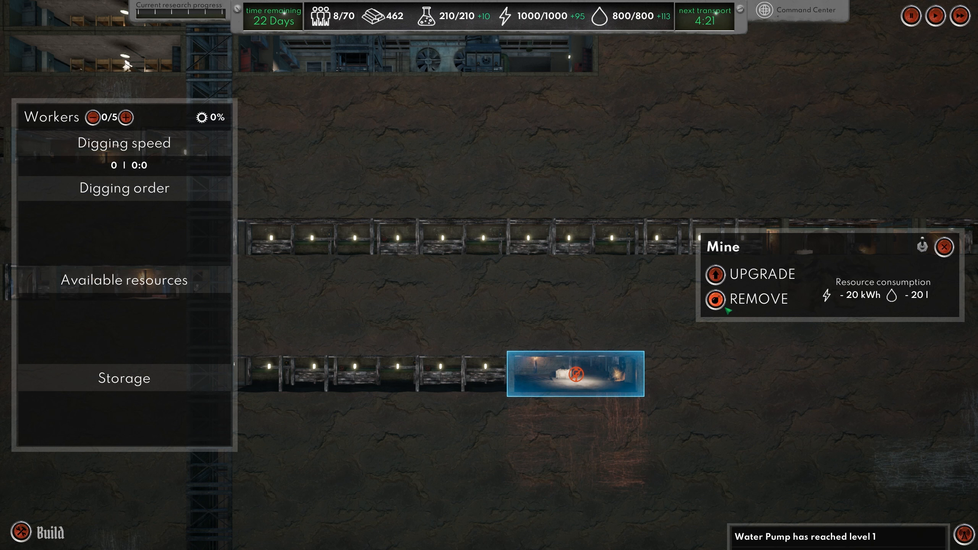
click(725, 300)
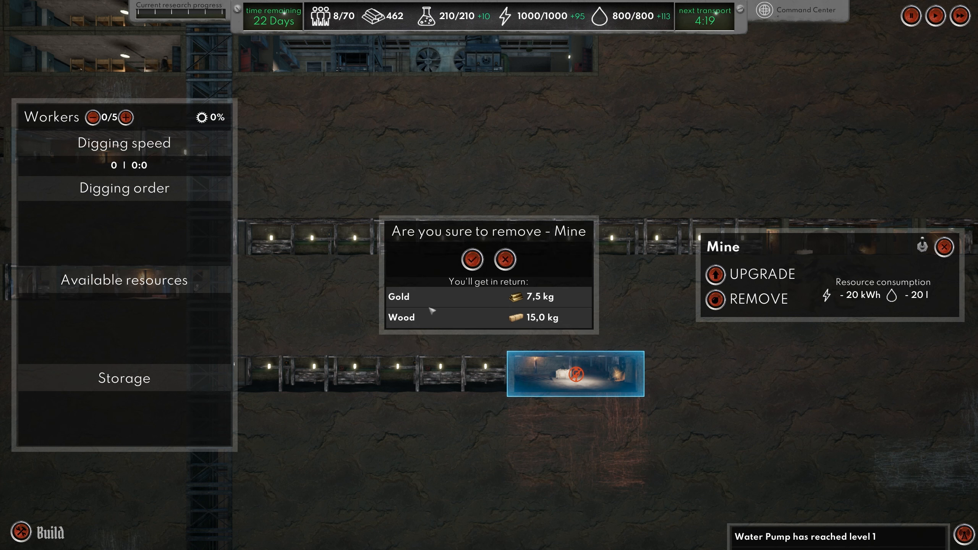
click(472, 258)
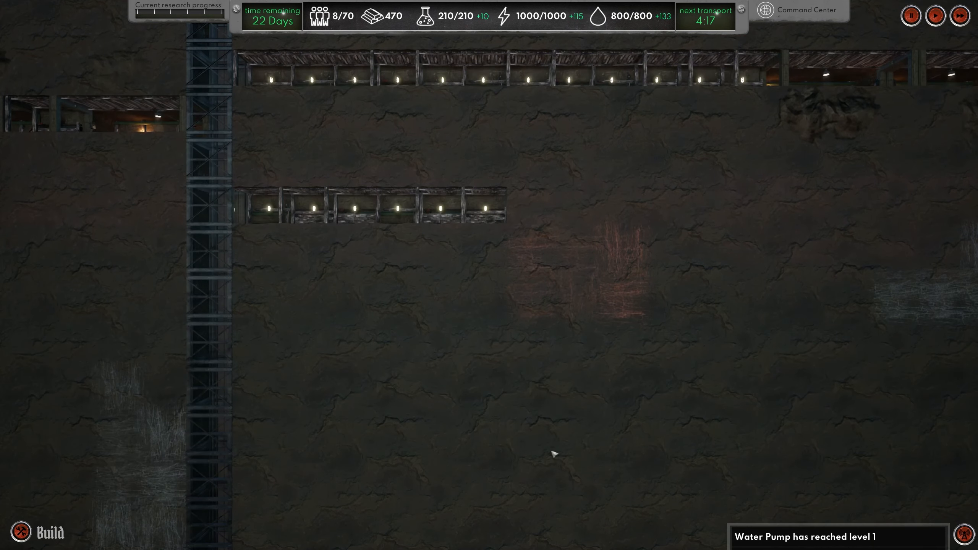
click(39, 532)
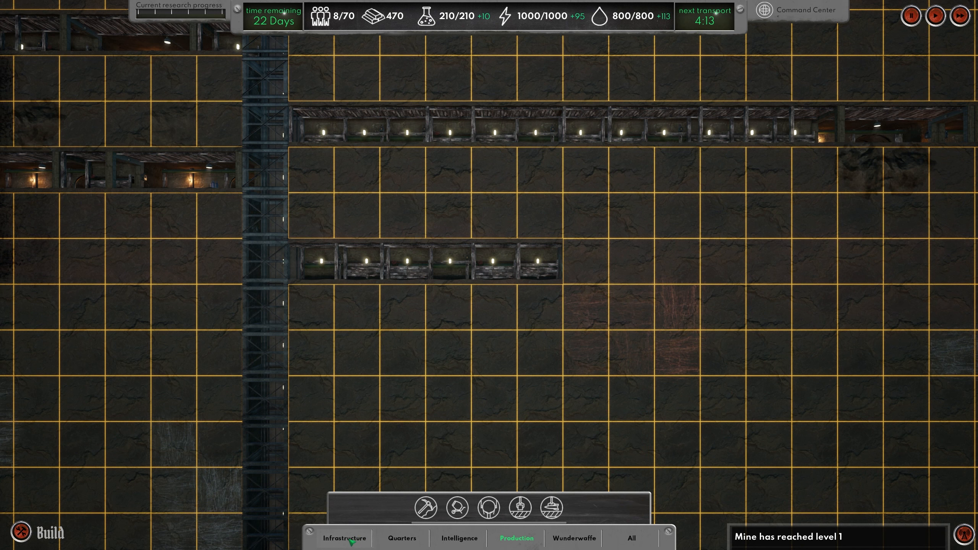
Step: Check the gold ore and coal mines, then choose a Power Generator to build
click(343, 538)
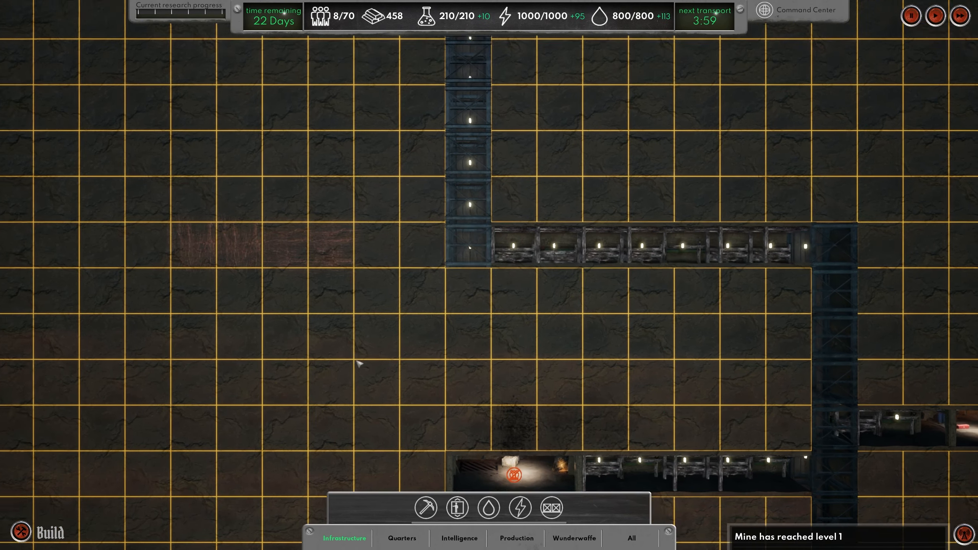
click(425, 507)
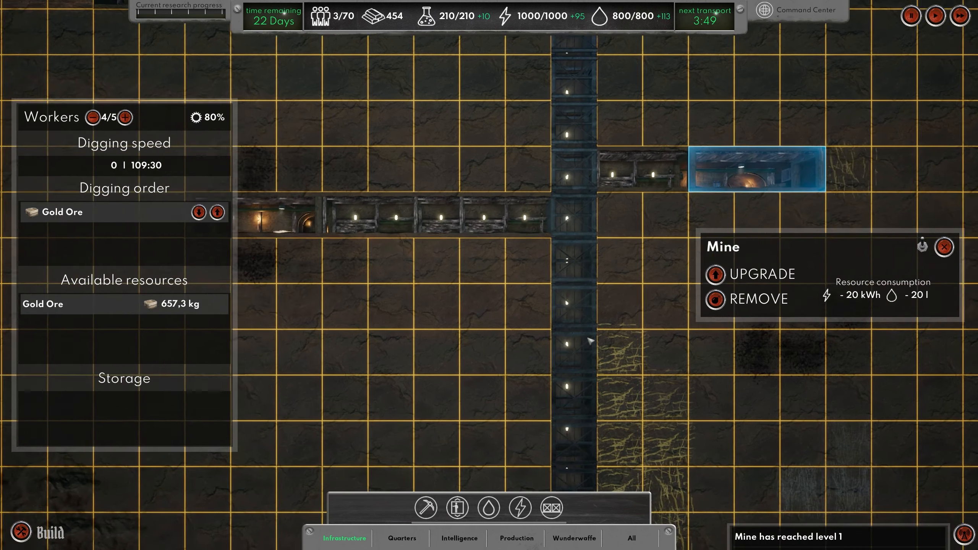
click(128, 117)
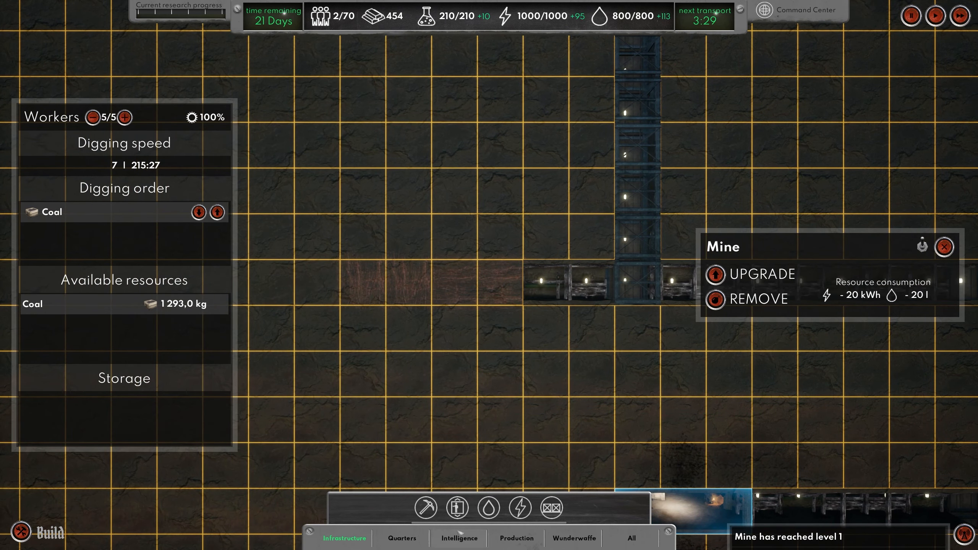
click(518, 508)
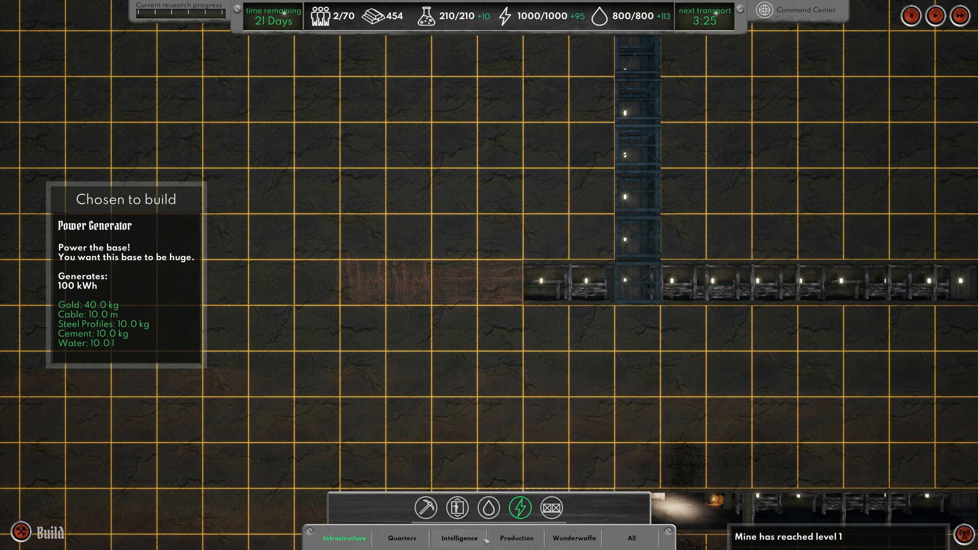
Step: Select a Laboratory among the production buildings and start its upgrade
click(516, 538)
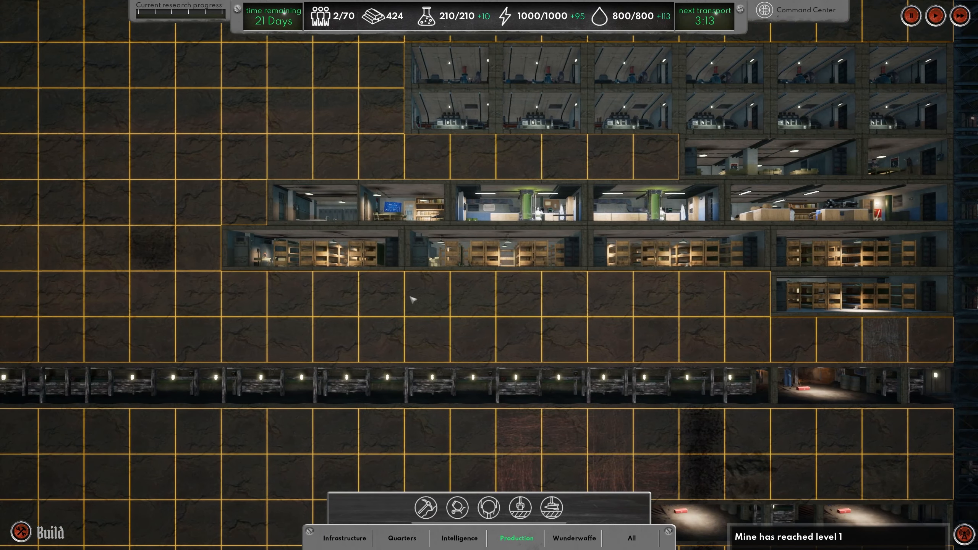
click(355, 204)
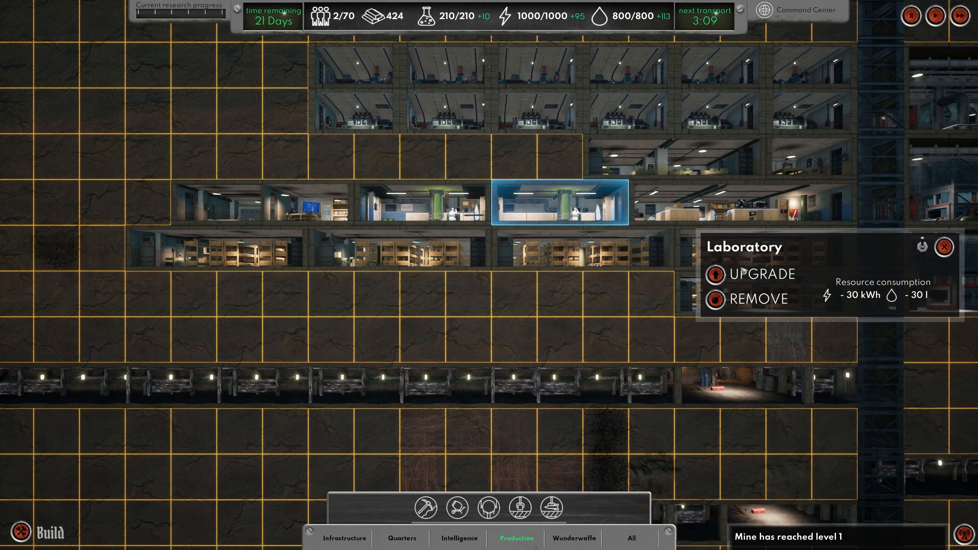
click(762, 274)
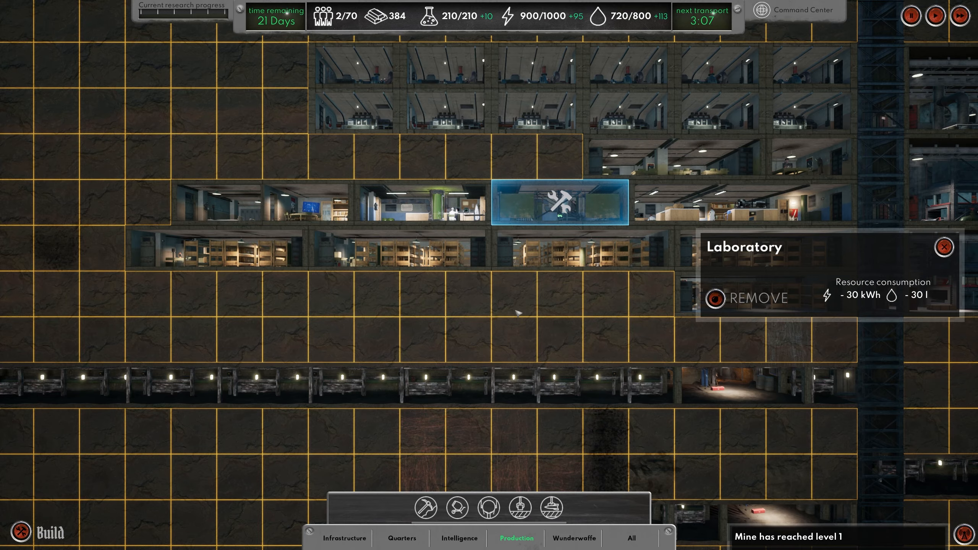
click(568, 274)
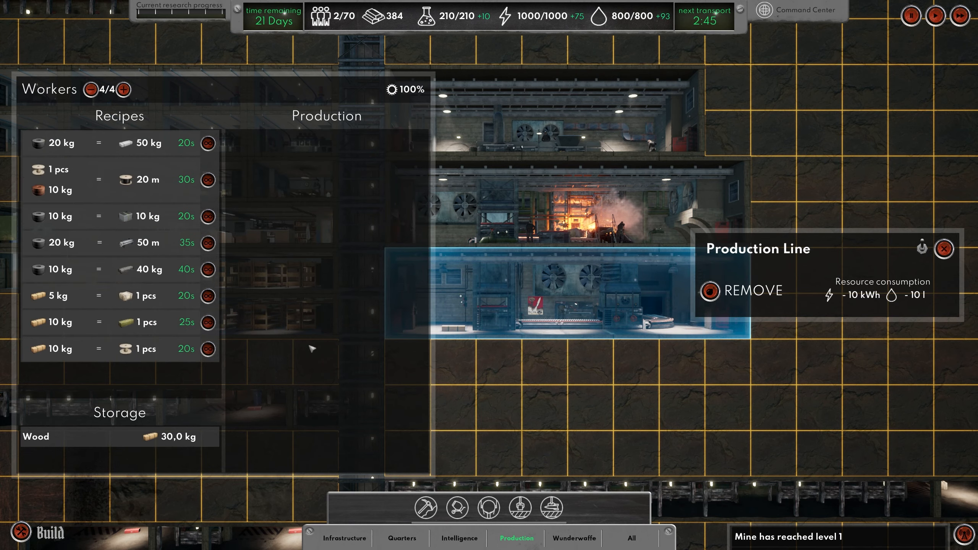
Step: Close the Production Line's recipe details to return to the mining corridors
click(943, 249)
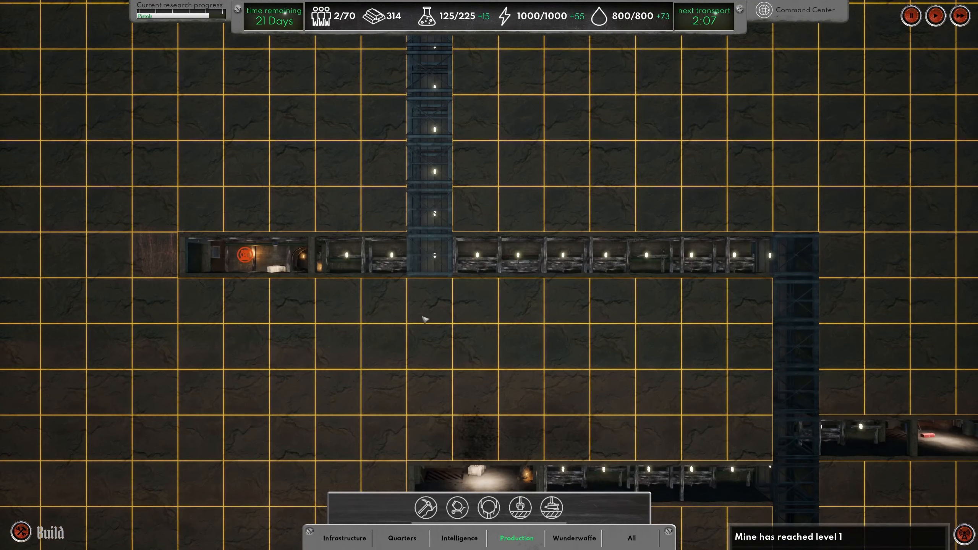
Step: Pan over the untouched ore deposits, then back up to the laboratories and quarters
click(259, 257)
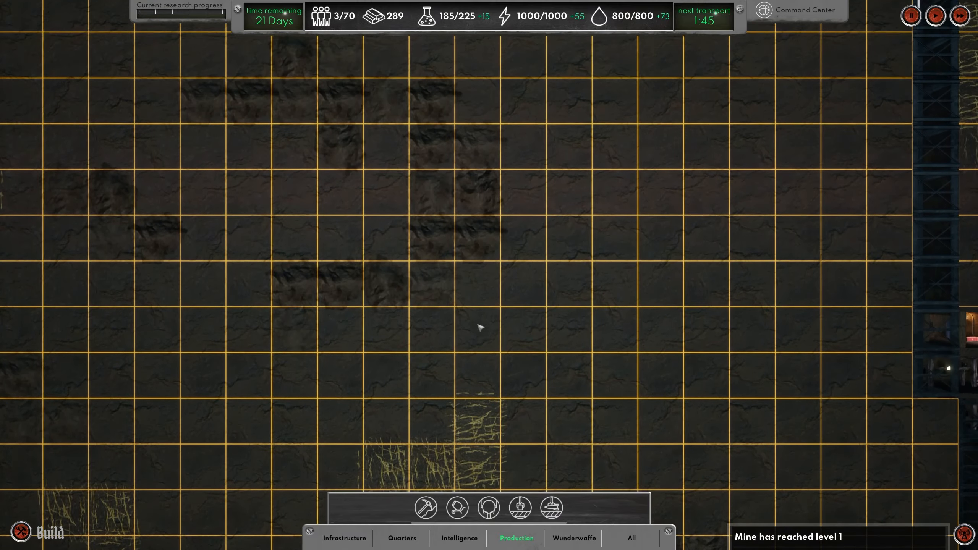
click(615, 243)
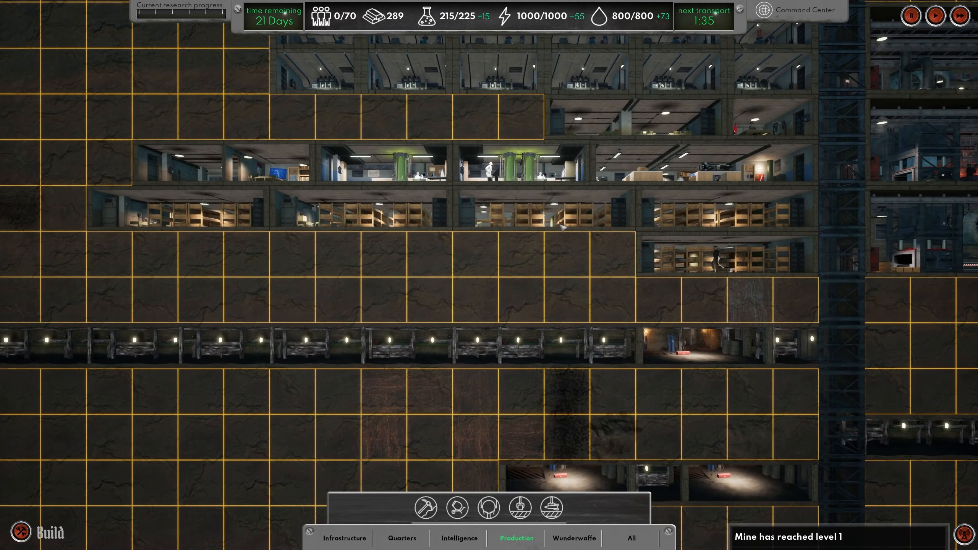
Step: Upgrade a Scientists Quarters, then bring up the Research Centre's technology tree
click(521, 224)
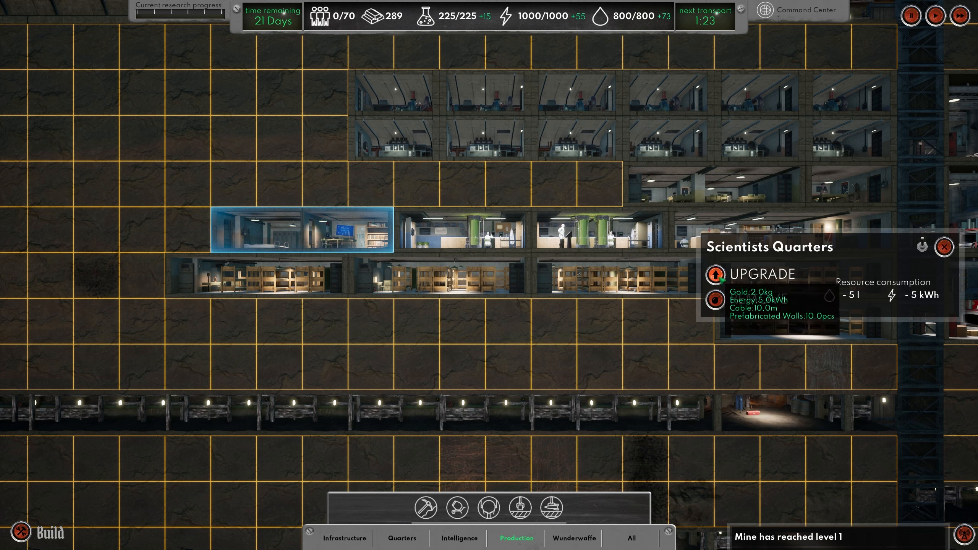
click(756, 274)
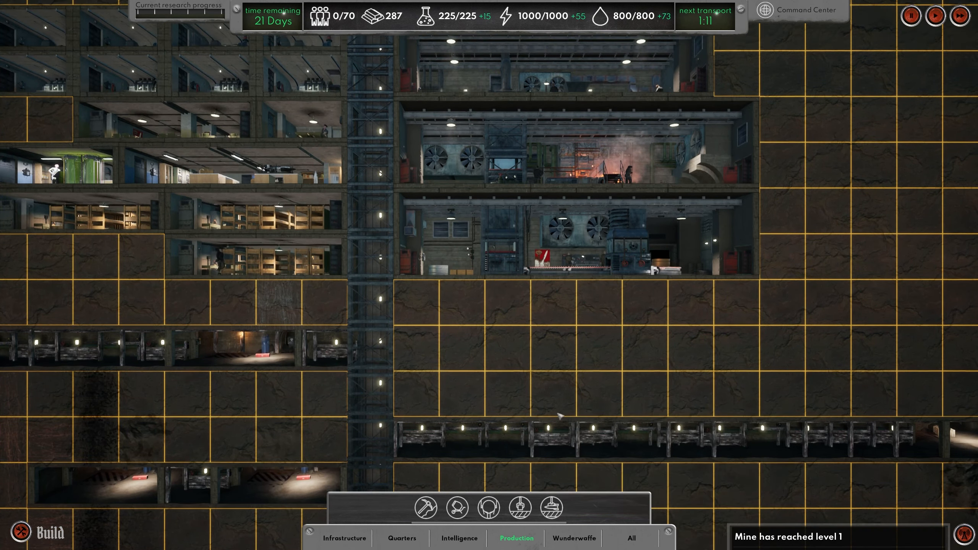
click(562, 122)
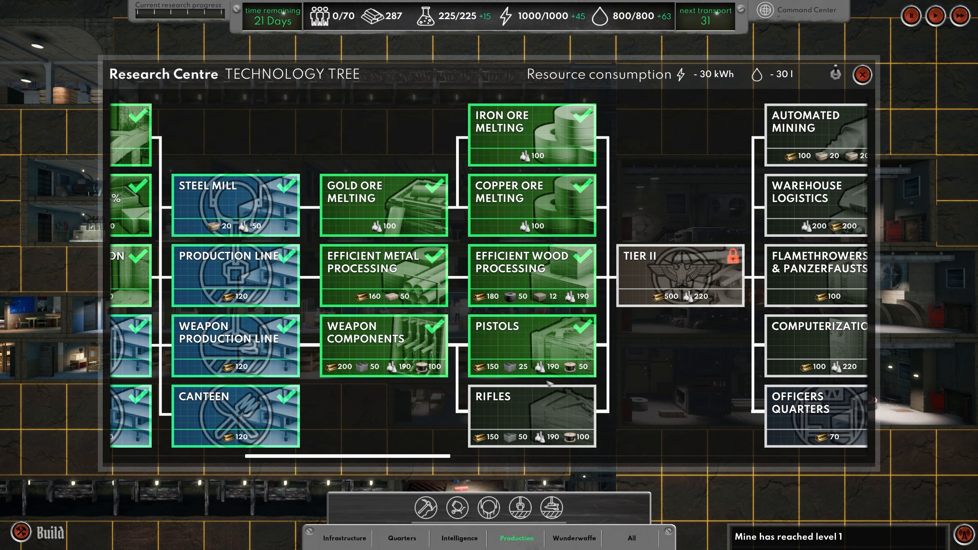
Step: Bring up the Main Warehouse's stored resource list (1,600 kg wood, 287 kg gold)
click(861, 74)
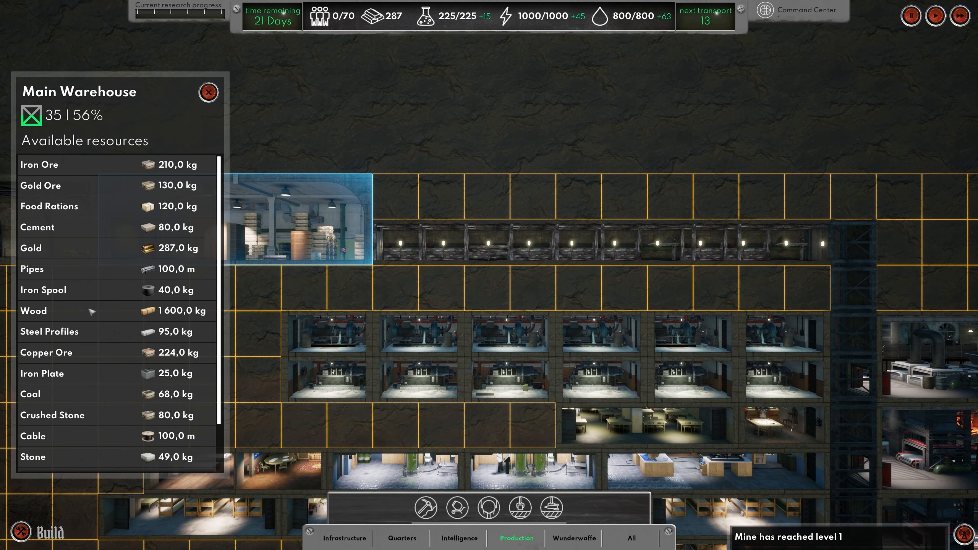
scroll(down, 3)
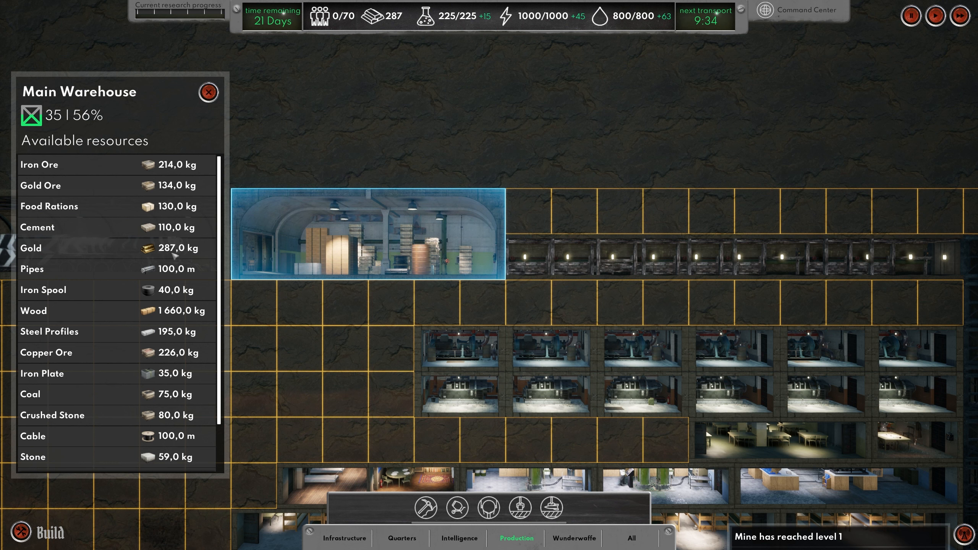
mouse_move(91, 356)
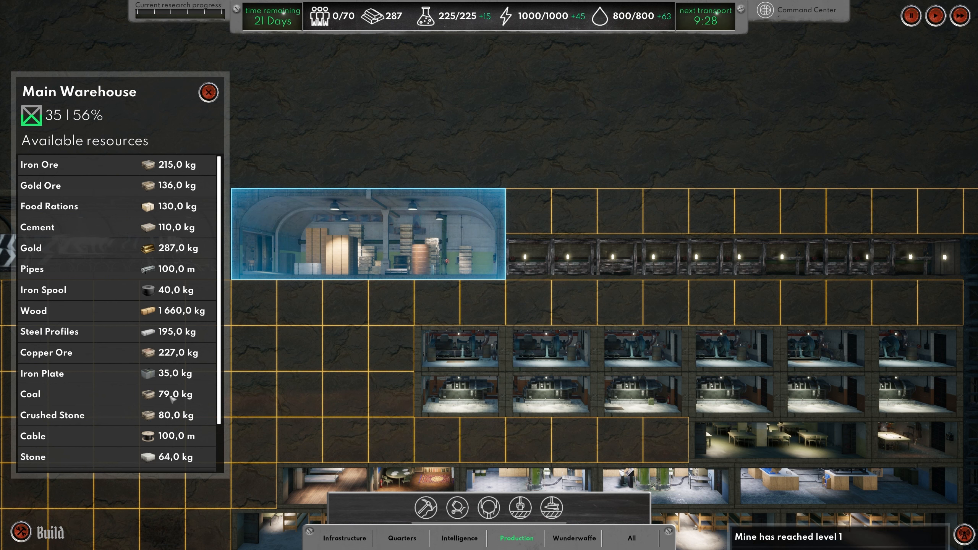
scroll(down, 3)
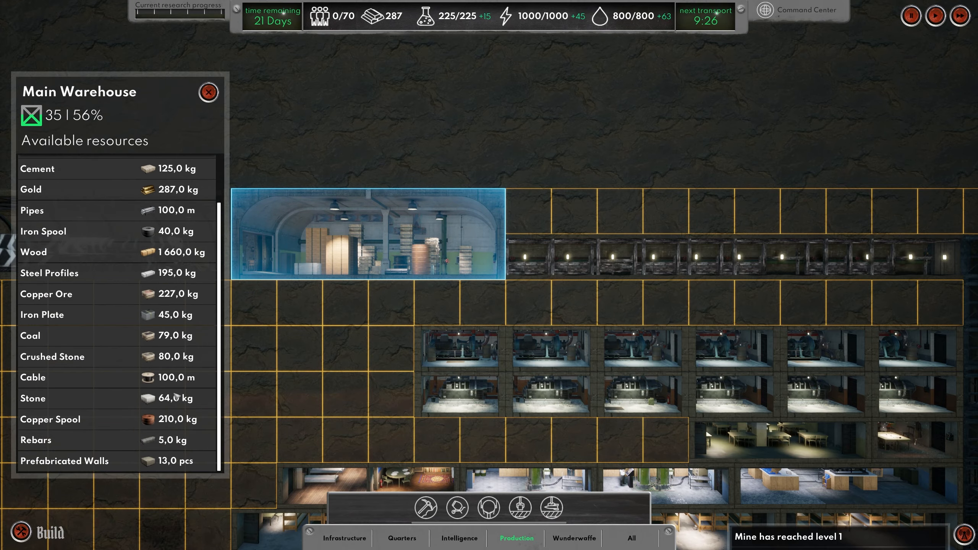
click(209, 91)
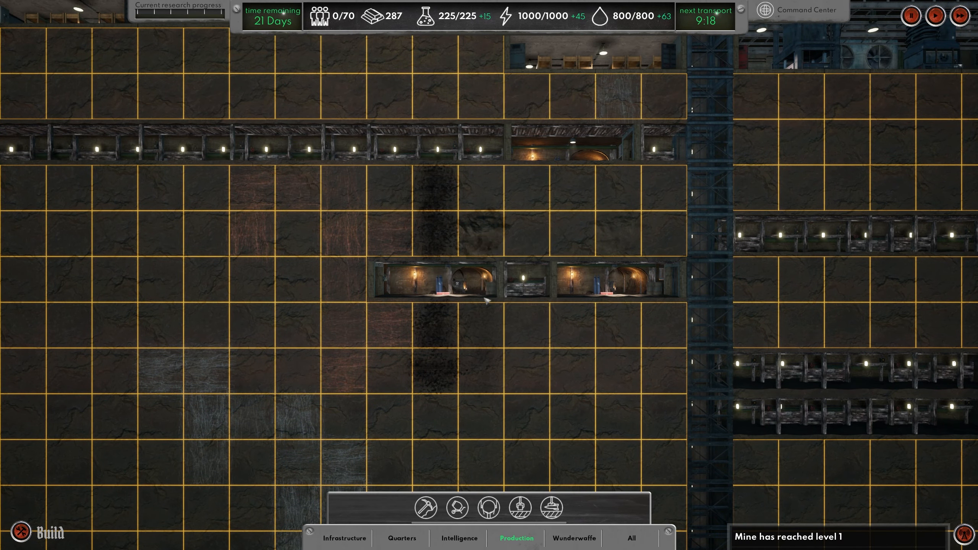
mouse_move(447, 274)
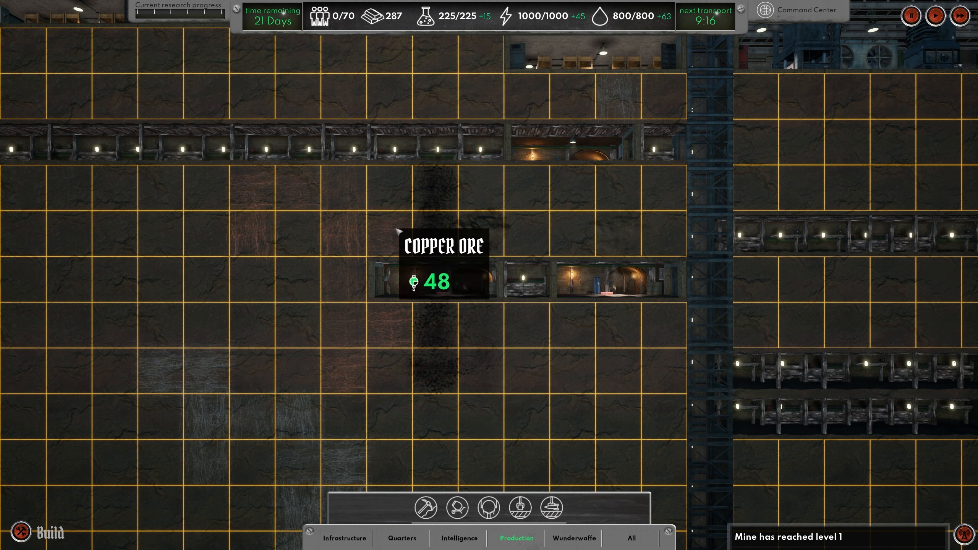
mouse_move(502, 281)
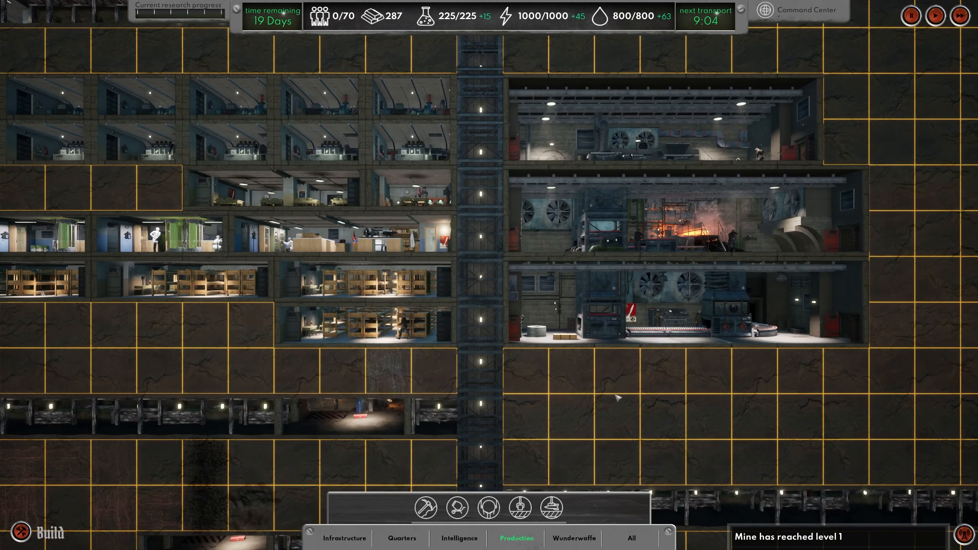
click(667, 153)
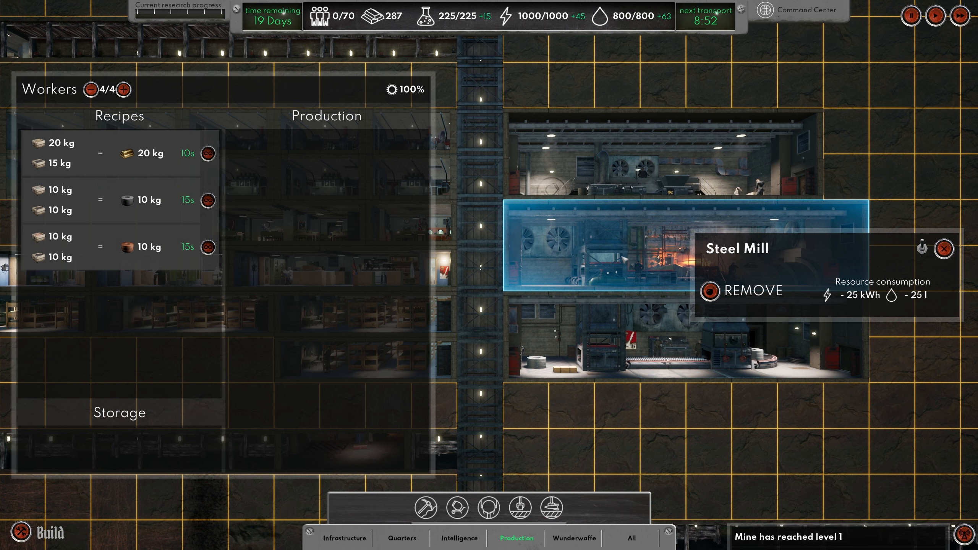
mouse_move(143, 153)
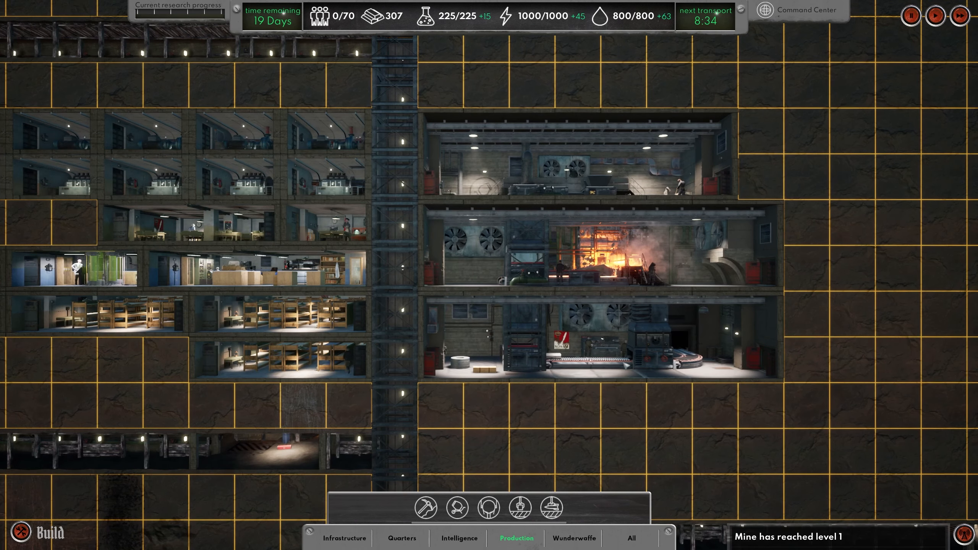
Step: Research Rifles in the technology tree, then close it
click(593, 358)
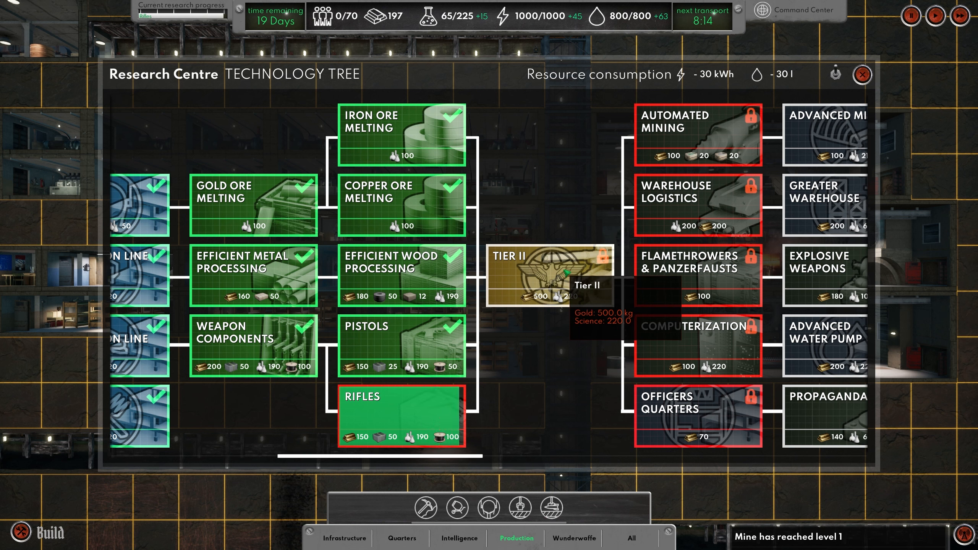
click(402, 415)
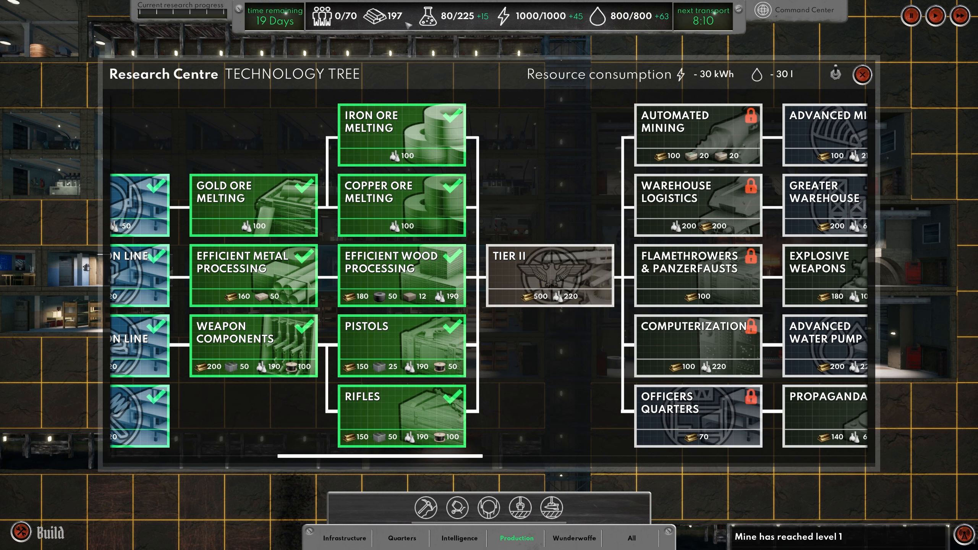
click(863, 75)
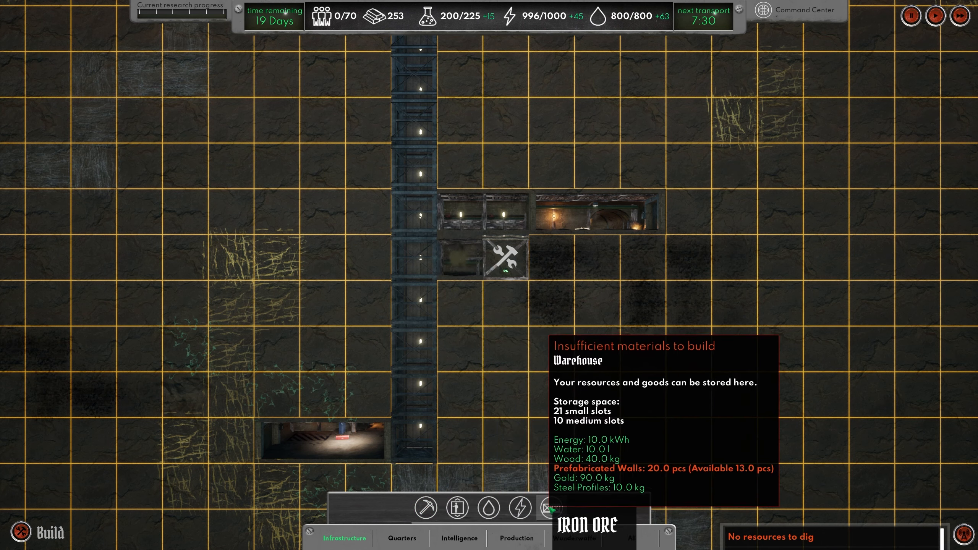
click(516, 538)
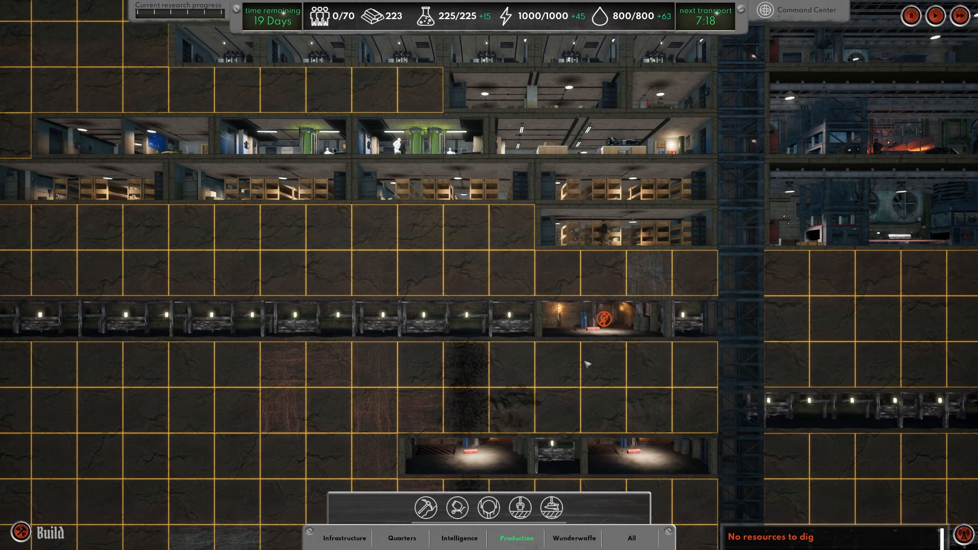
Step: Pull workers off the exhausted mine and demolish it, recovering 7.5 kg gold and 15 kg wood
click(600, 319)
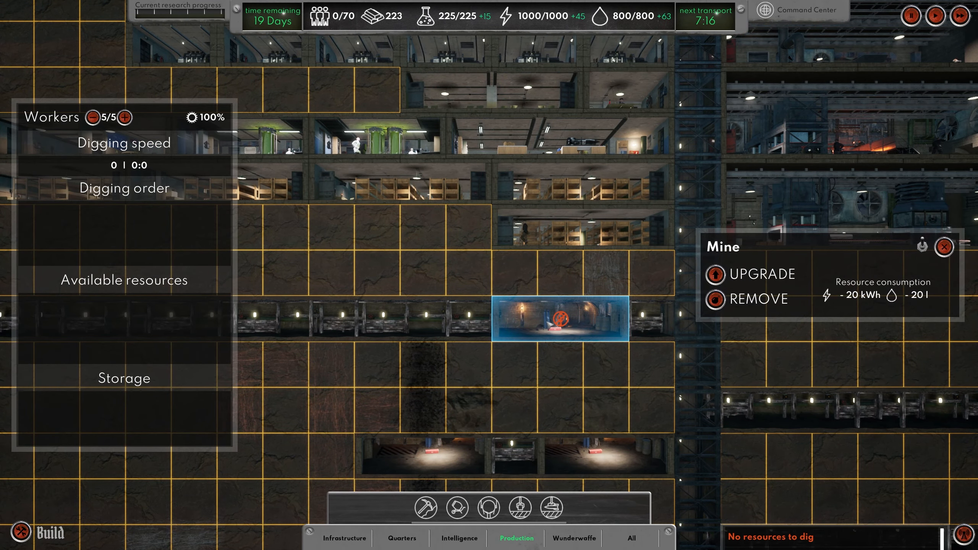
click(93, 117)
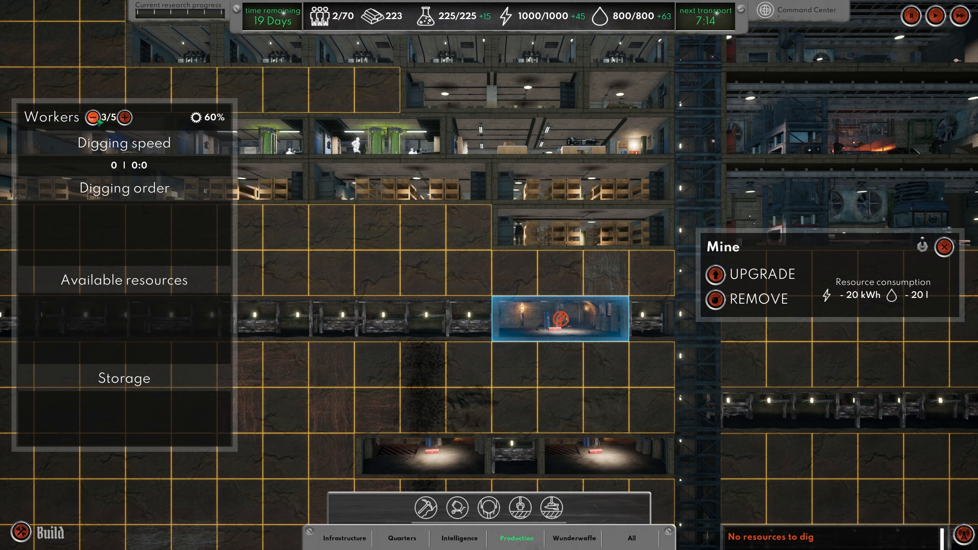
click(94, 117)
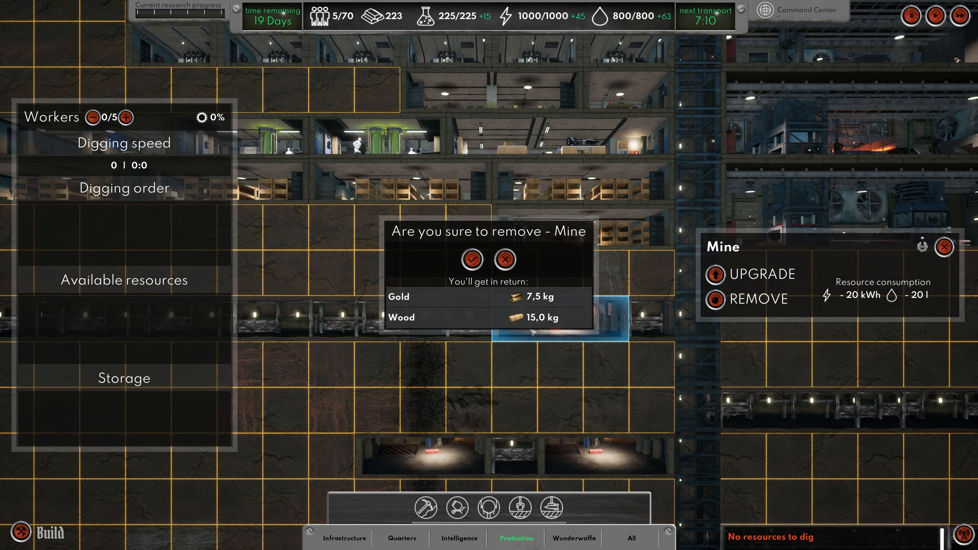
click(473, 258)
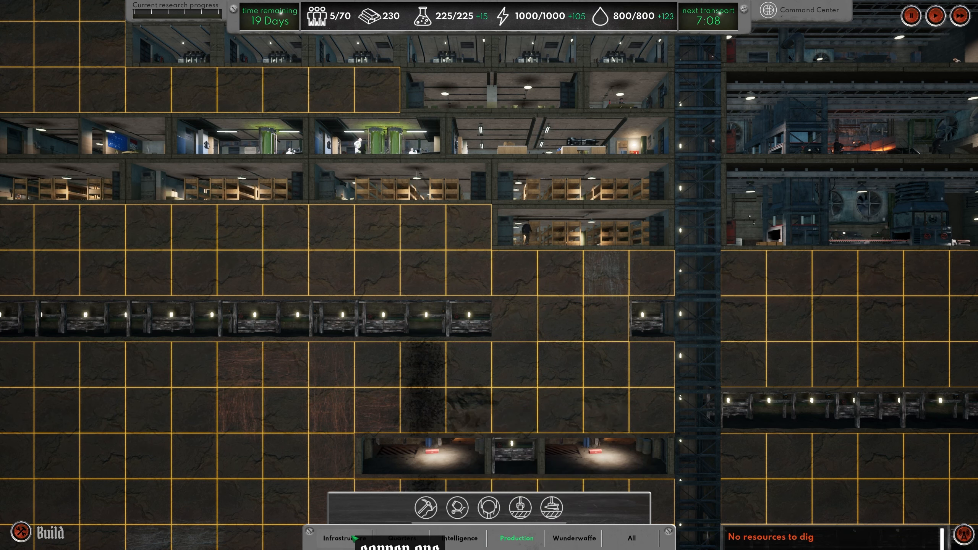
click(343, 538)
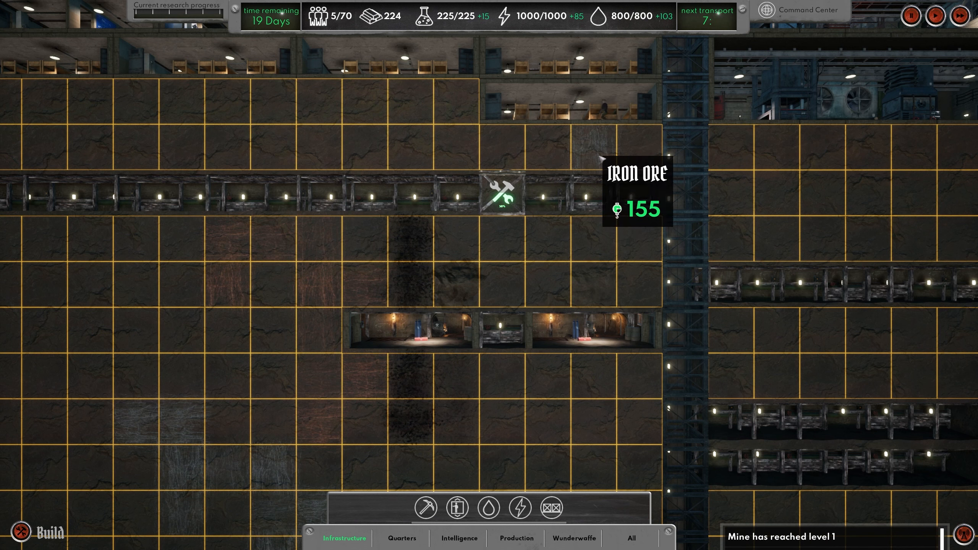
Step: Check the coal and stone mines' digging progress and pick a new Mine from Infrastructure
click(586, 330)
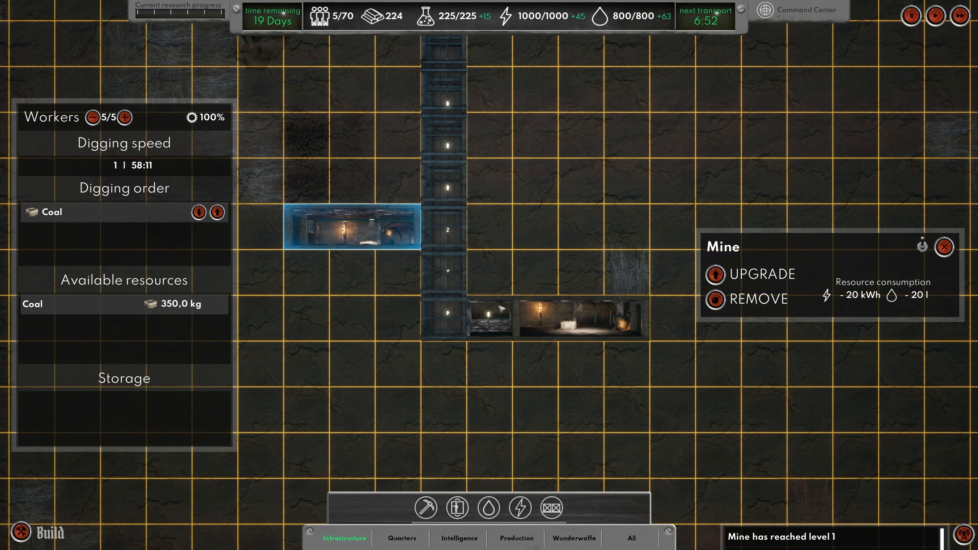
click(582, 318)
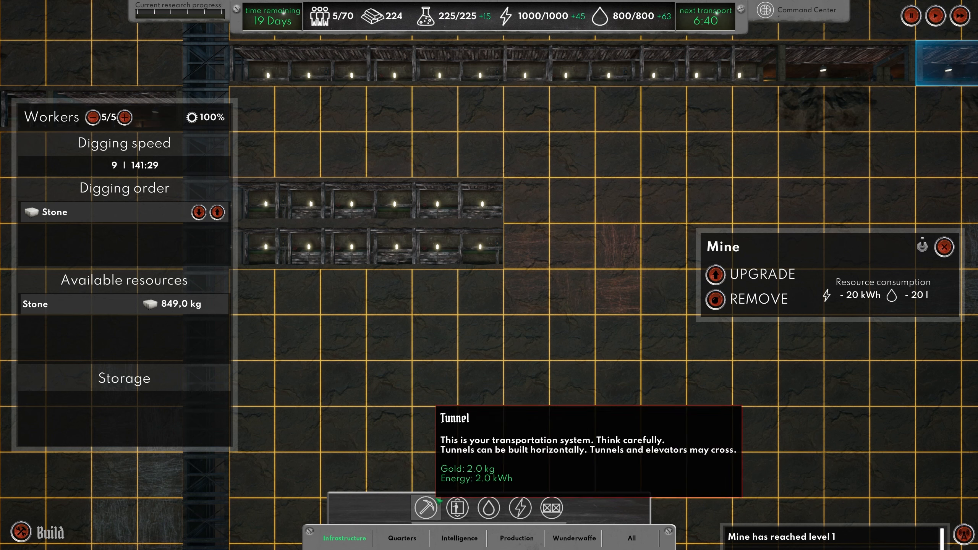
mouse_move(518, 508)
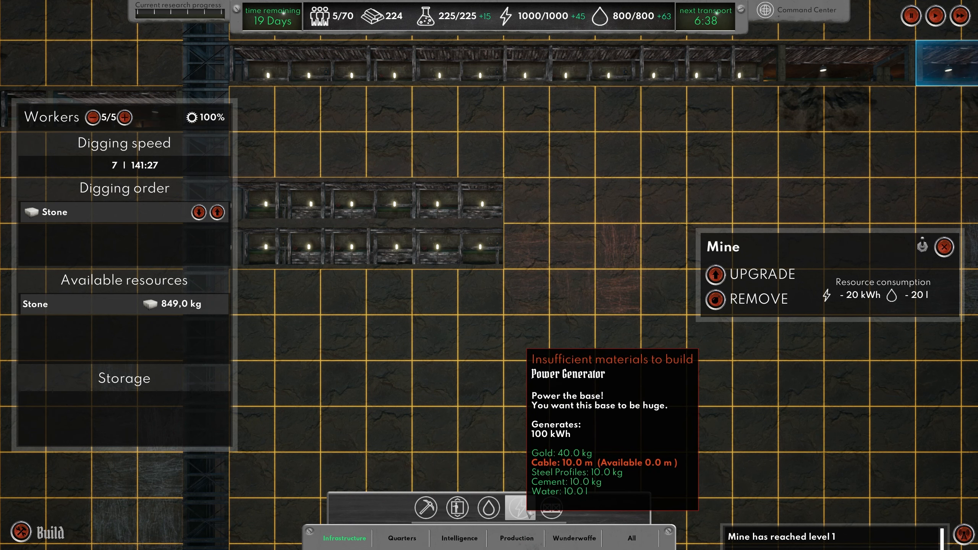
click(516, 538)
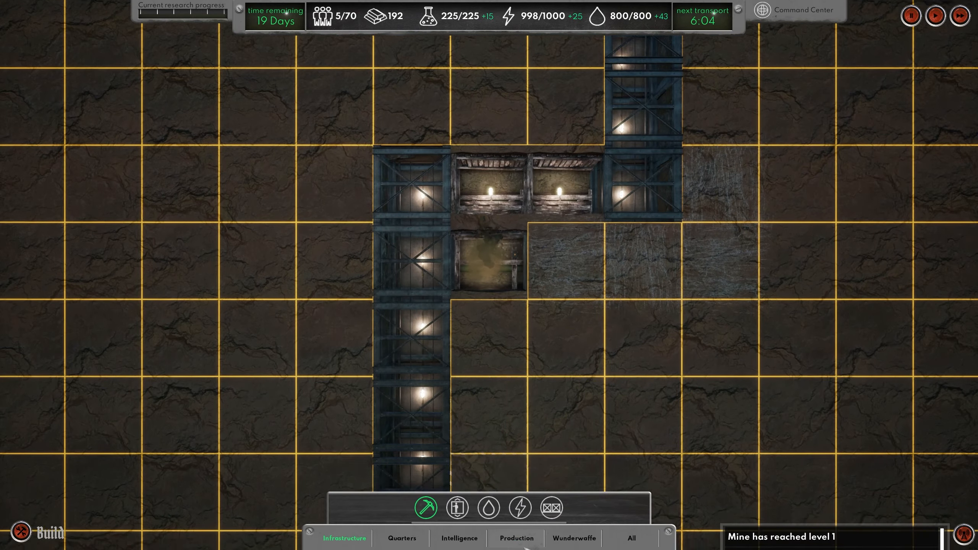
Step: Bring up the Steel Mill's recipes and production queue for the spool batches
click(516, 539)
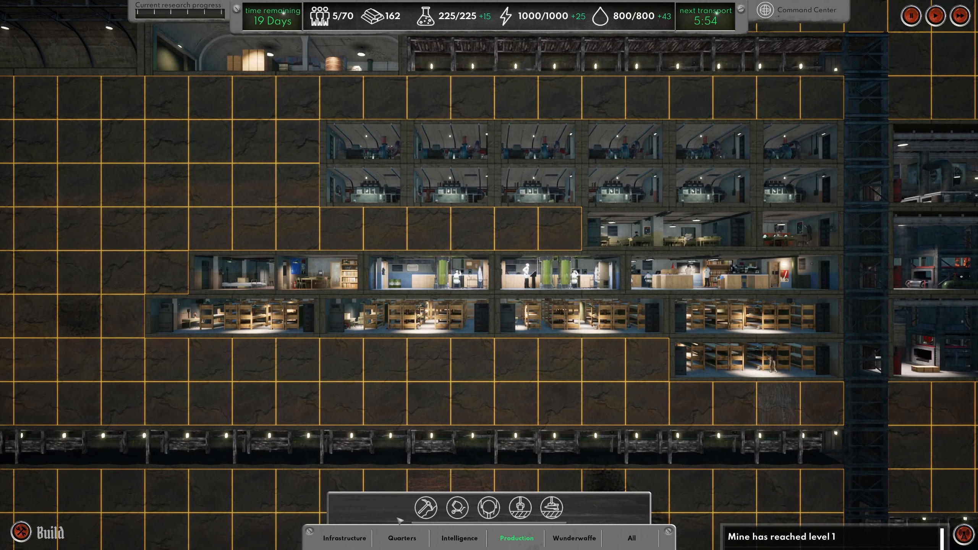
click(342, 538)
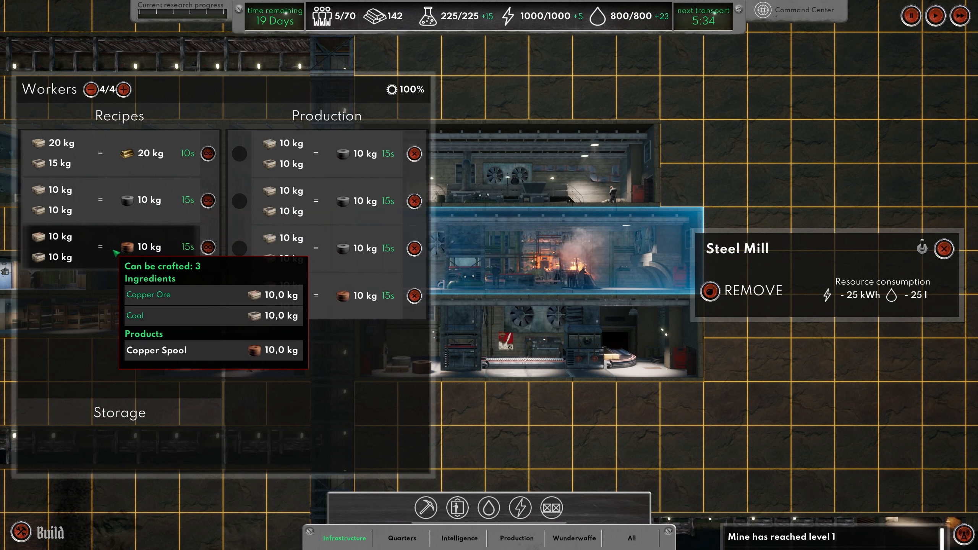
Step: Close the Steel Mill's production panel with the spool orders running
click(943, 249)
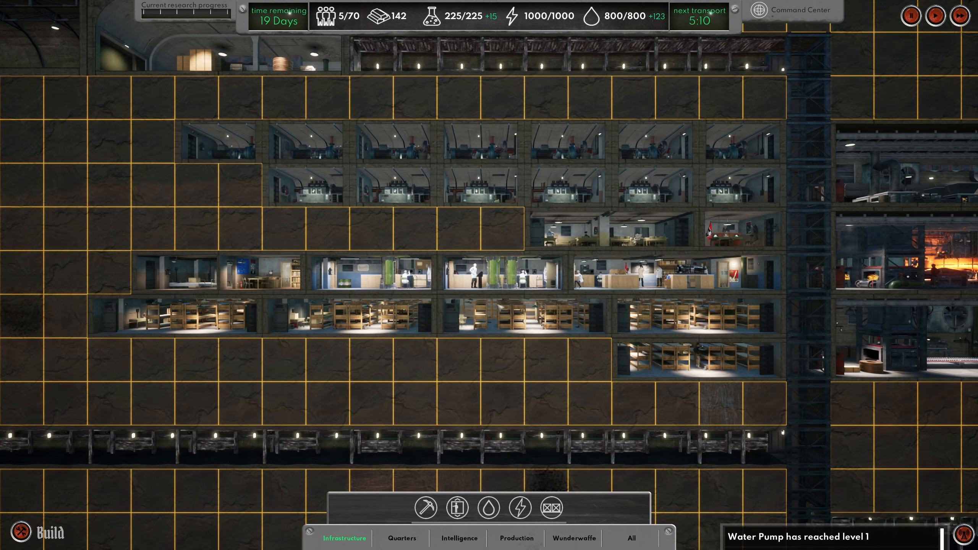
Step: Place a new Power Generator at the left end of the generator block
click(499, 274)
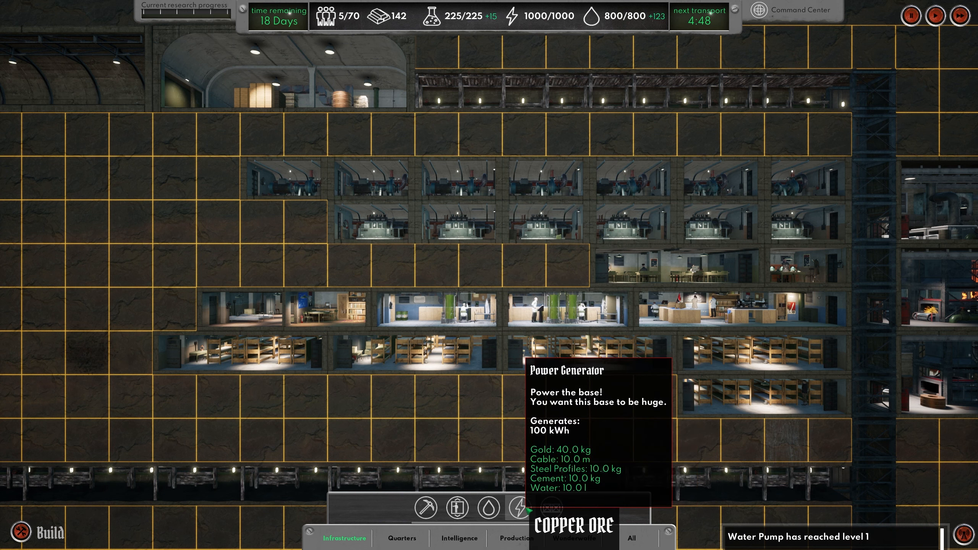
click(518, 507)
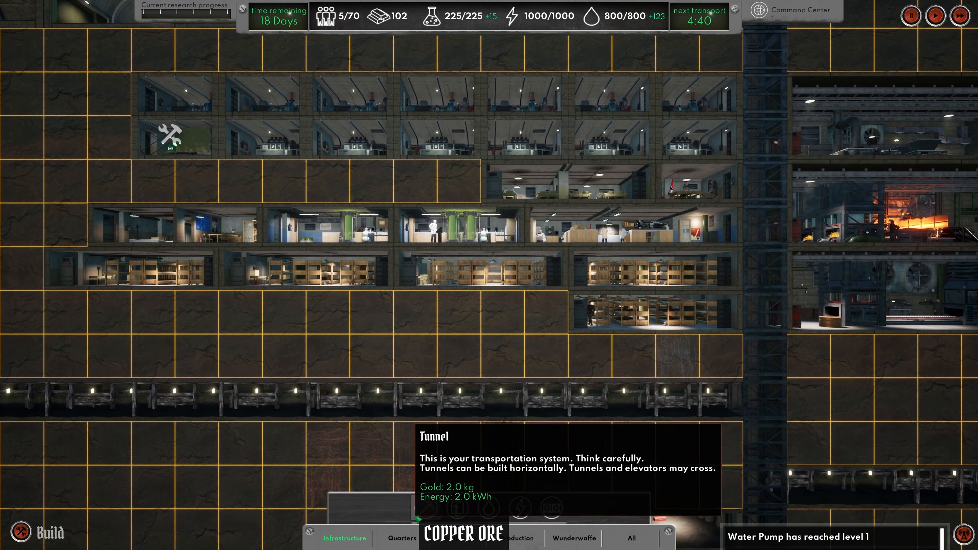
click(402, 538)
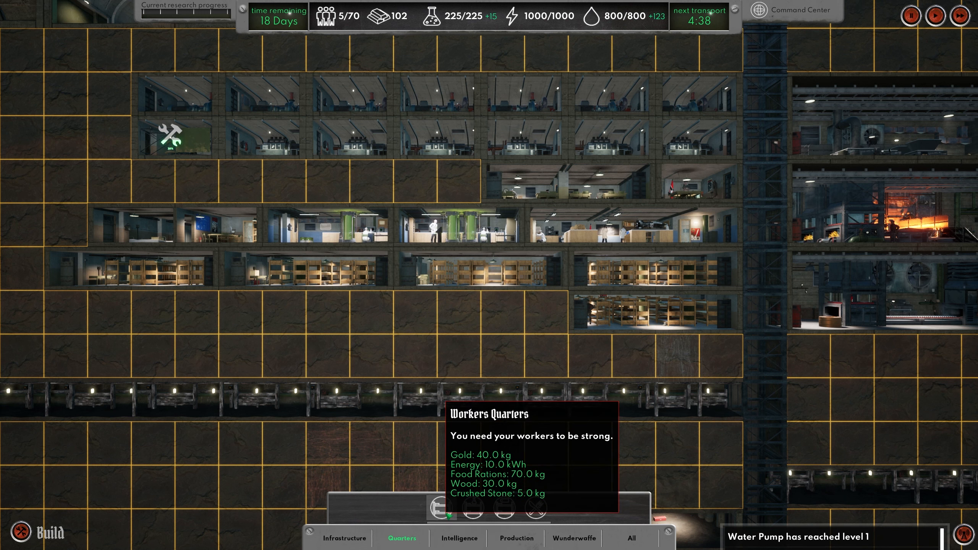
Step: Place a Workers Quarters in the empty slot beside the existing bunk rooms, then look at Scientists Quarters
click(441, 510)
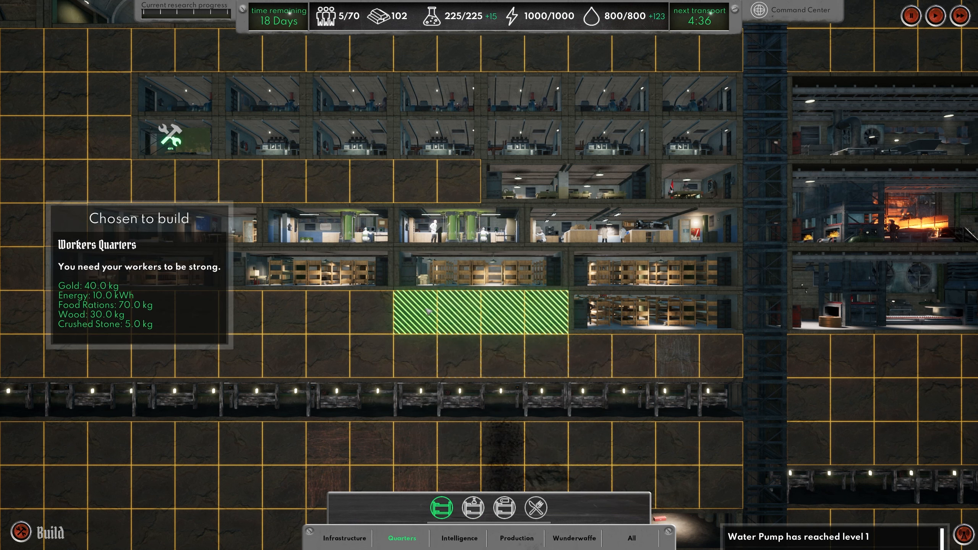
click(480, 314)
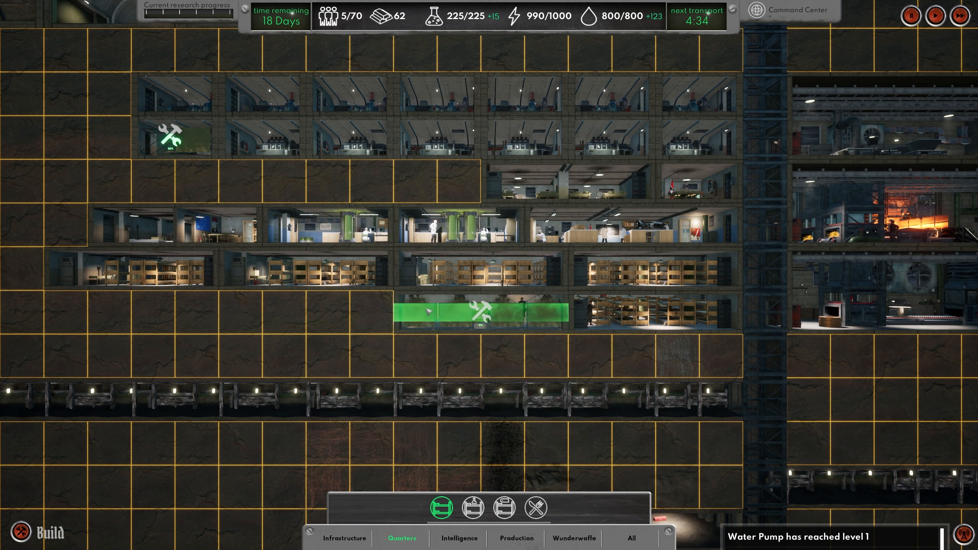
scroll(down, 3)
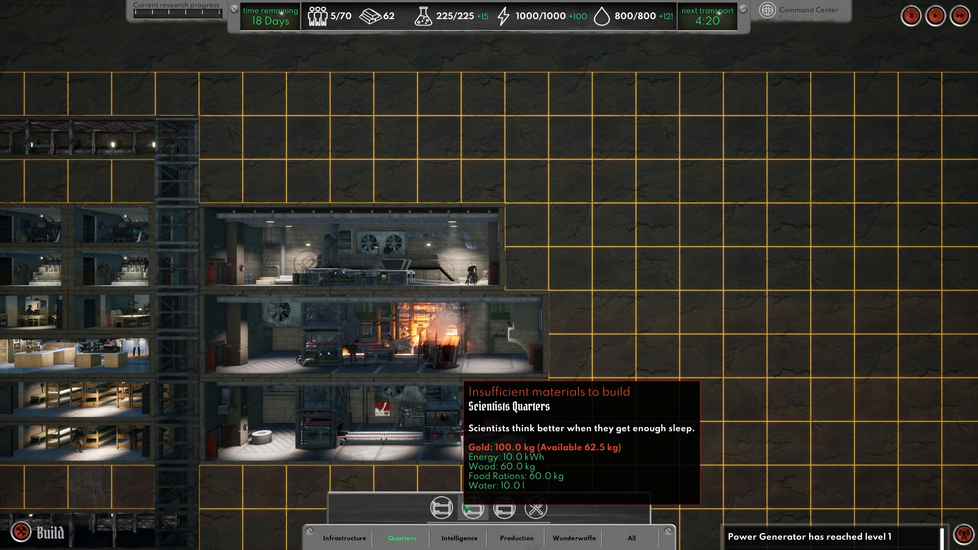
click(343, 539)
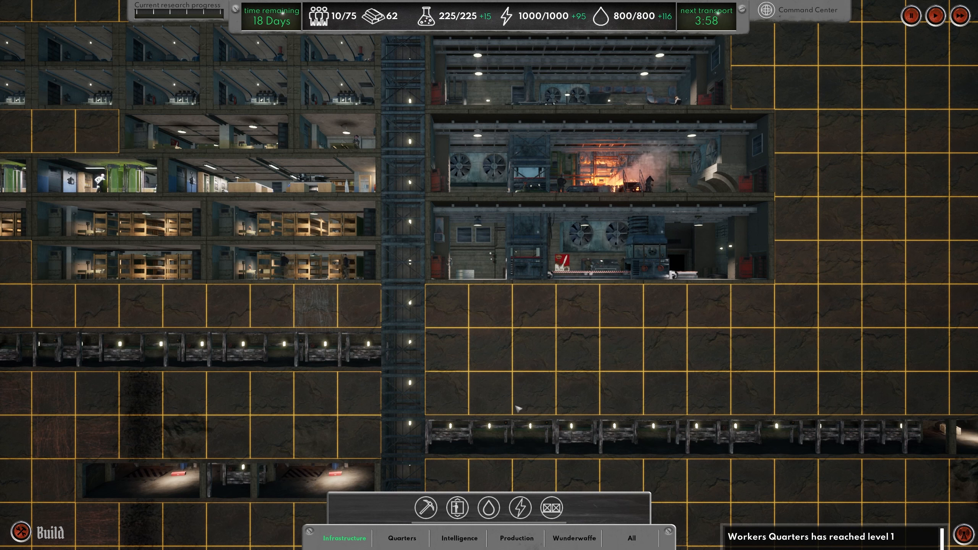
Step: View the production buildings list and the stone mine's digging order (775 kg left), then close it
click(516, 538)
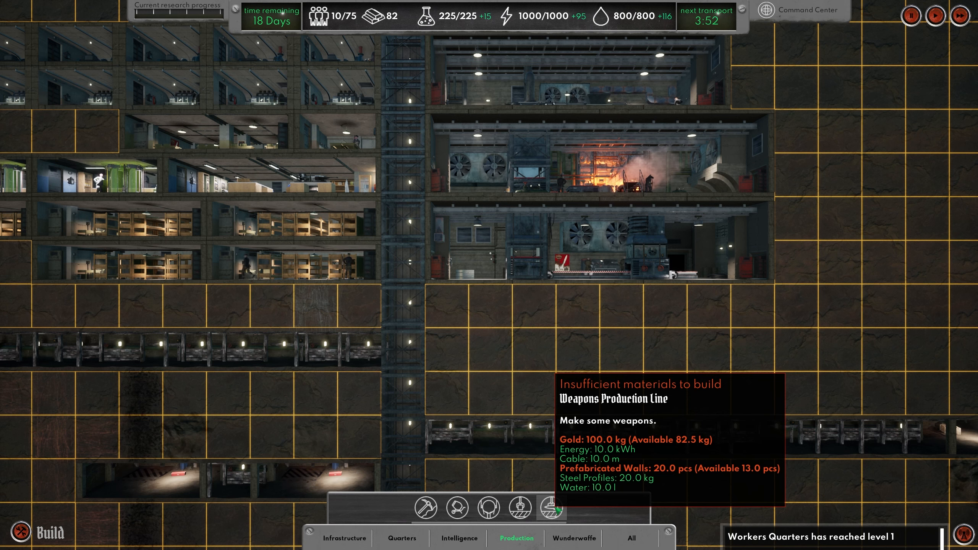
mouse_move(545, 381)
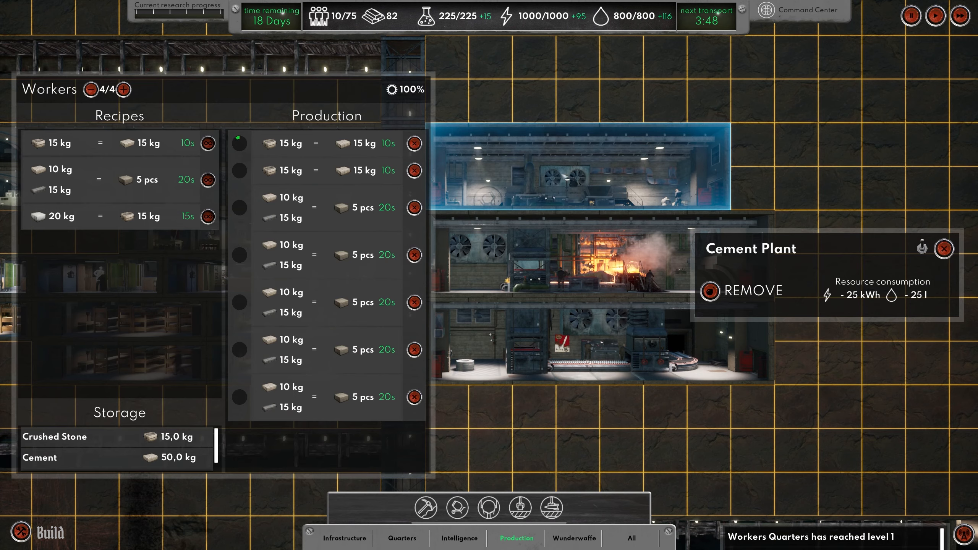
click(327, 208)
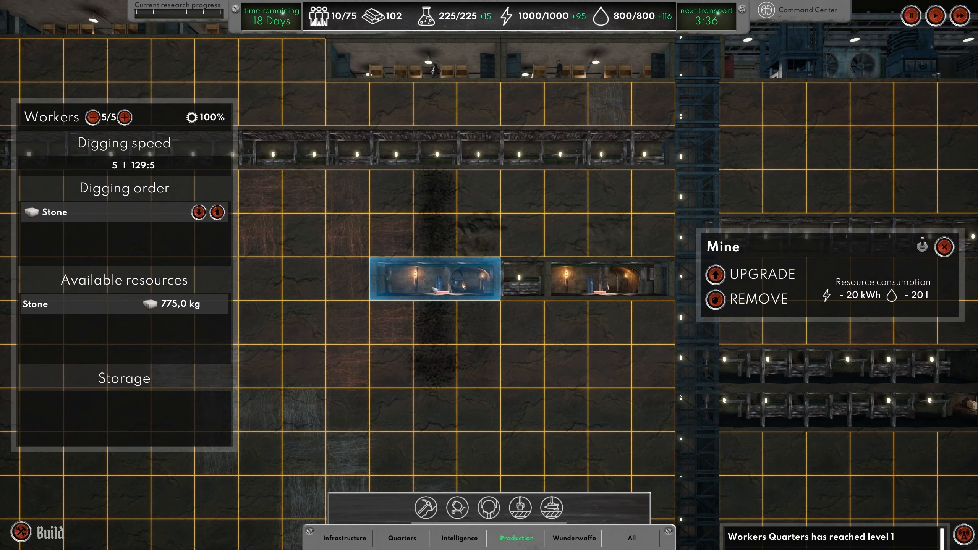
click(609, 279)
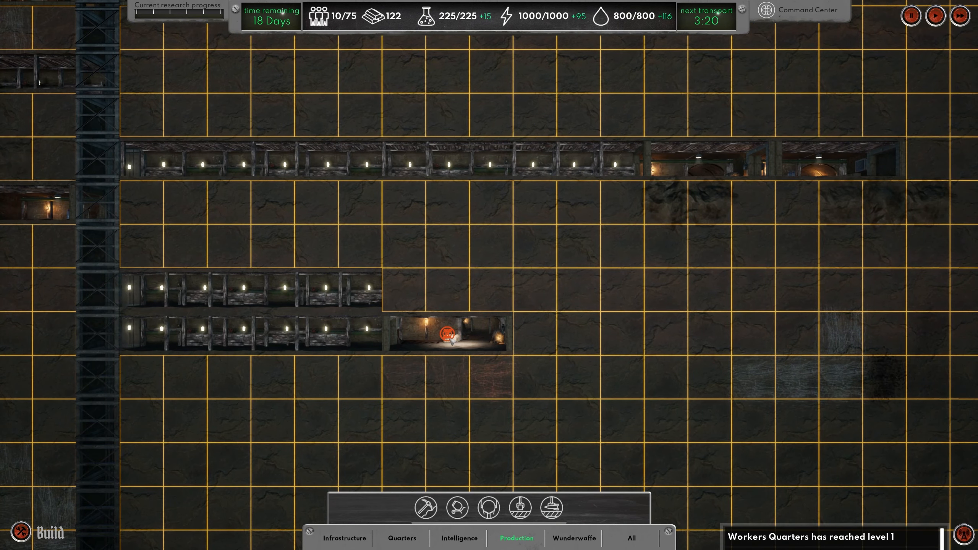
Step: Assign workers to the copper ore mine and the iron ore mine
click(447, 334)
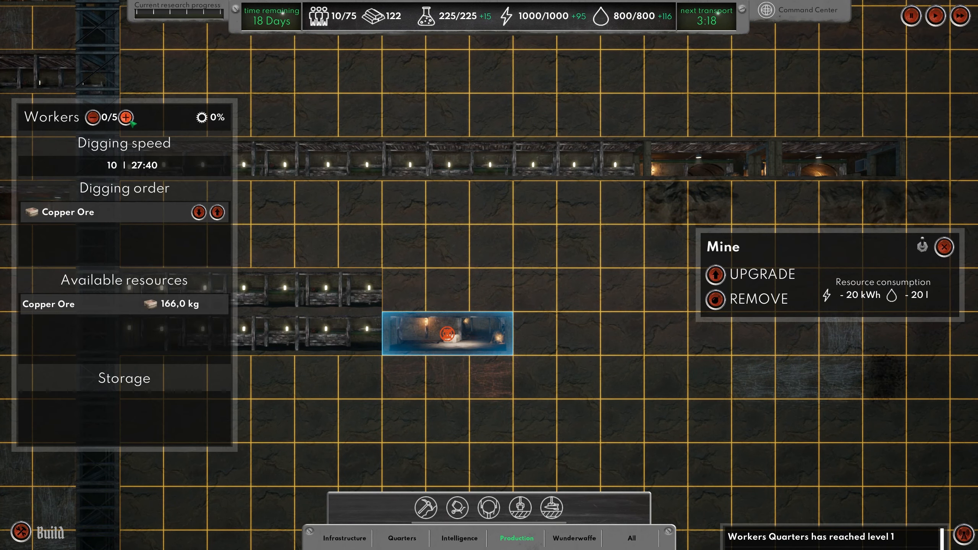
click(126, 118)
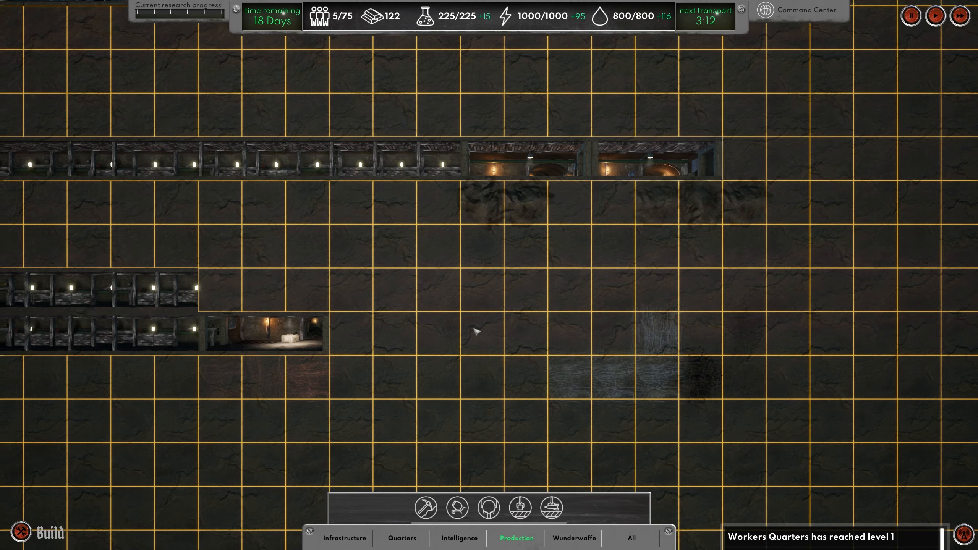
click(410, 259)
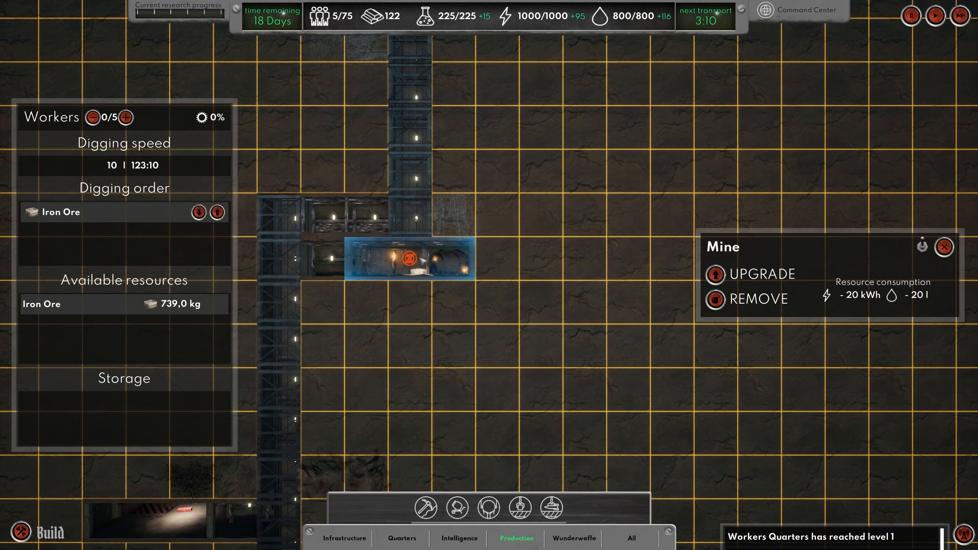
click(128, 117)
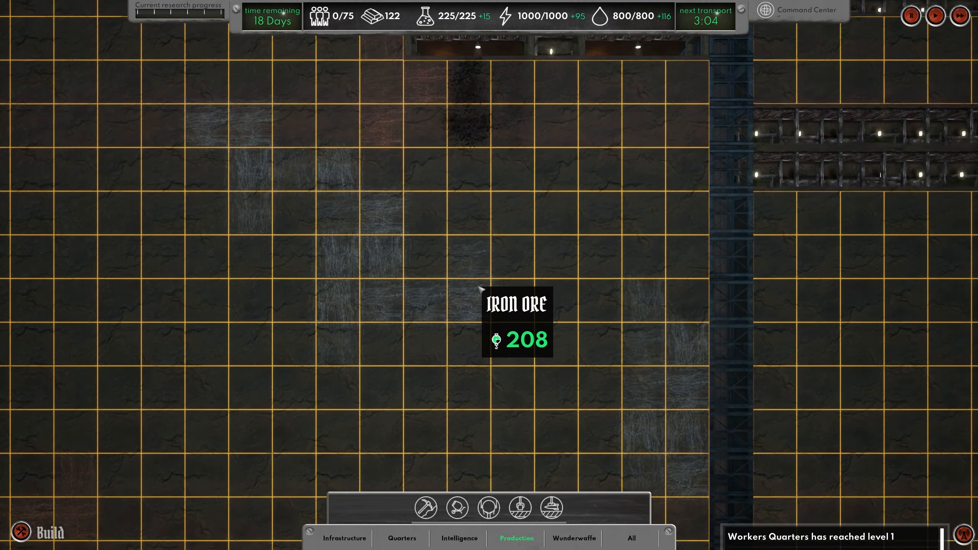
Step: Upgrade the new Workers Quarters to level 2, raising population capacity to 80
click(446, 266)
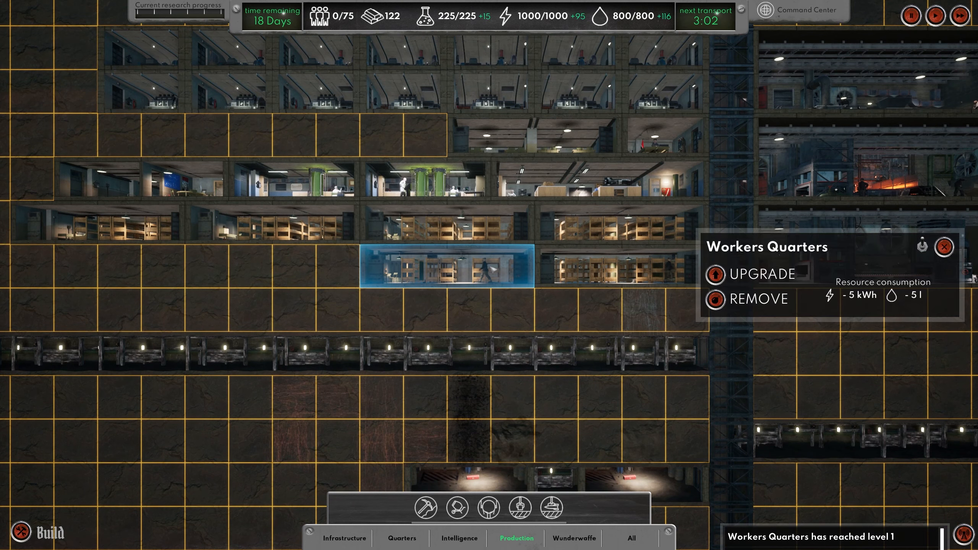
click(749, 275)
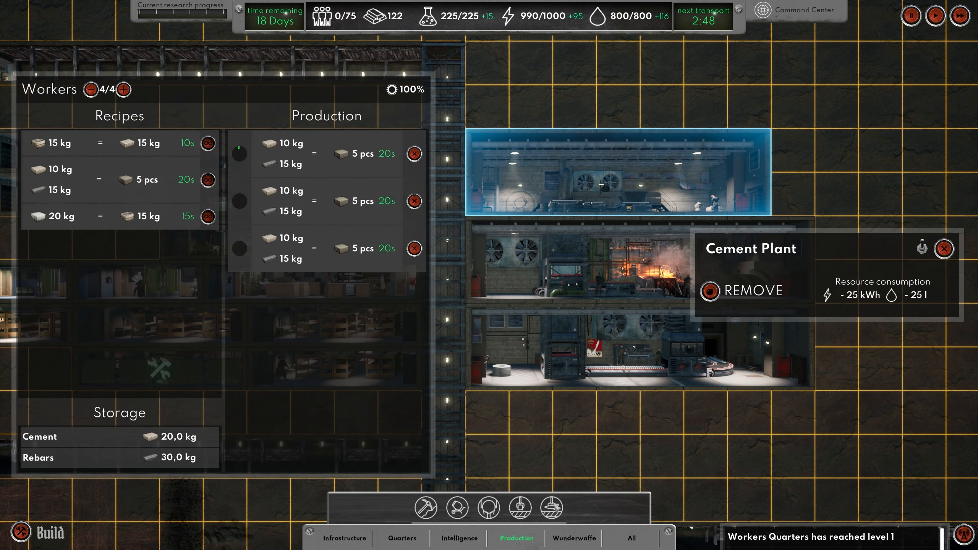
click(550, 507)
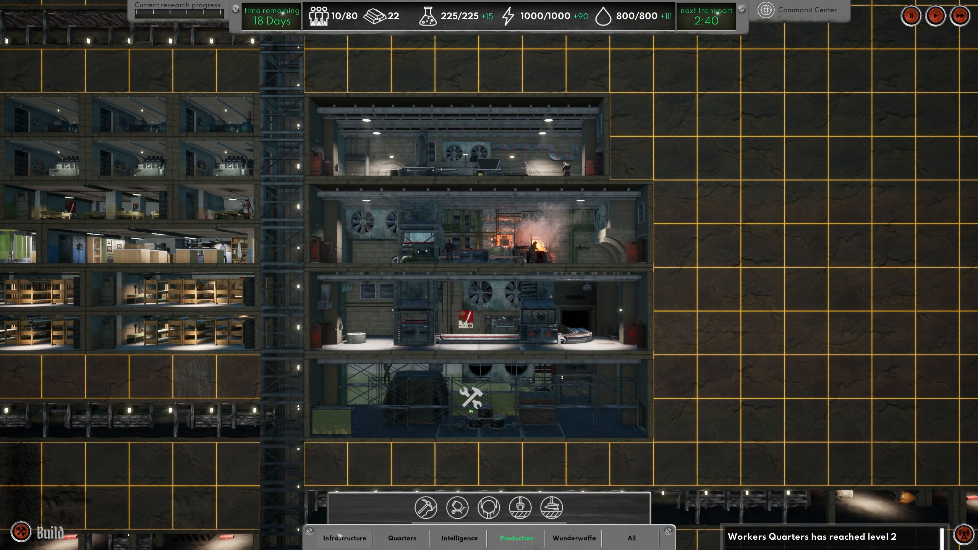
click(343, 538)
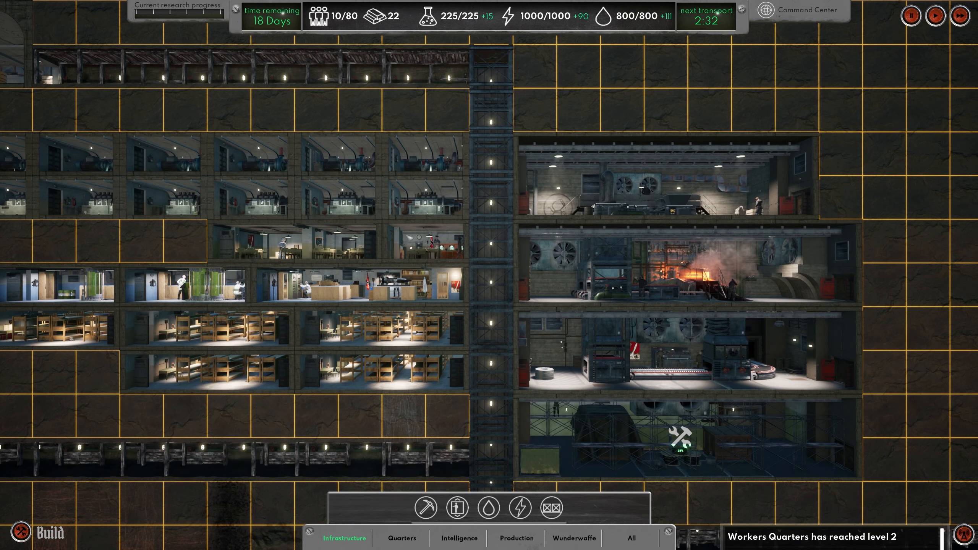
scroll(down, 3)
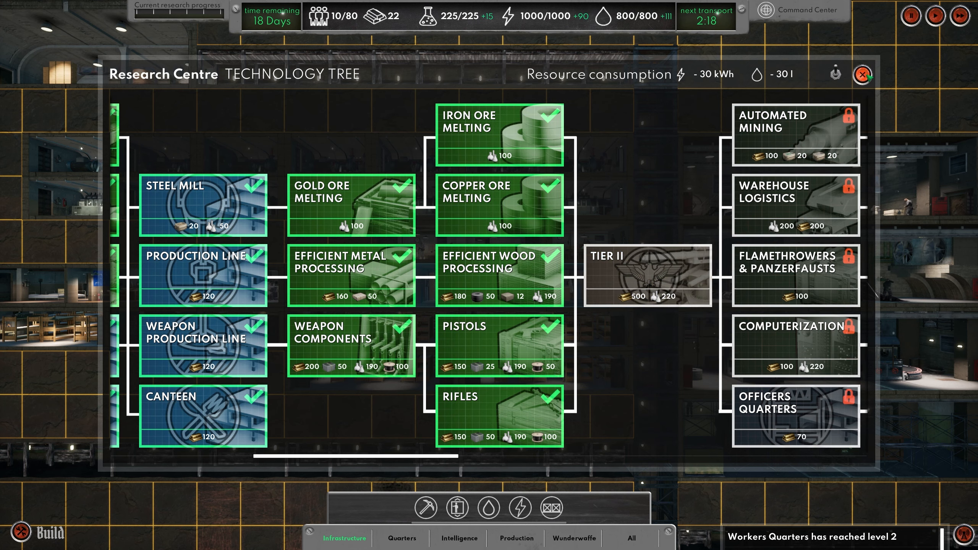
click(862, 75)
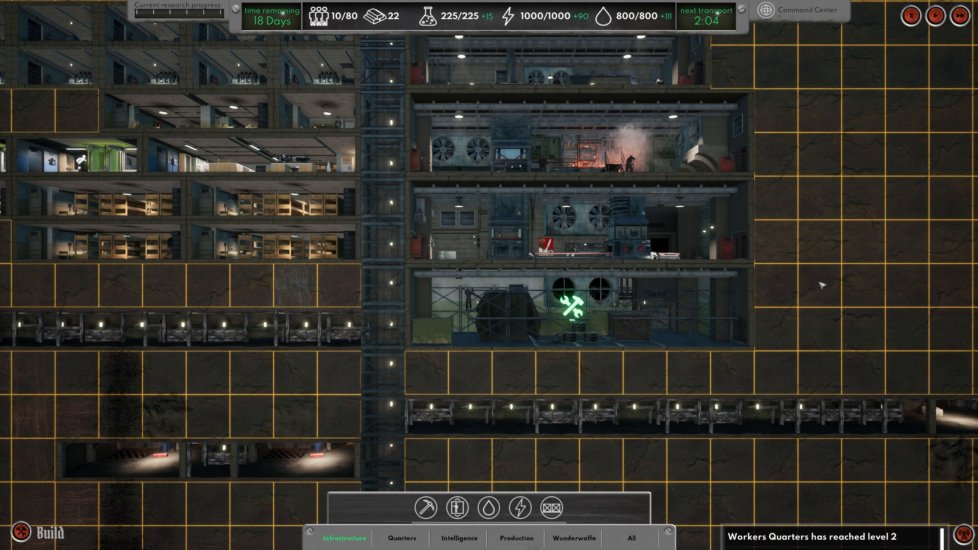
Step: Assign workers to the Weapons Production Line and inspect the Steel Mill recipes
click(570, 315)
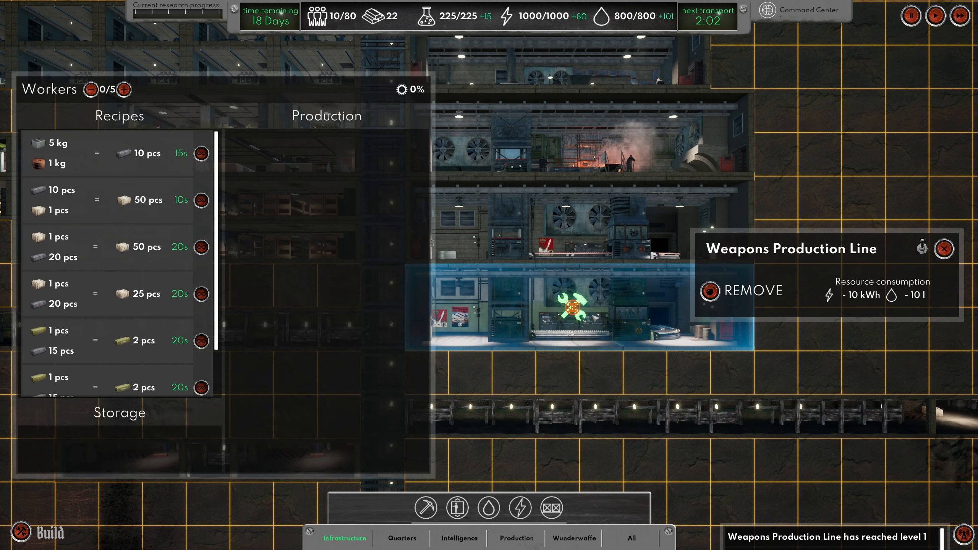
click(128, 90)
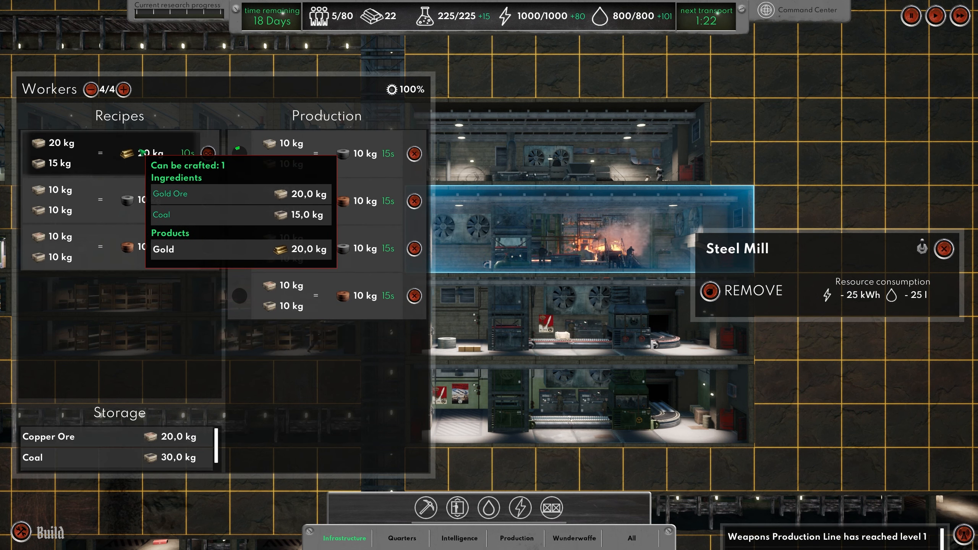
click(208, 153)
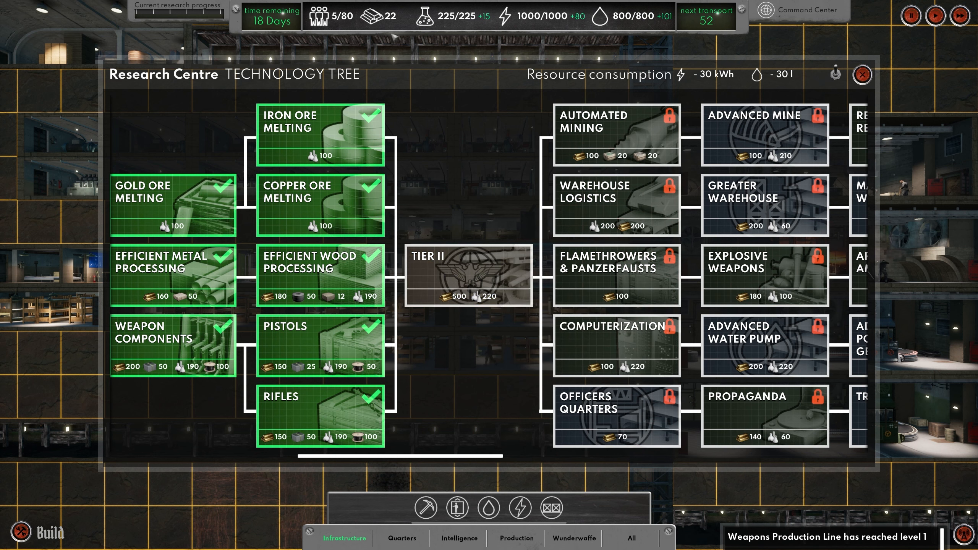
Step: Close the technology tree after reviewing the locked Tier II branches
click(863, 75)
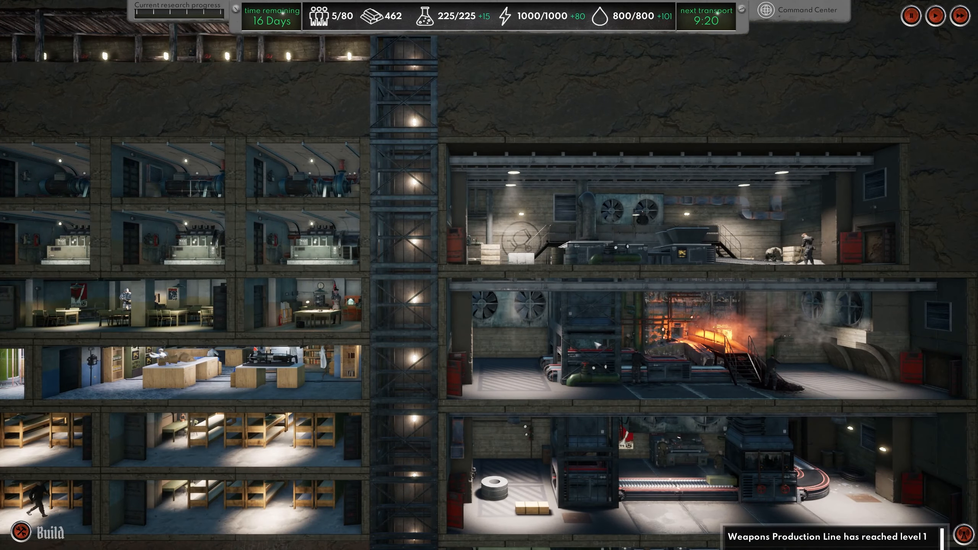
Step: Queue a batch of Gold smelting at the Steel Mill and close its details
click(667, 343)
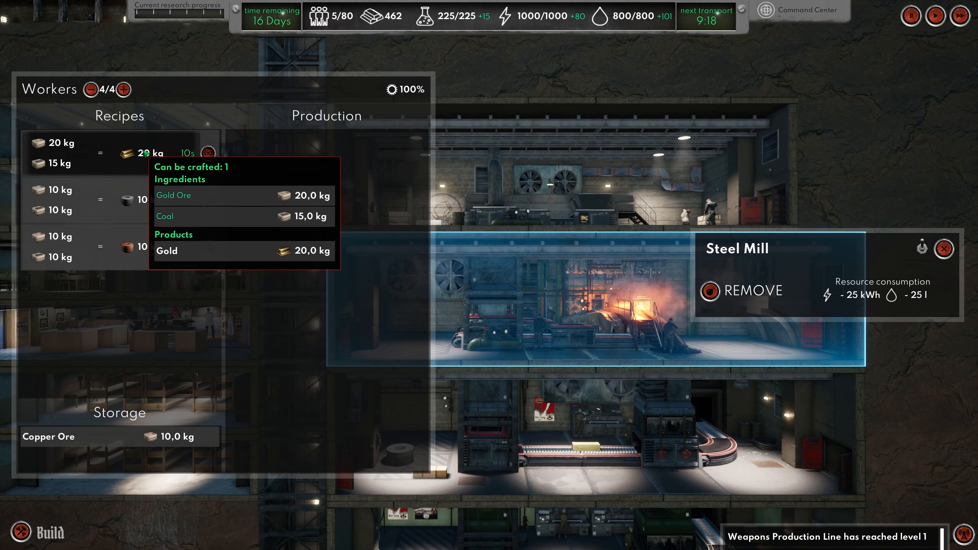
click(209, 153)
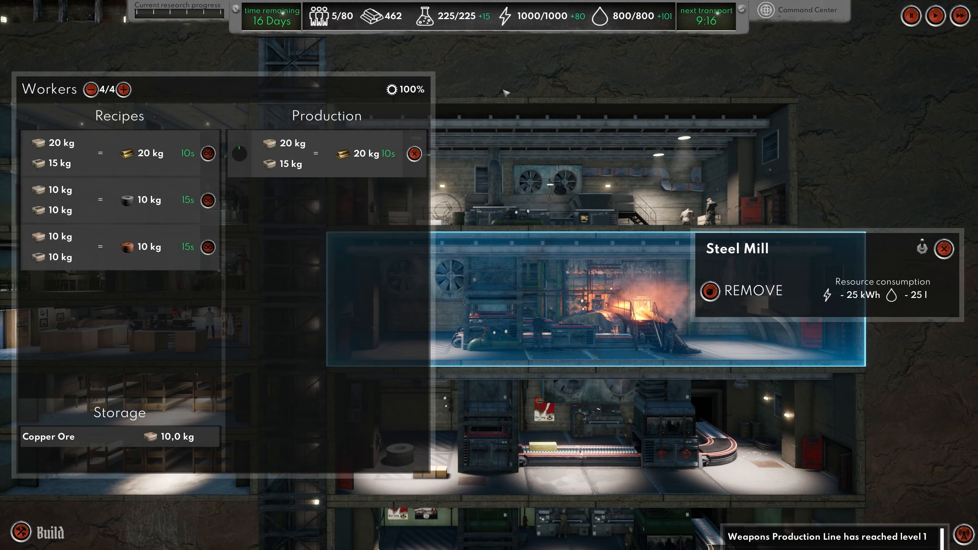
click(944, 249)
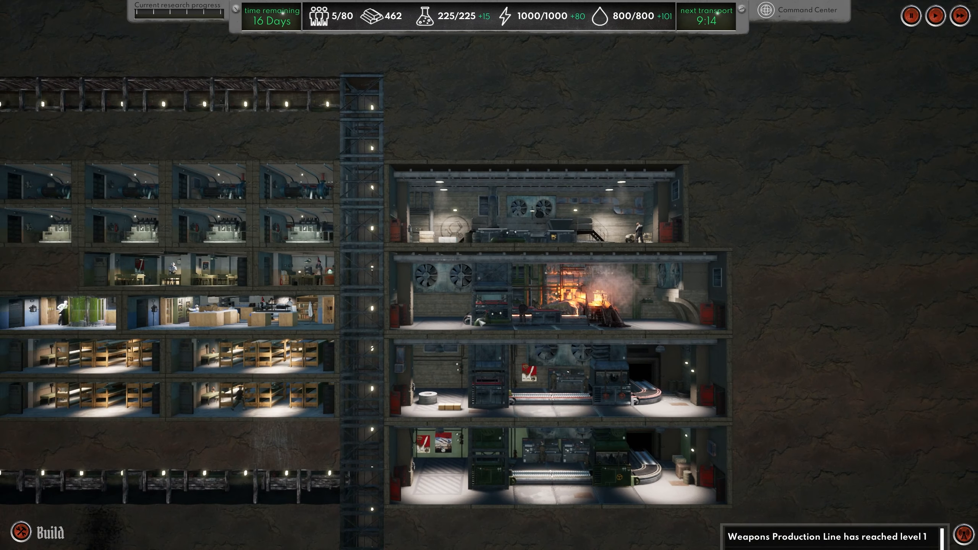
click(555, 294)
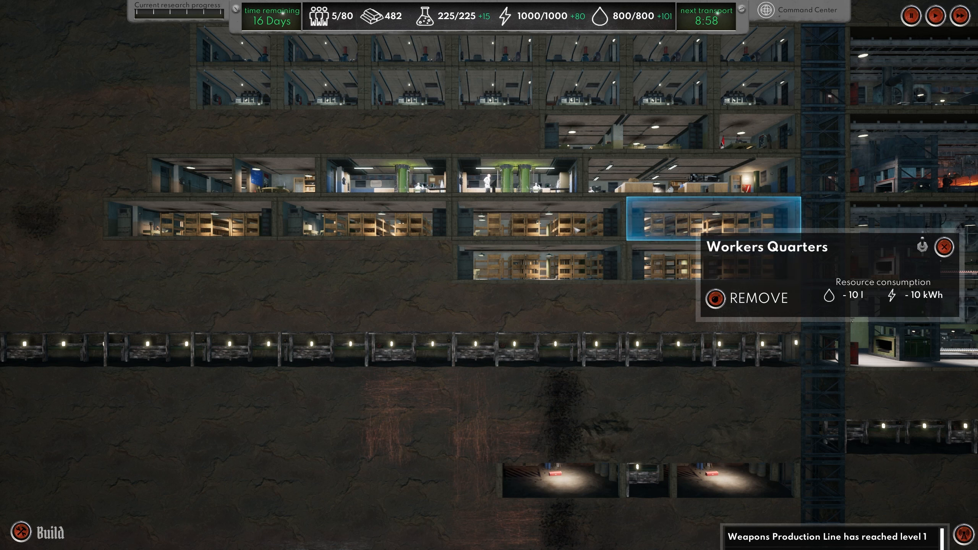
Step: Inspect the Scientists Quarters, then bring up the Research Centre's technology tree
click(234, 176)
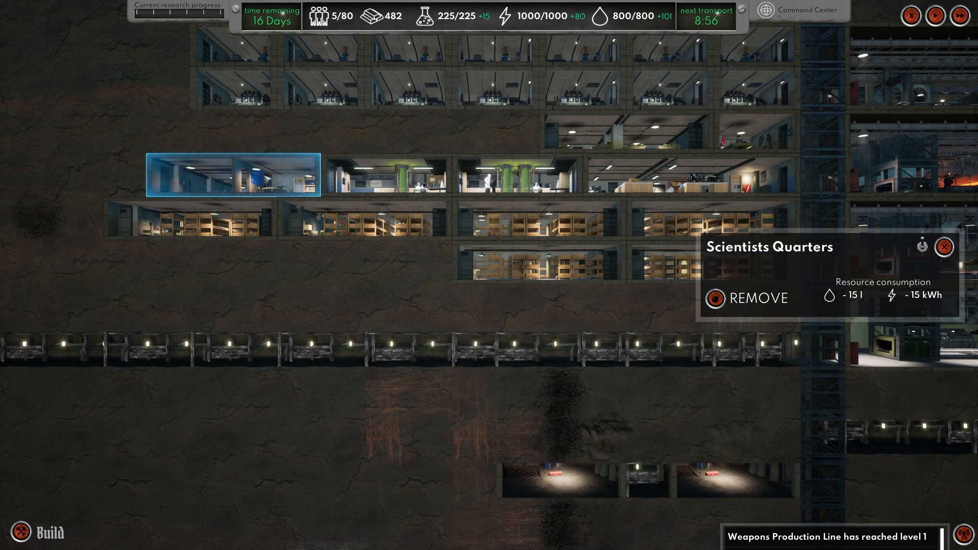
click(386, 171)
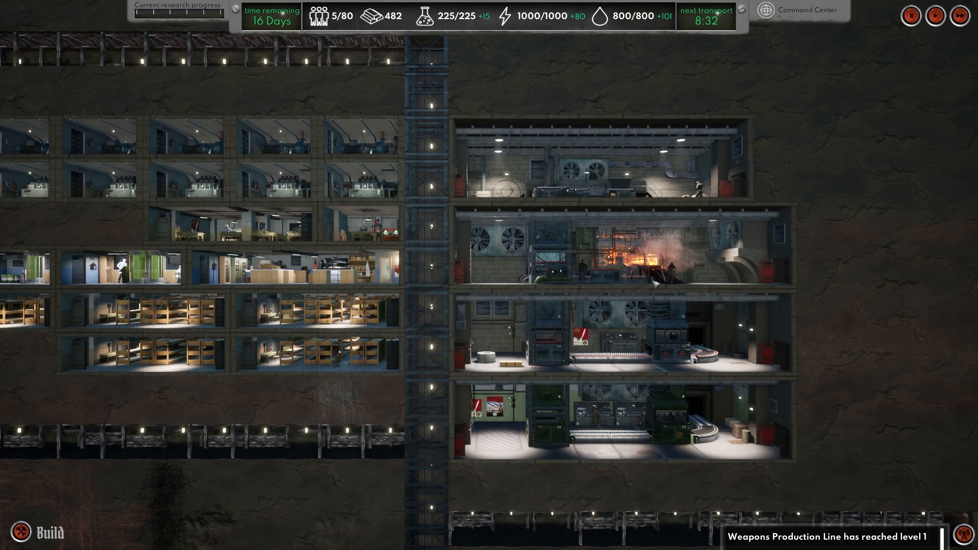
click(600, 256)
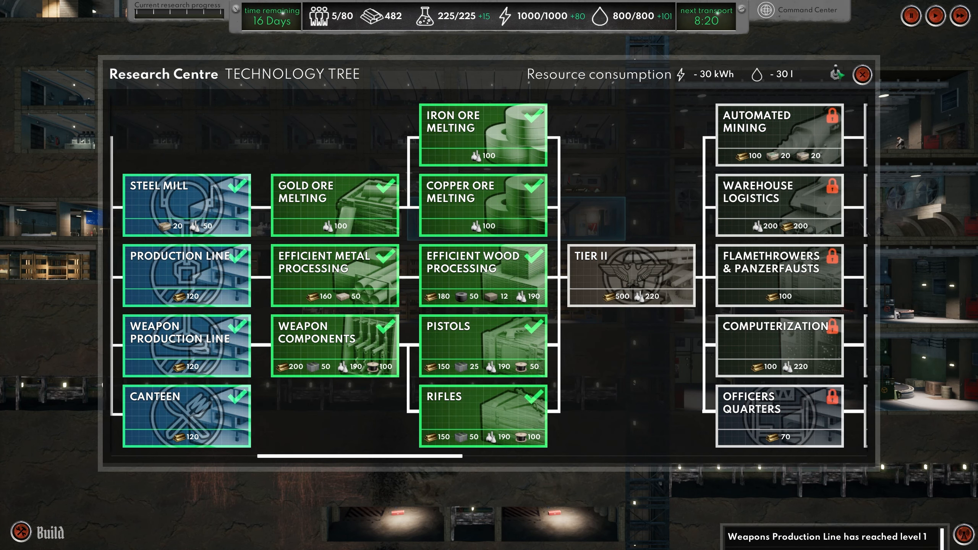
Step: Look over the mine area, reopen the technology tree and start Tier II research for 500 gold and 220 science
click(861, 75)
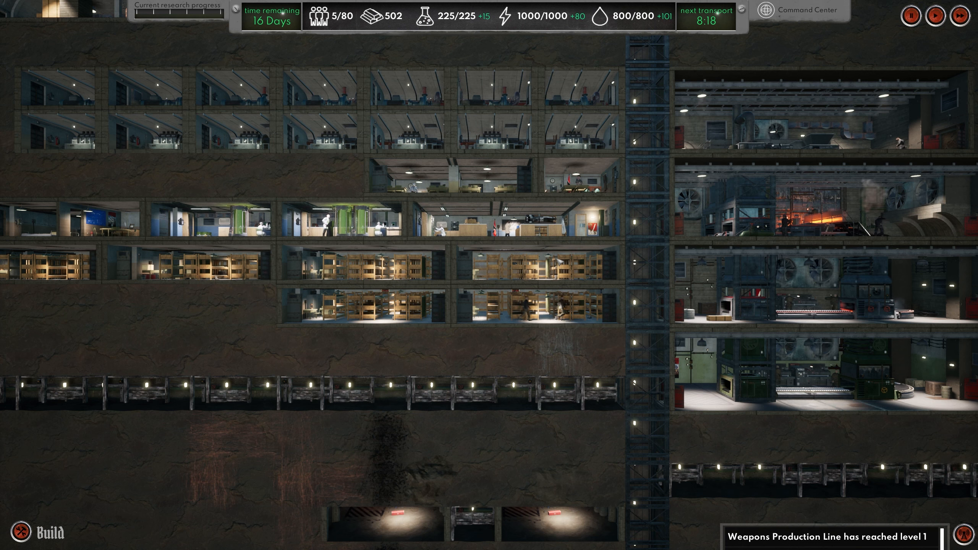
scroll(down, 3)
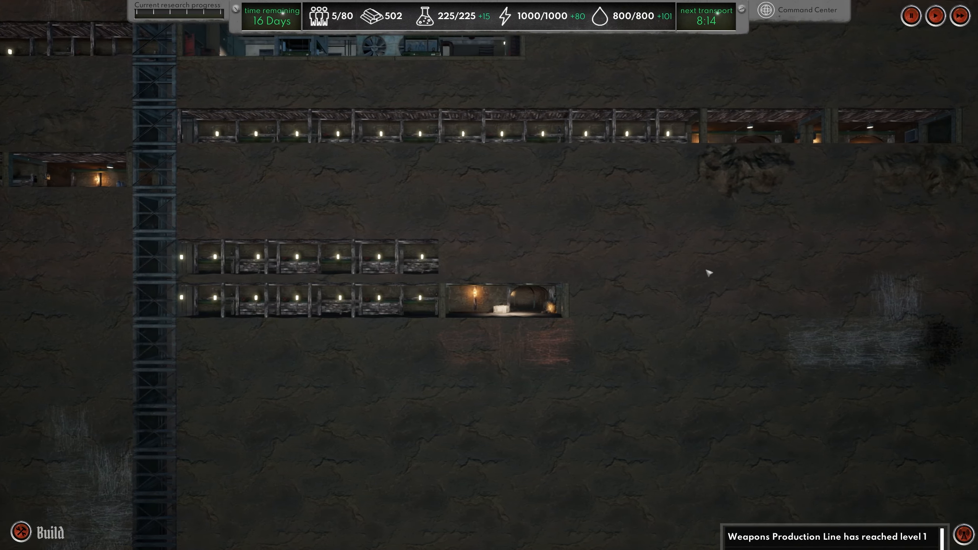
click(802, 125)
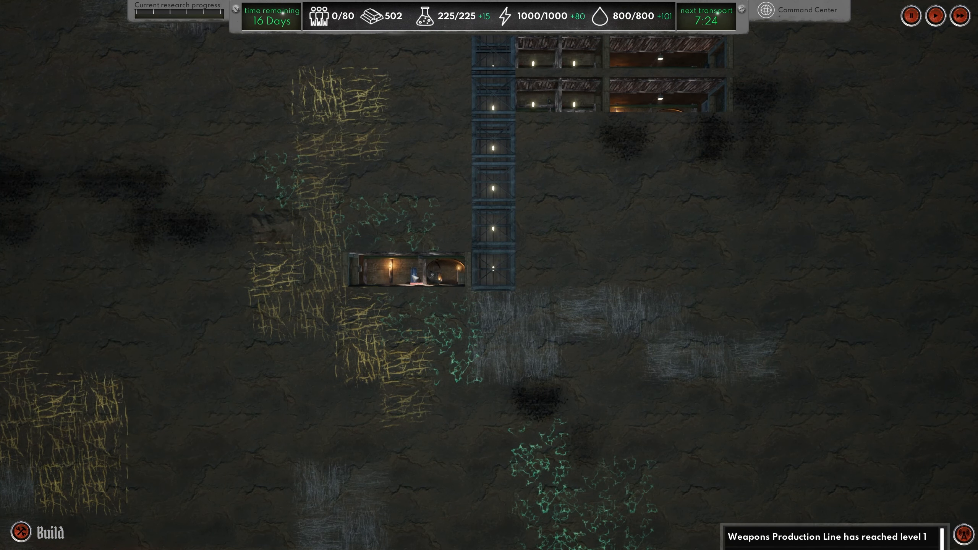
click(406, 268)
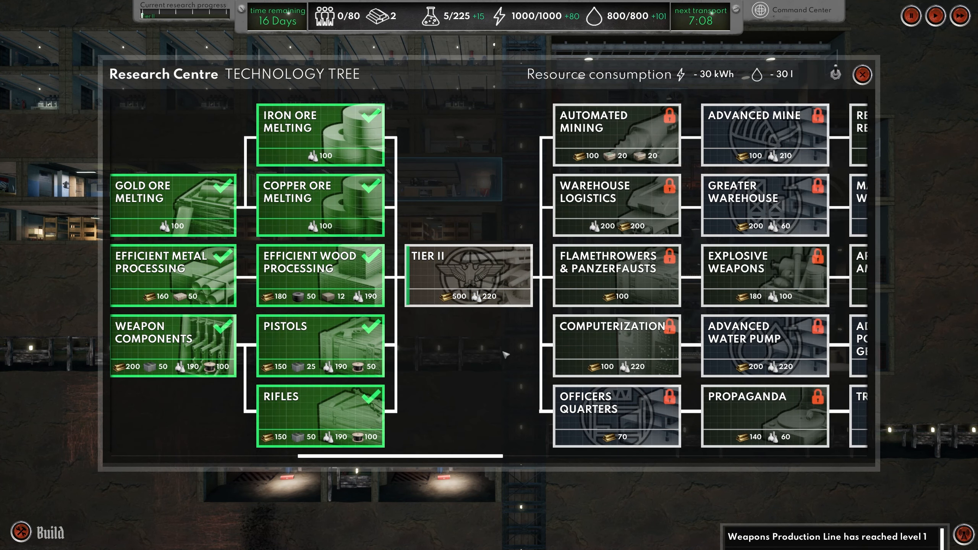
Step: Browse the technology tree tooltips, then add the Gold Ore + Coal = Gold recipe to the Steel Mill's production
click(861, 74)
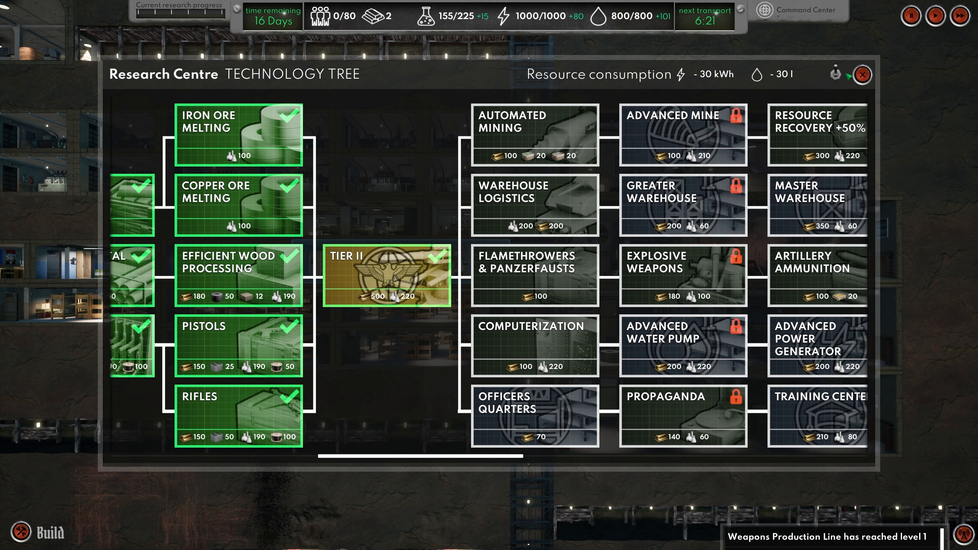
click(861, 74)
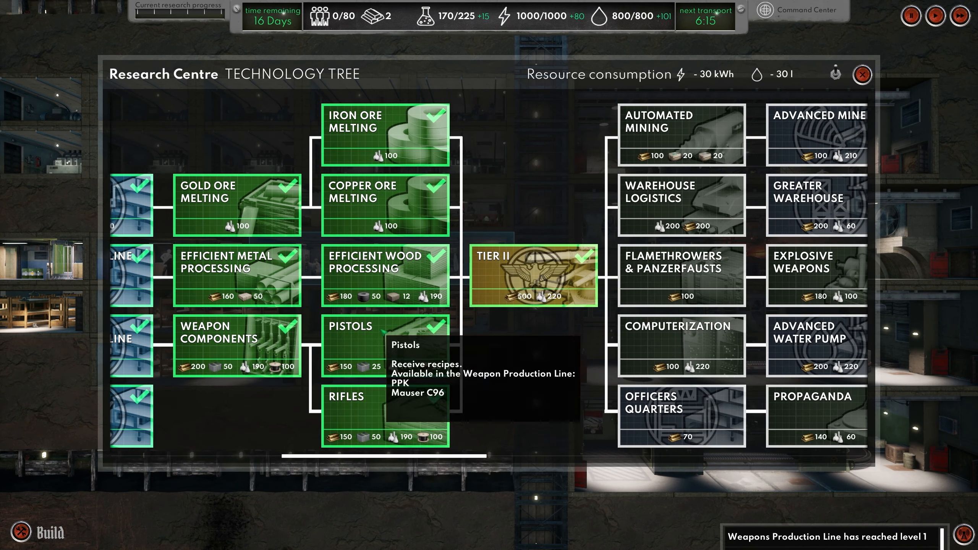
scroll(left, 3)
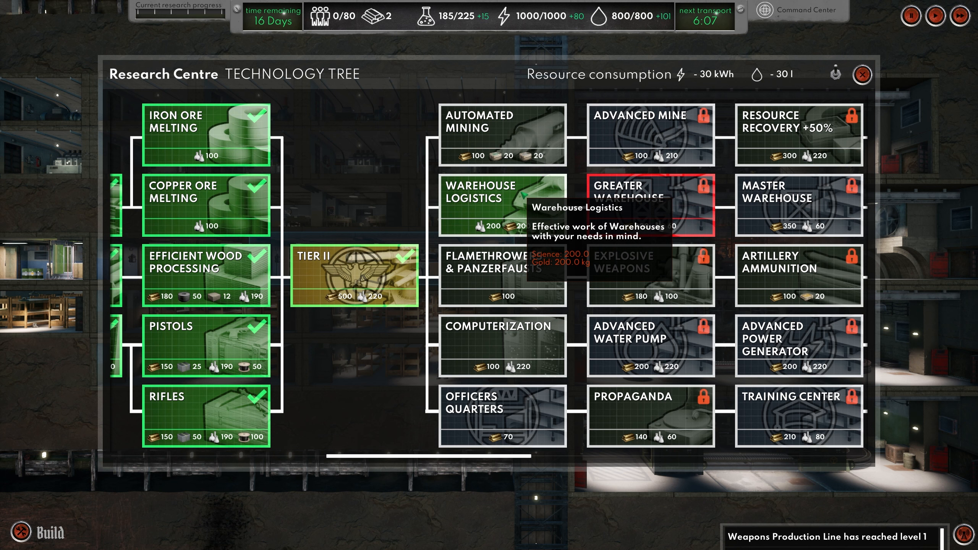
mouse_move(501, 269)
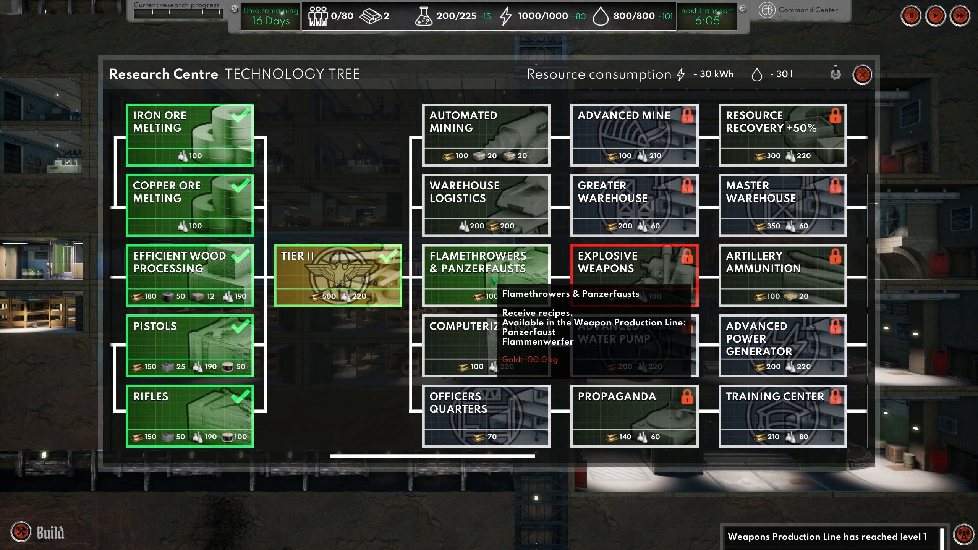
scroll(right, 3)
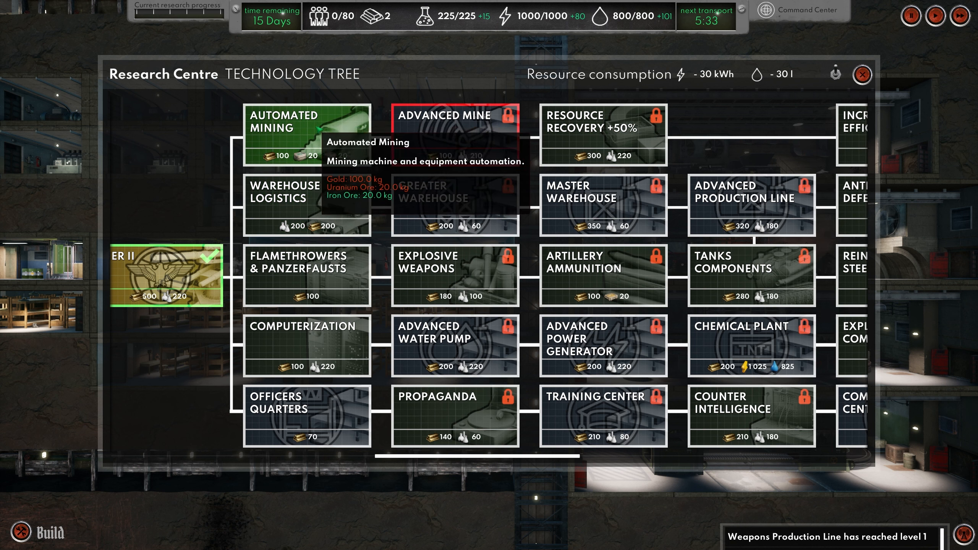
click(862, 75)
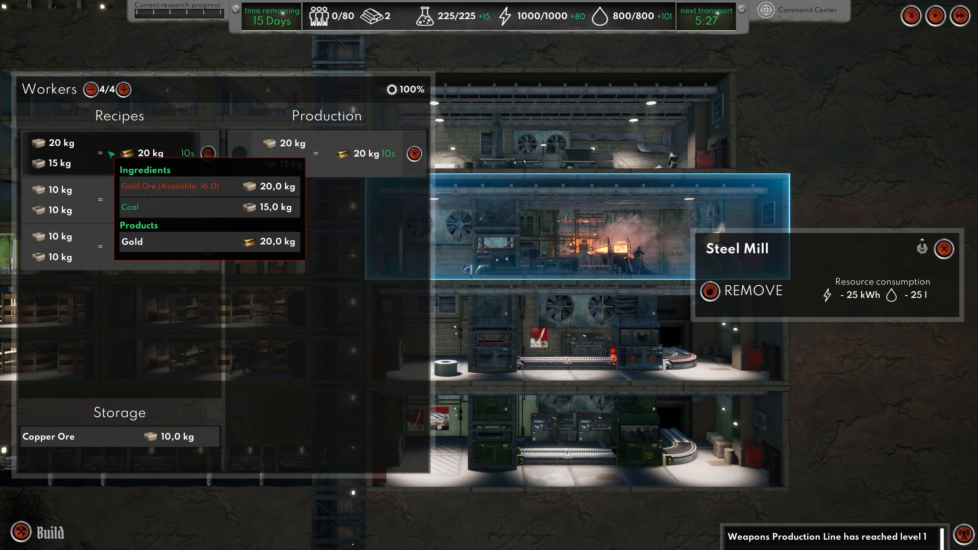
Step: Scroll through the Main Warehouse's available resources, noting gold at 22.5 kg, then close it
click(944, 248)
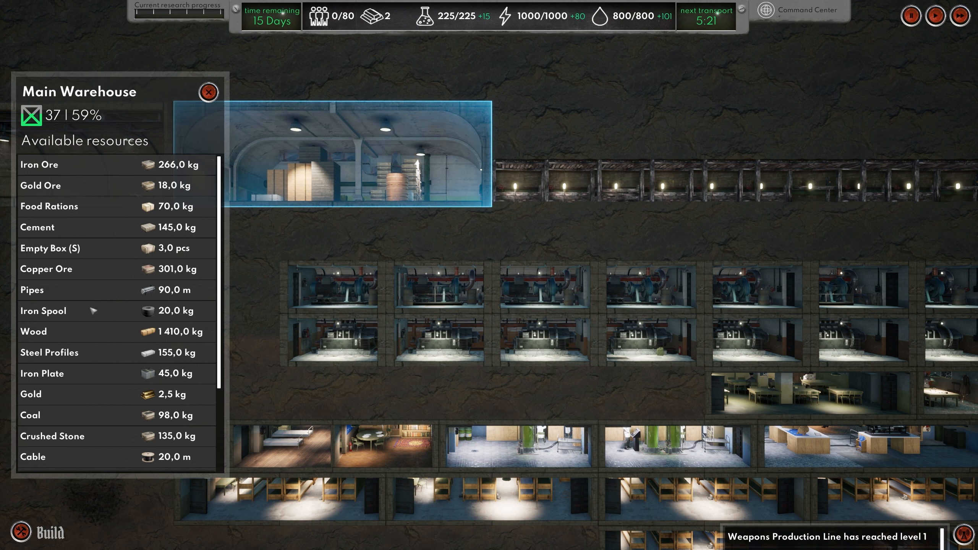
scroll(down, 3)
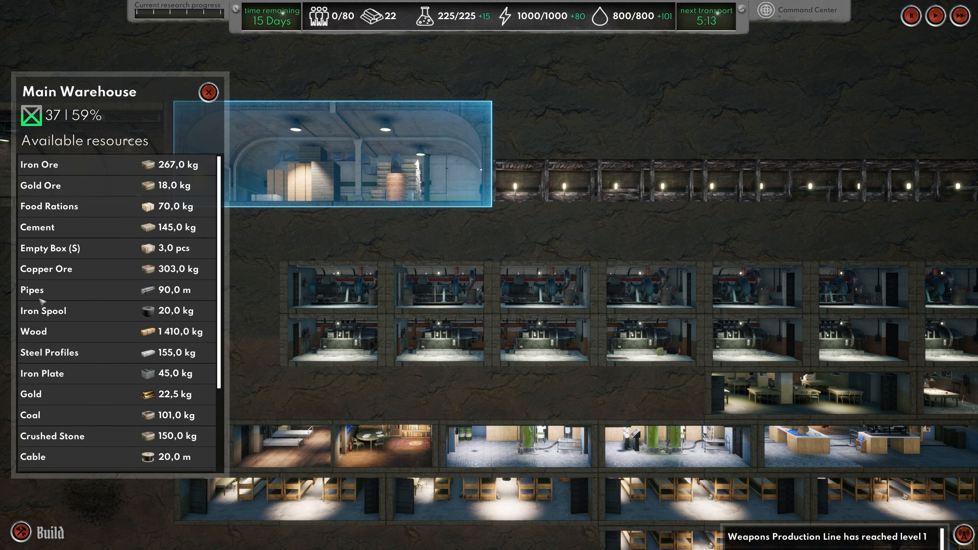
scroll(down, 3)
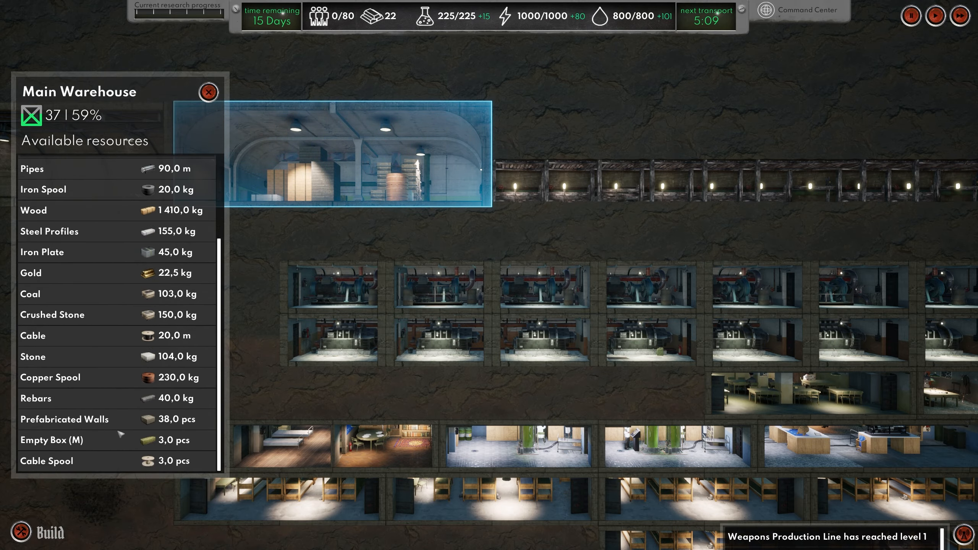
click(208, 91)
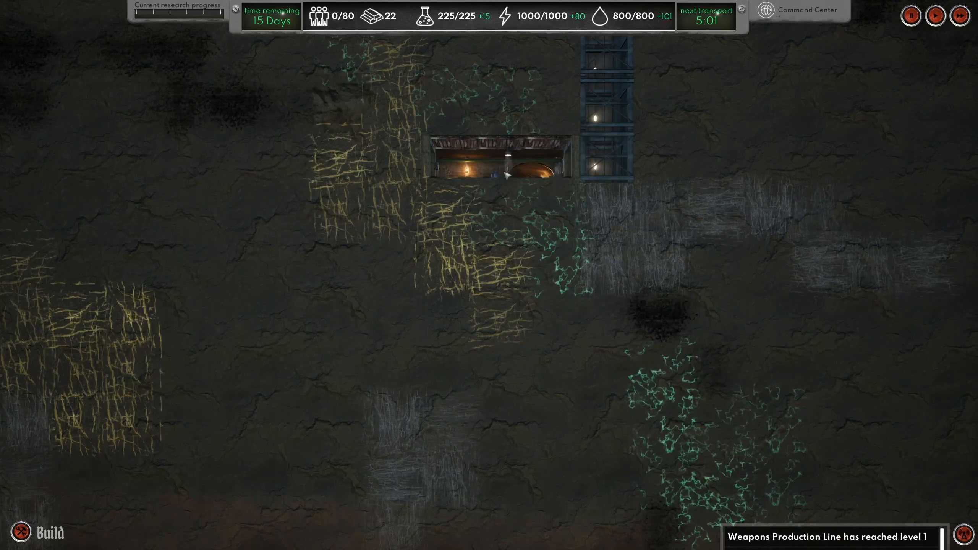
Step: Move Uranium Ore to the top of the mine's digging order and close the panel
click(499, 155)
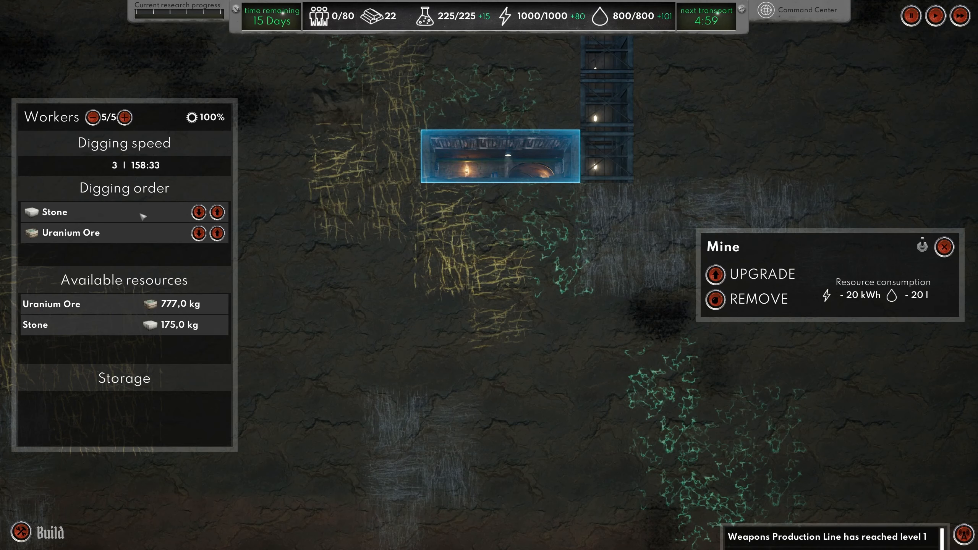
click(217, 232)
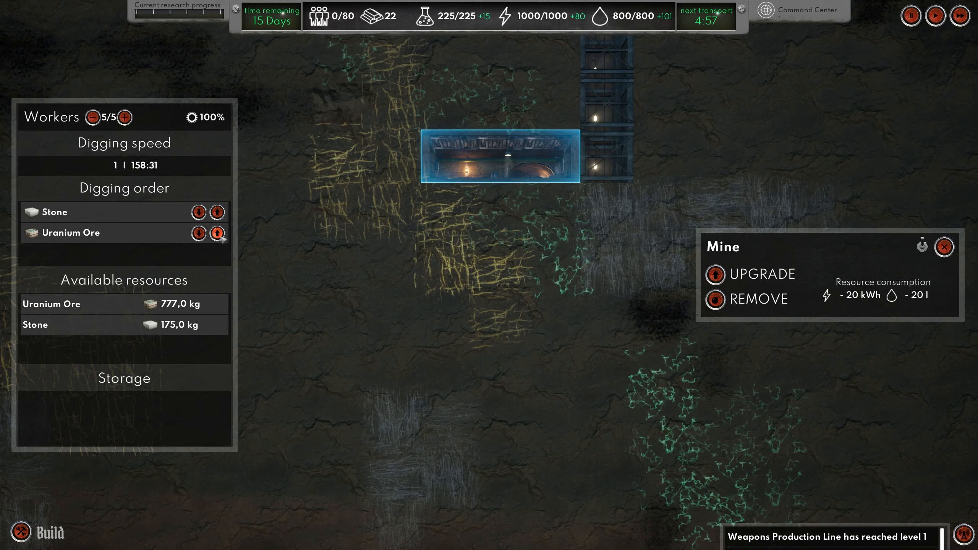
click(220, 234)
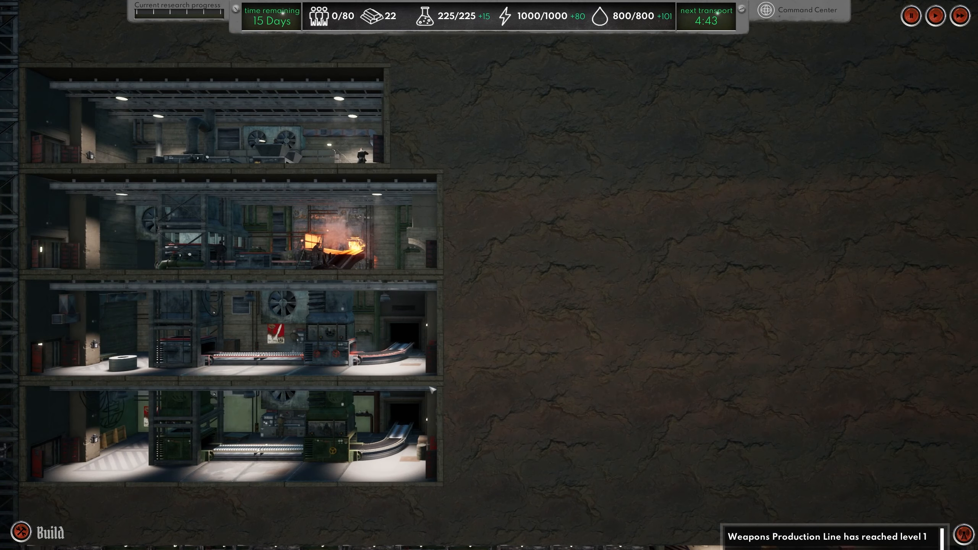
Step: Show the build bar with its Infrastructure, Quarters and Production categories
click(39, 532)
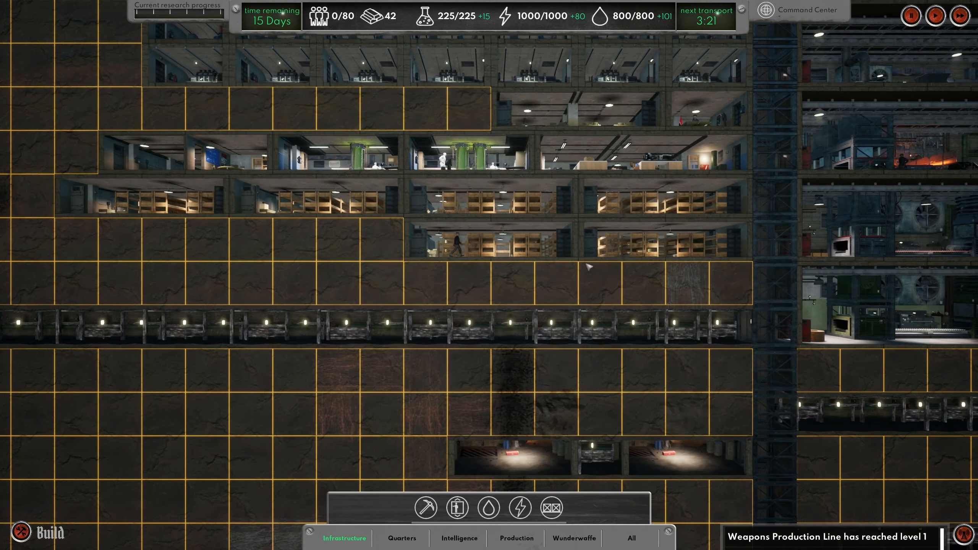
Step: Add another Gold Ore + Coal = Gold recipe to the steel mill's production queue
scroll(down, 3)
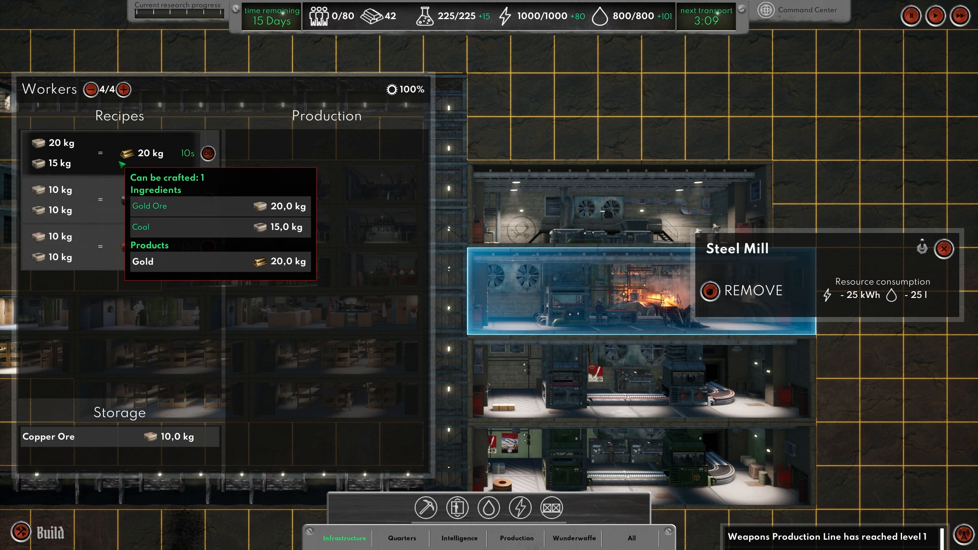
click(204, 153)
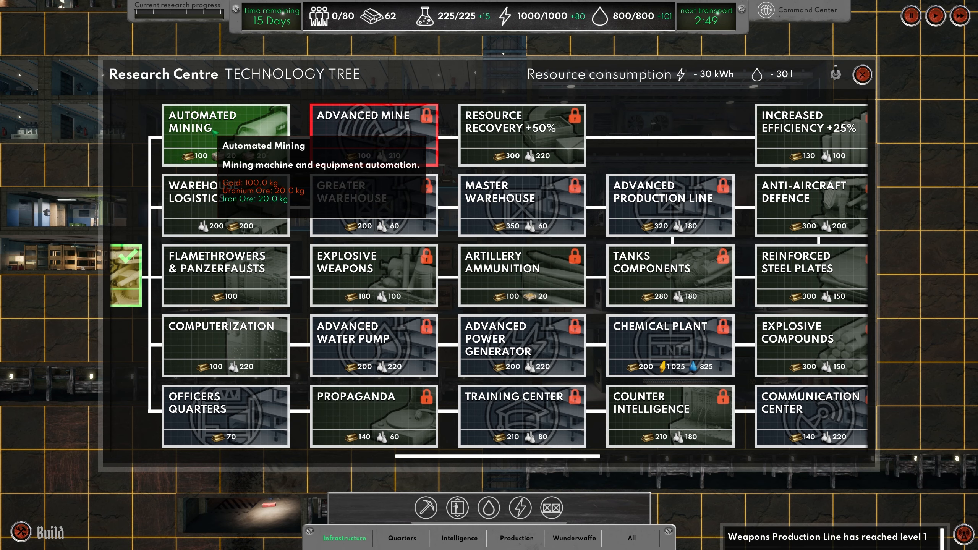
Step: Line up Automated Mining as next research, check the war map fronts, and return to the base
click(860, 75)
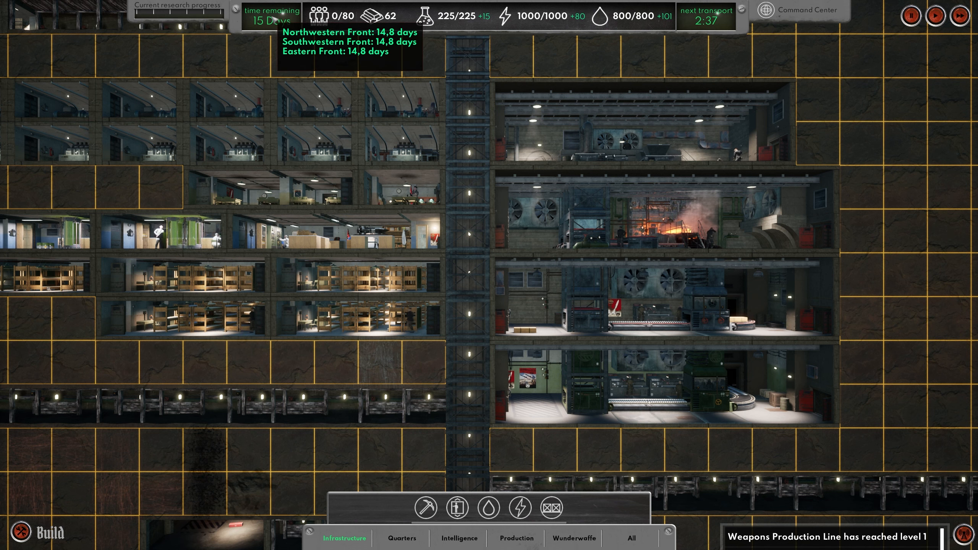
click(800, 11)
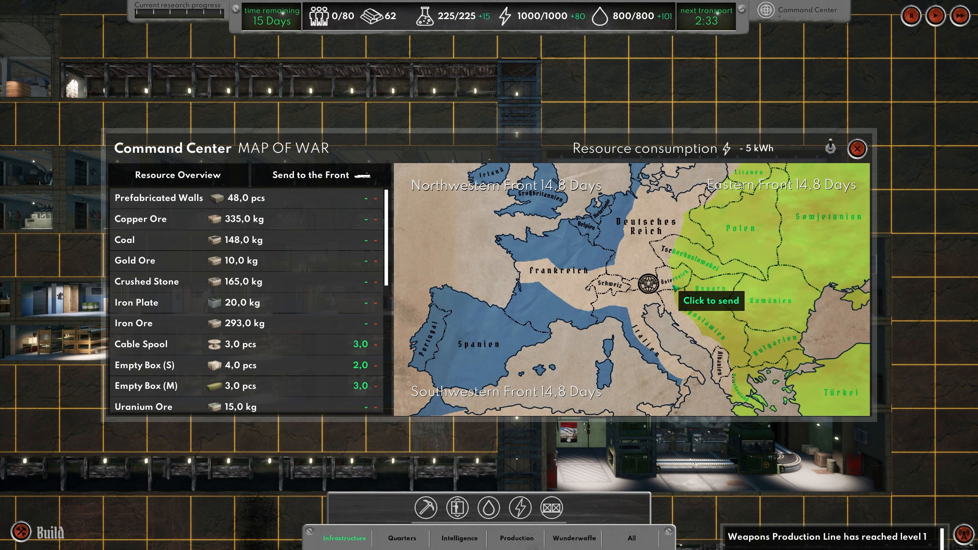
click(856, 148)
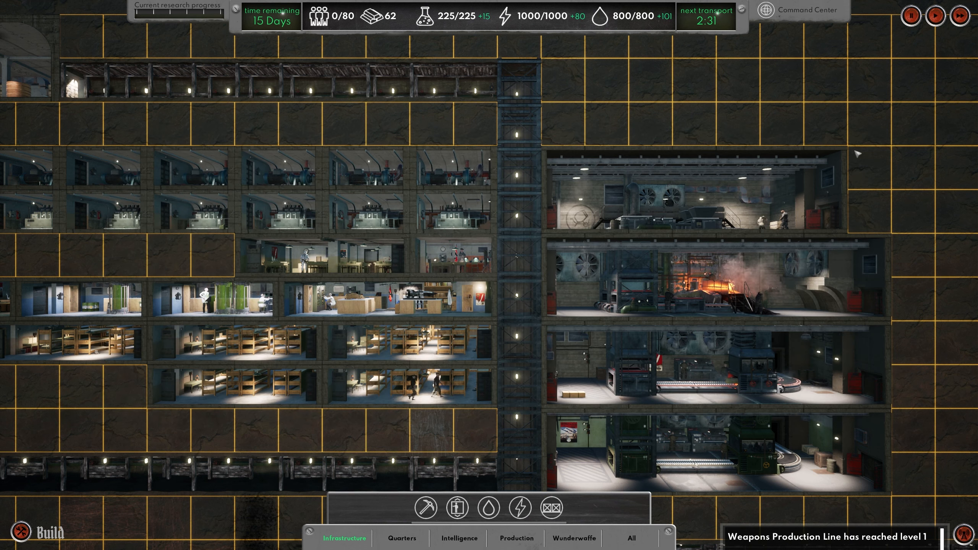